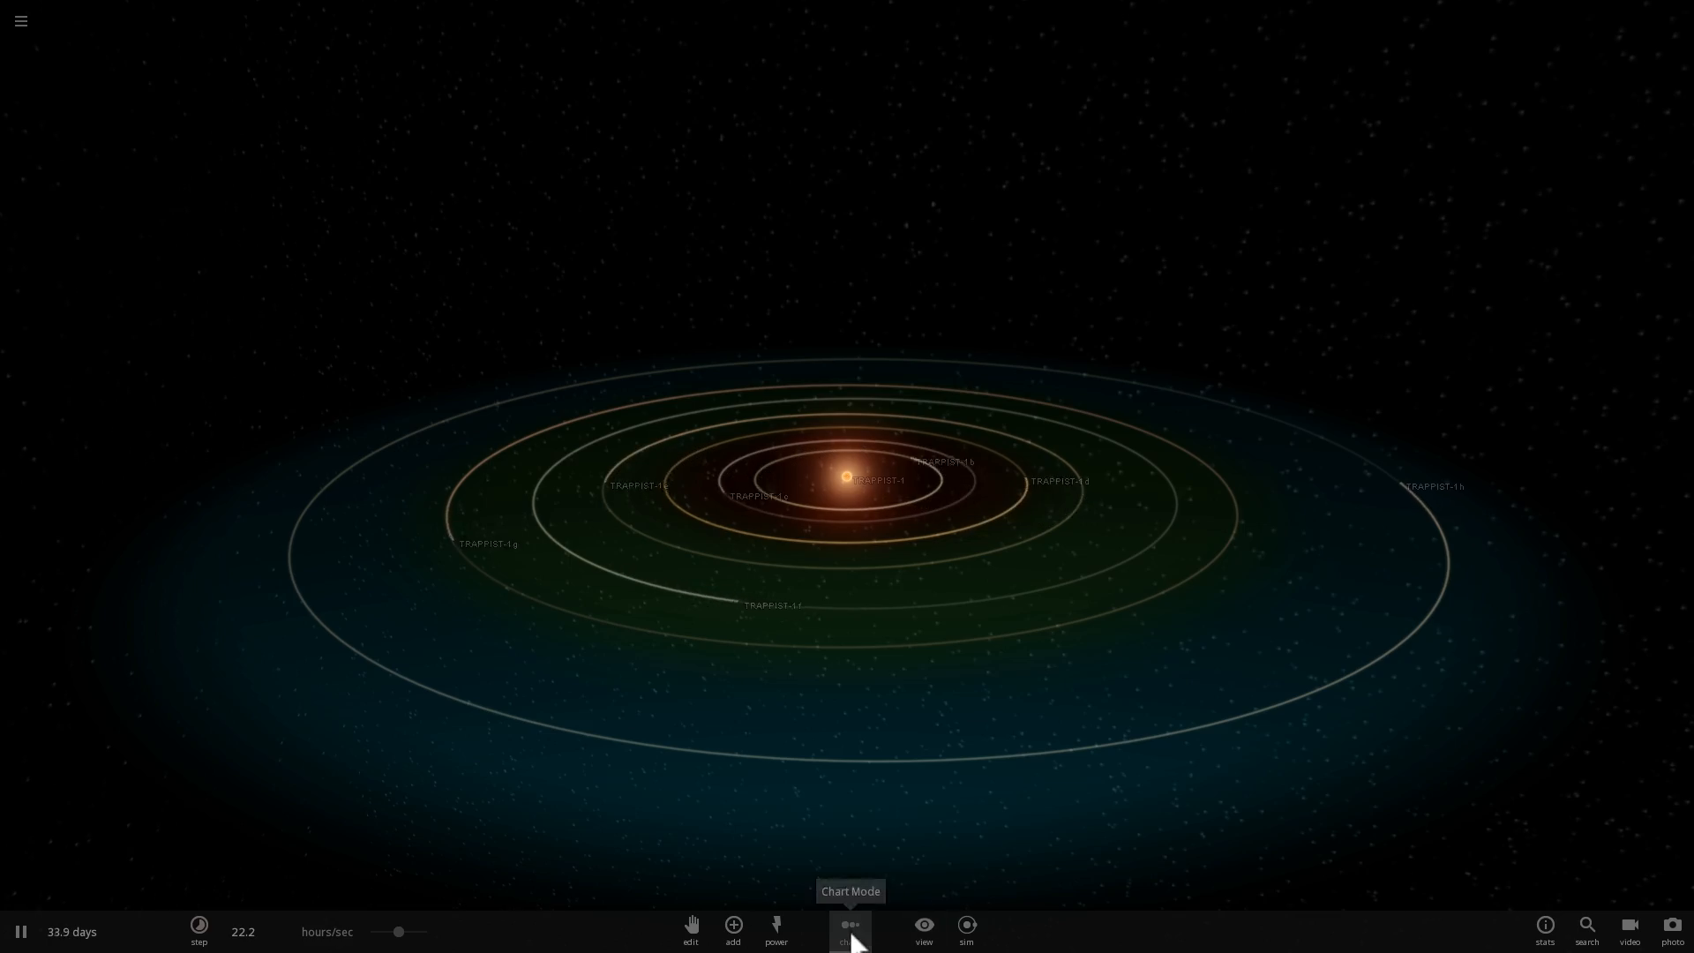
# Select the TRAPPIST-1 star to show its info card over the orbiting system
pyautogui.click(848, 927)
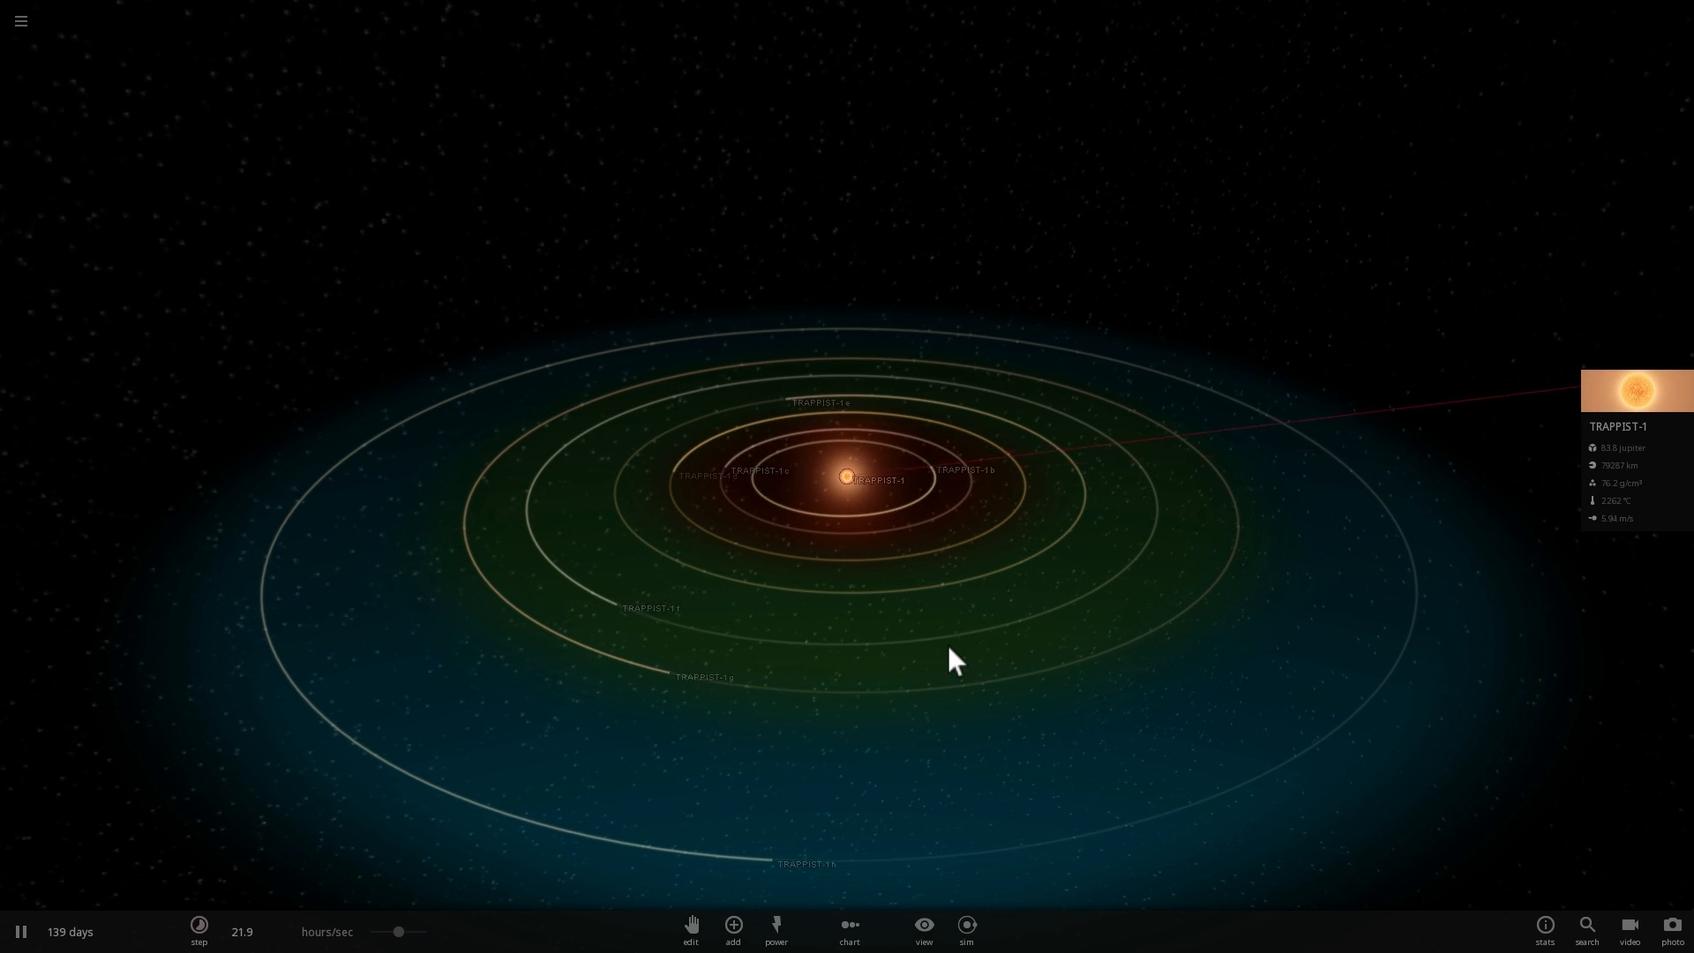
# Select TRAPPIST-1 f on its orbit and center the camera on it
pyautogui.click(19, 932)
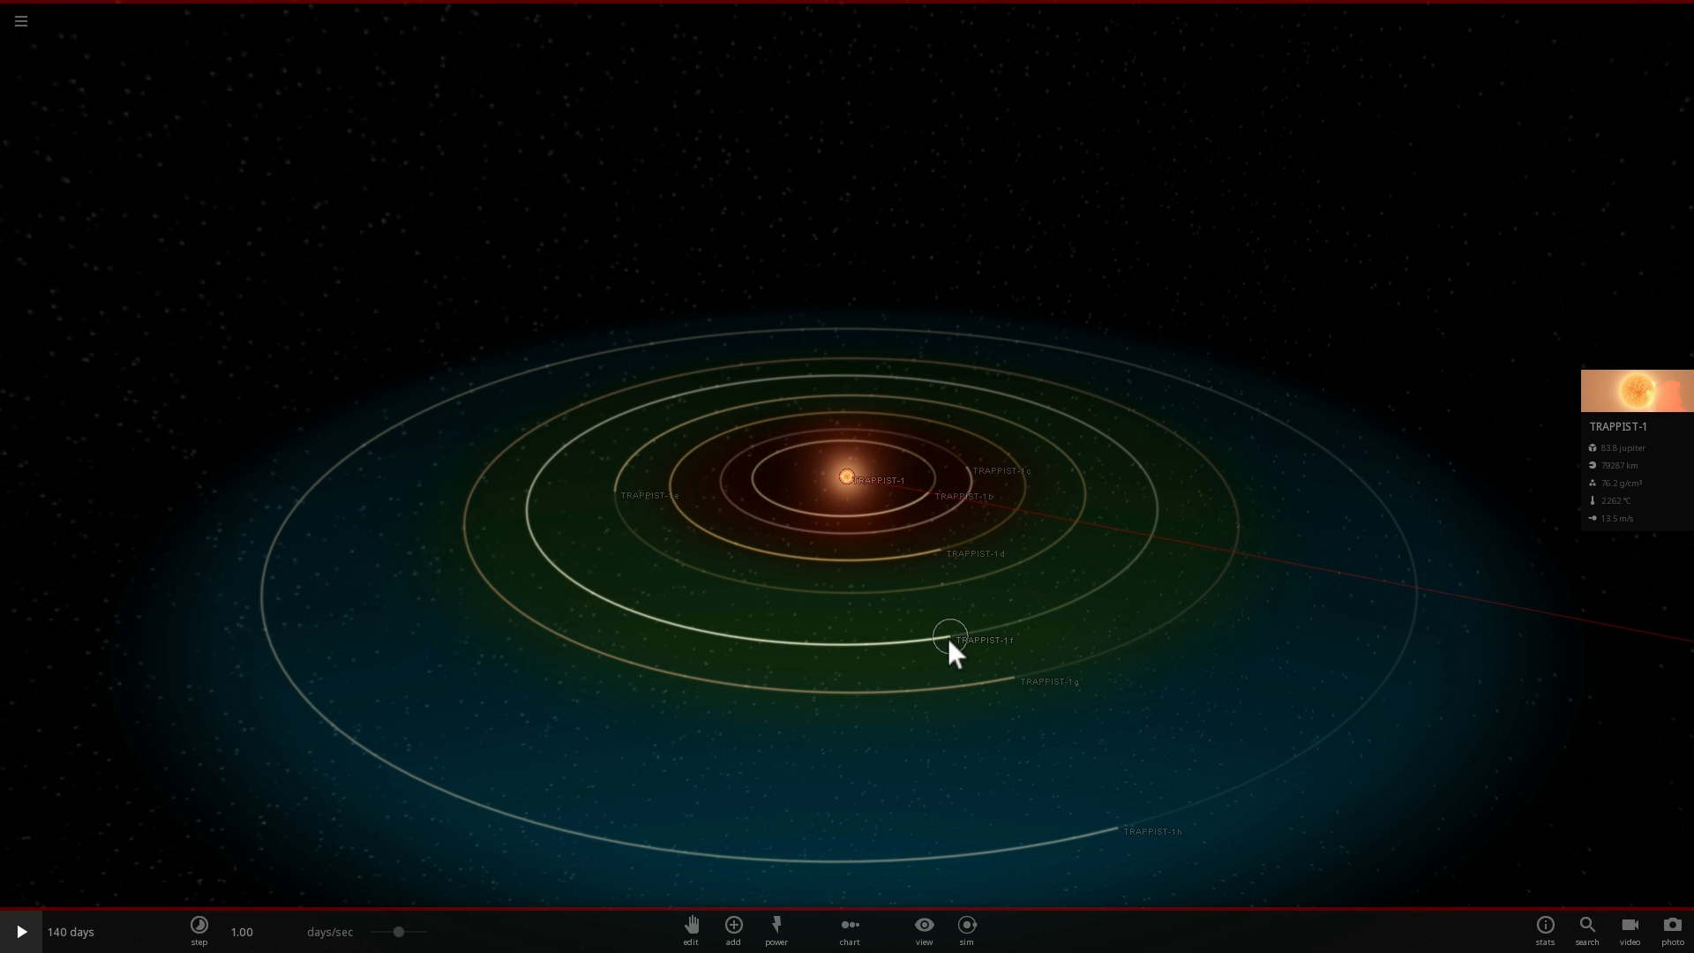
pyautogui.click(949, 634)
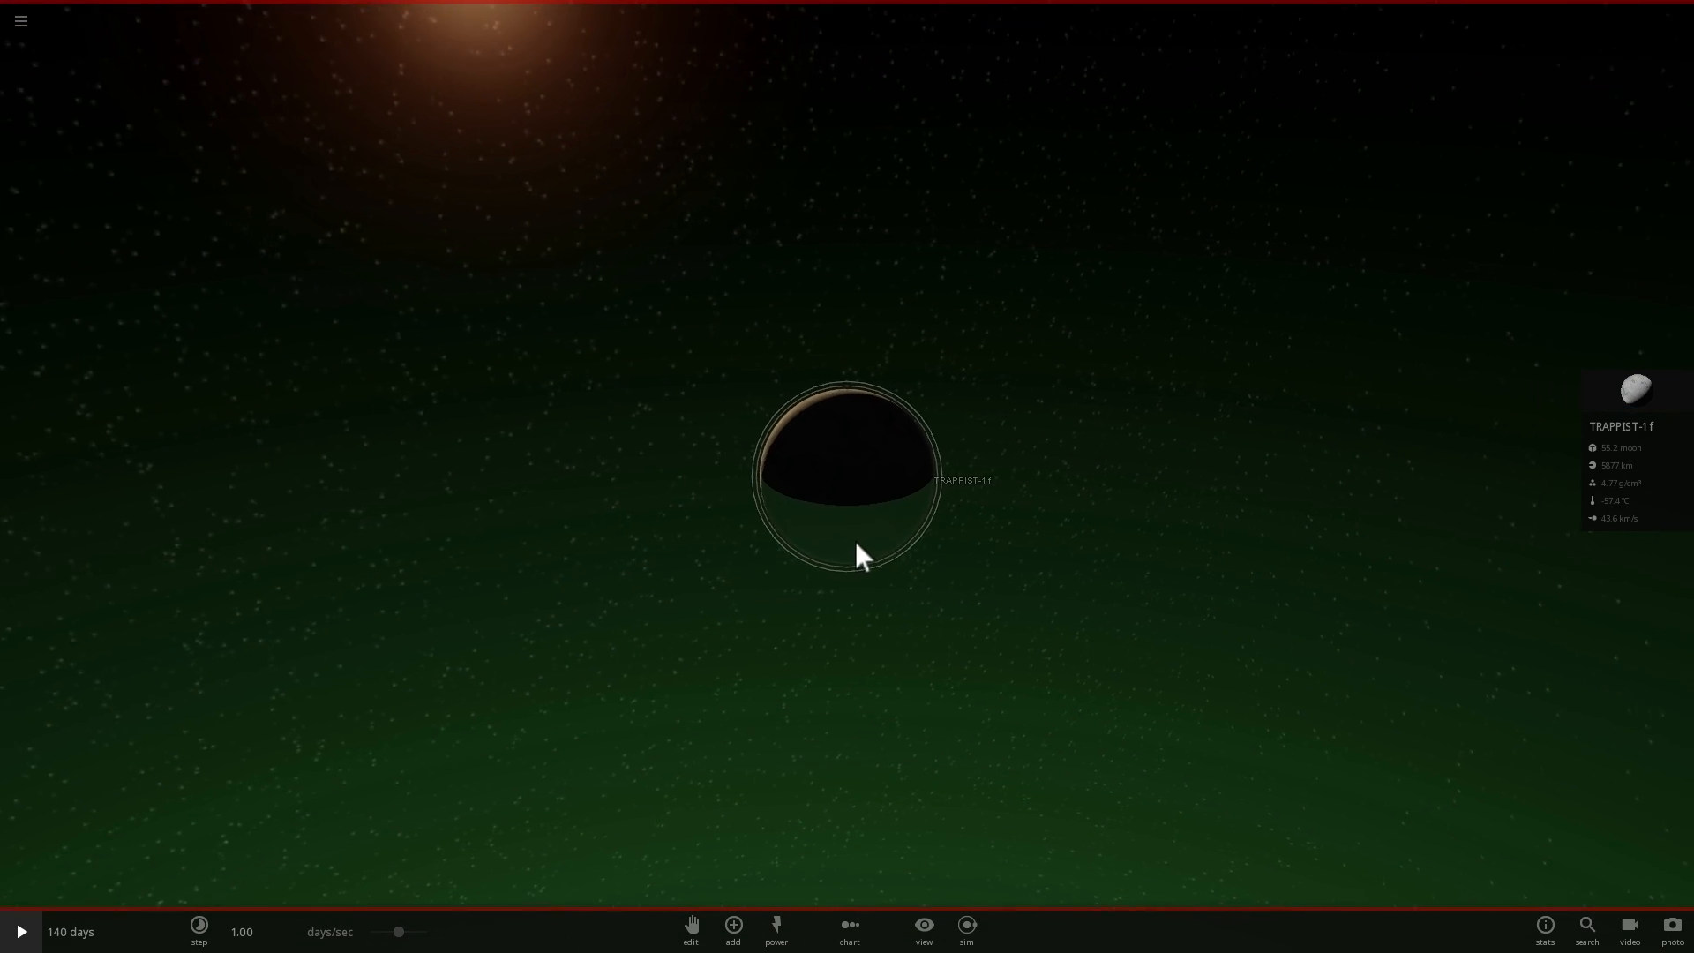
pyautogui.click(20, 932)
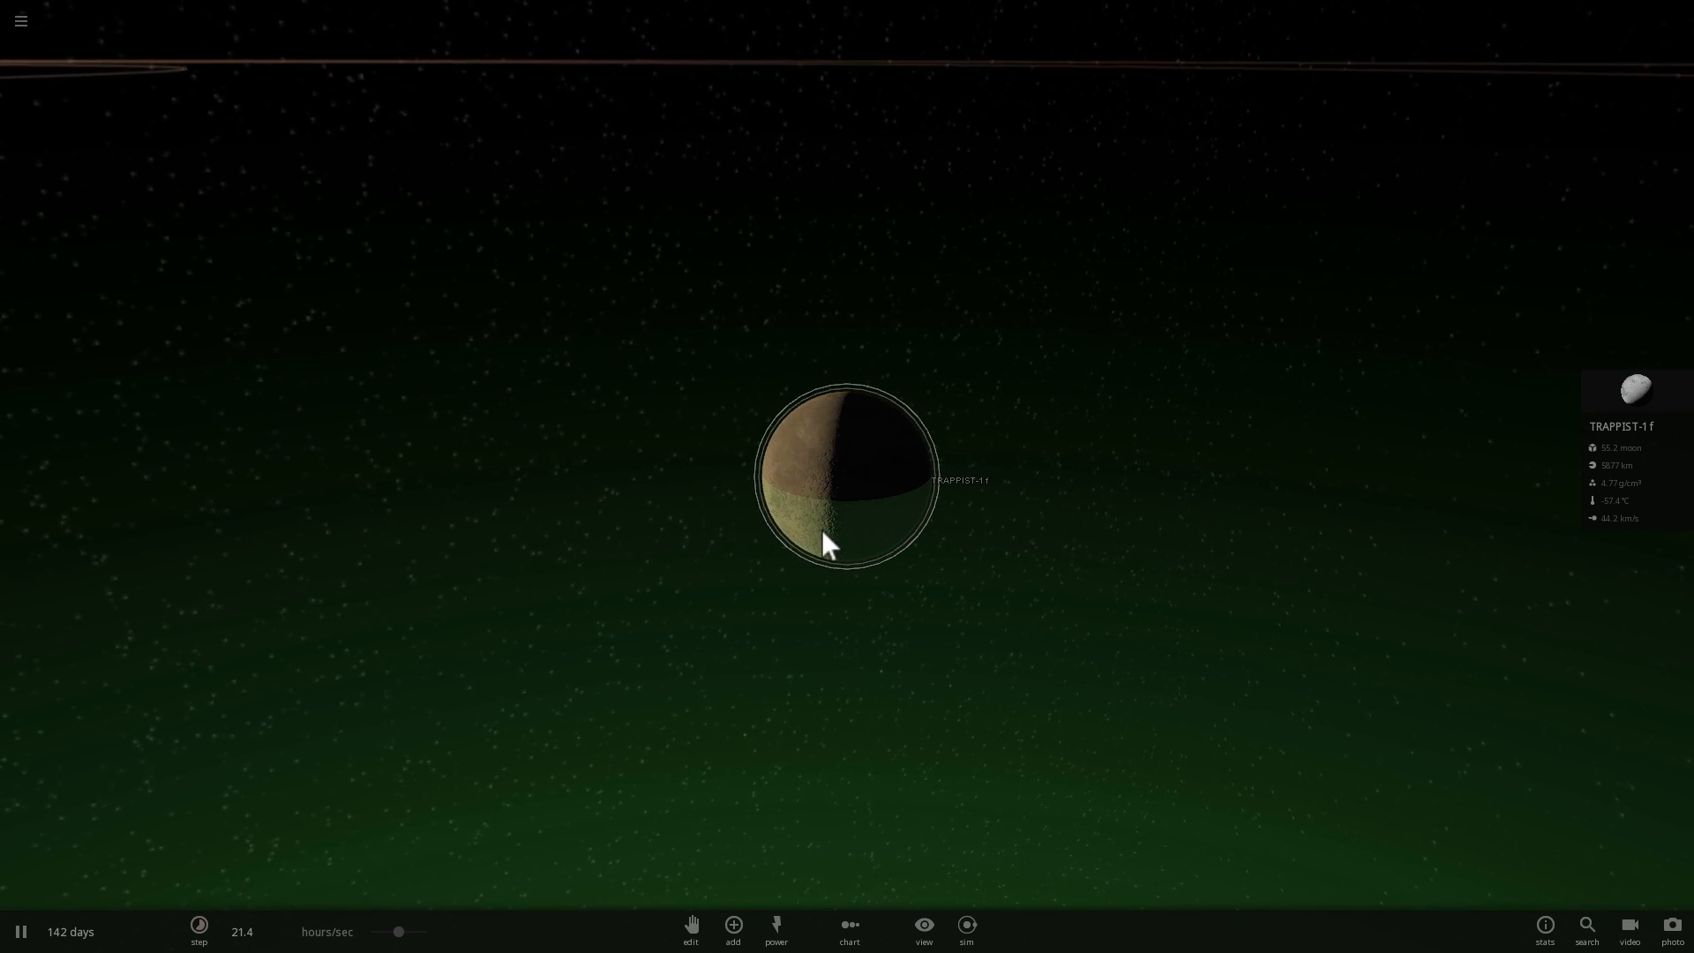
pyautogui.click(20, 932)
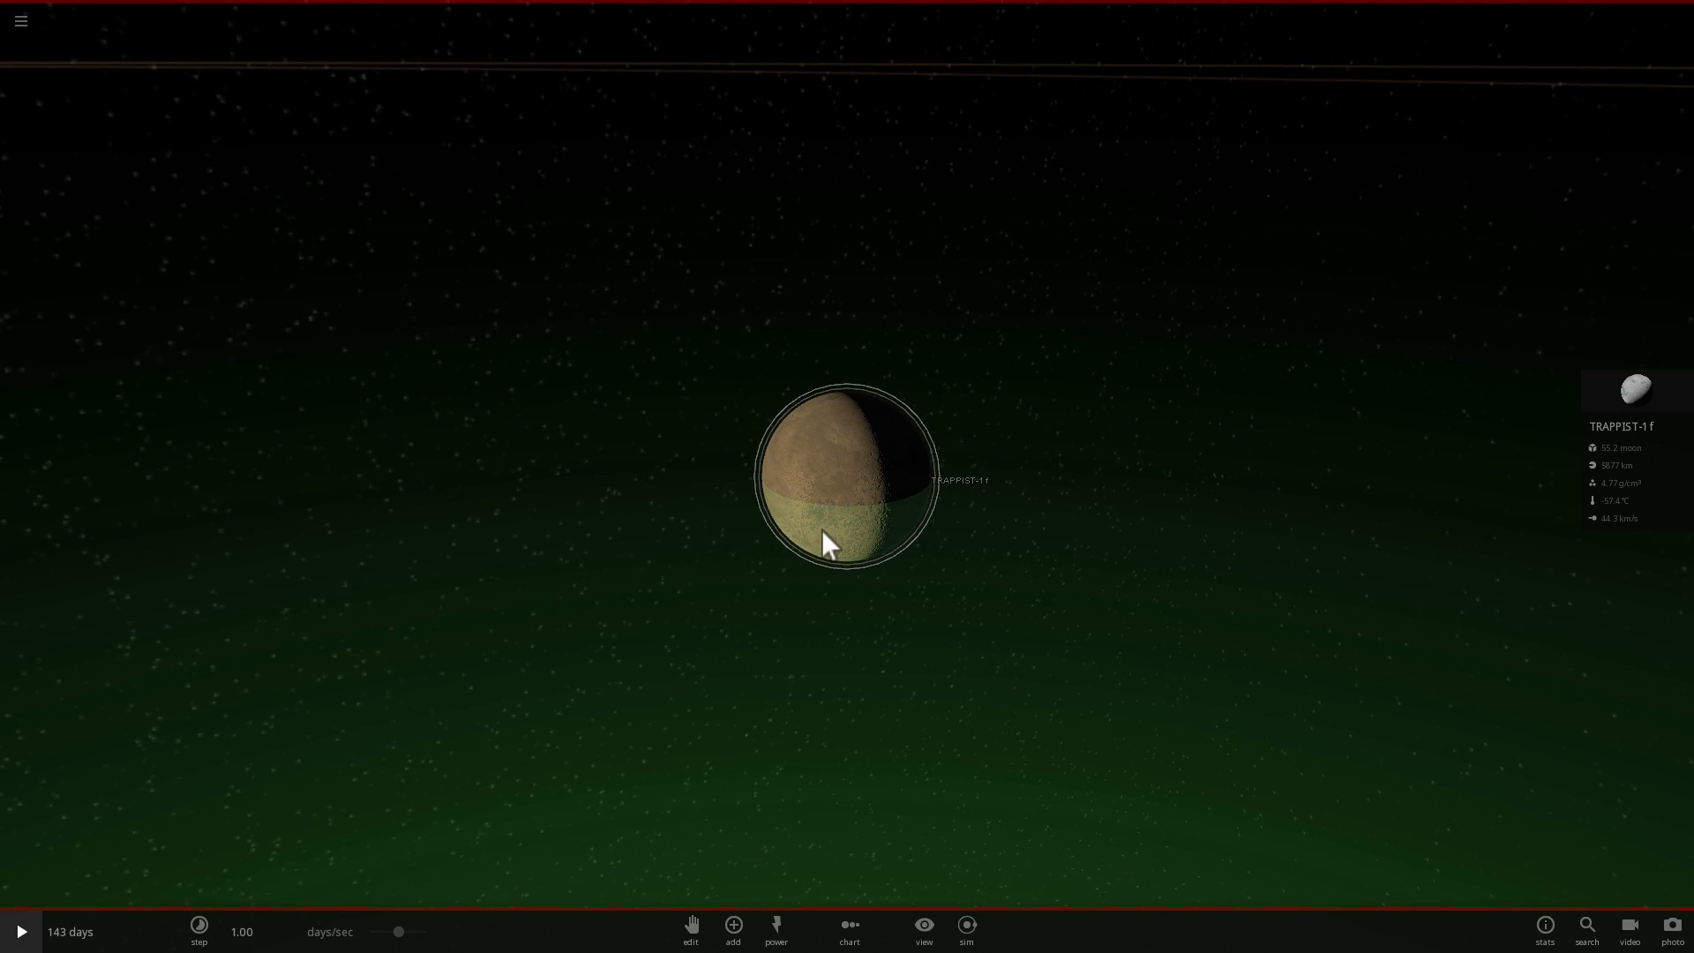
pyautogui.click(20, 932)
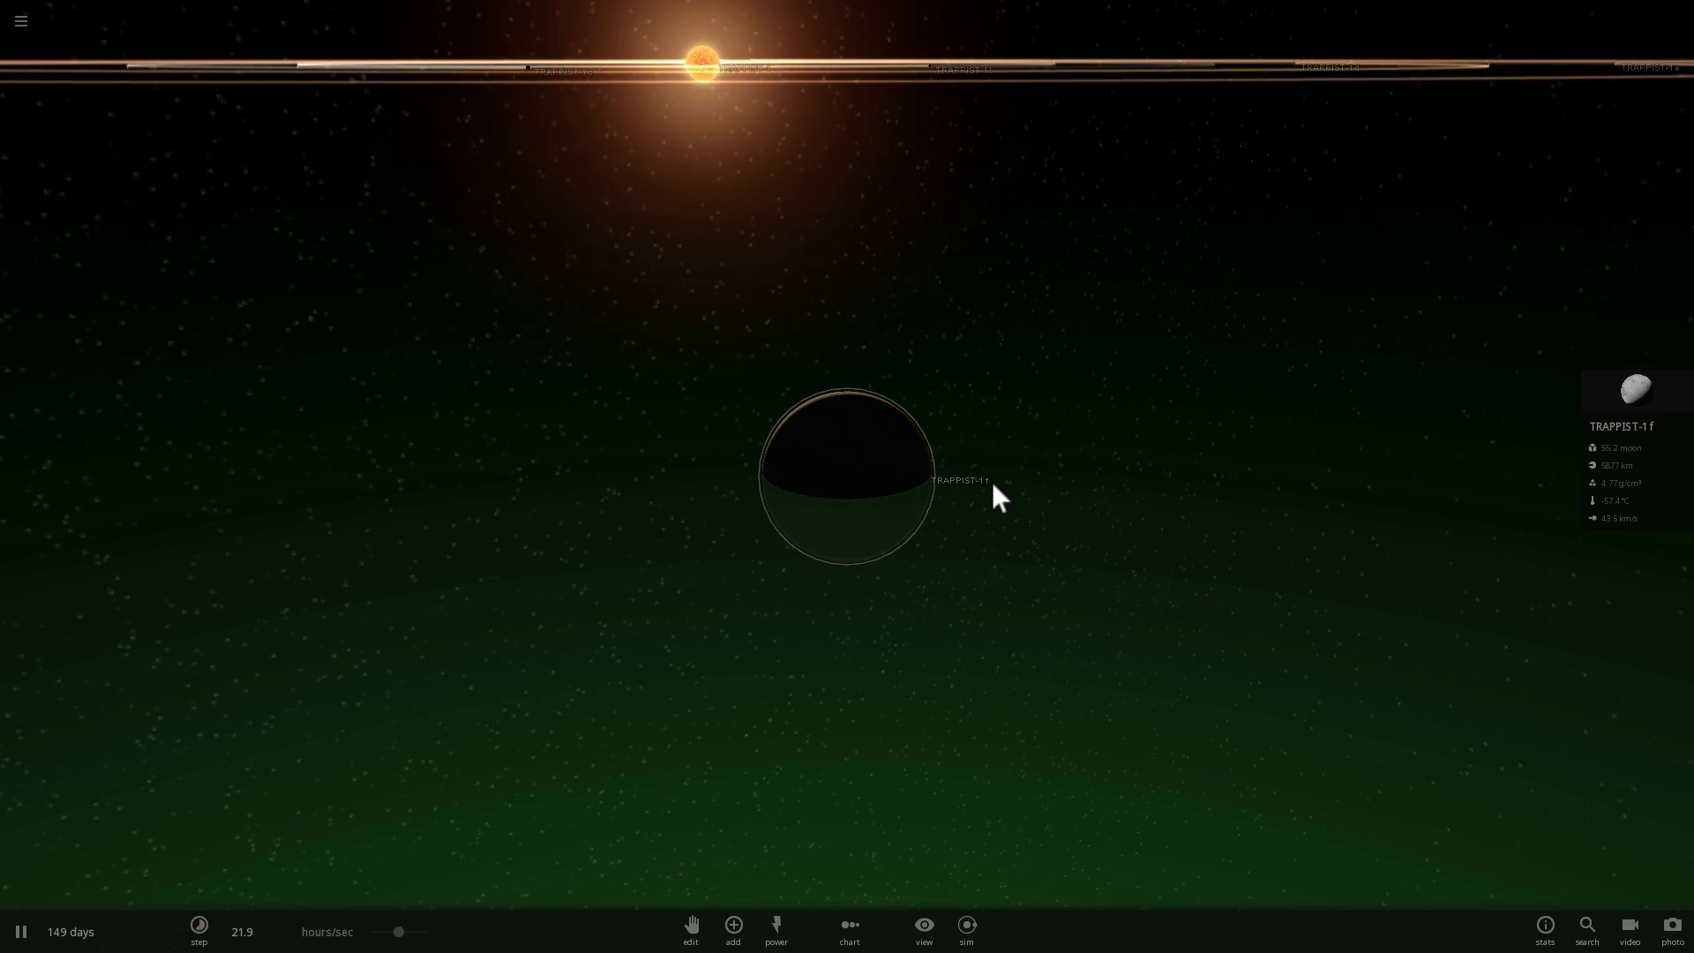
pyautogui.moveTo(965, 511)
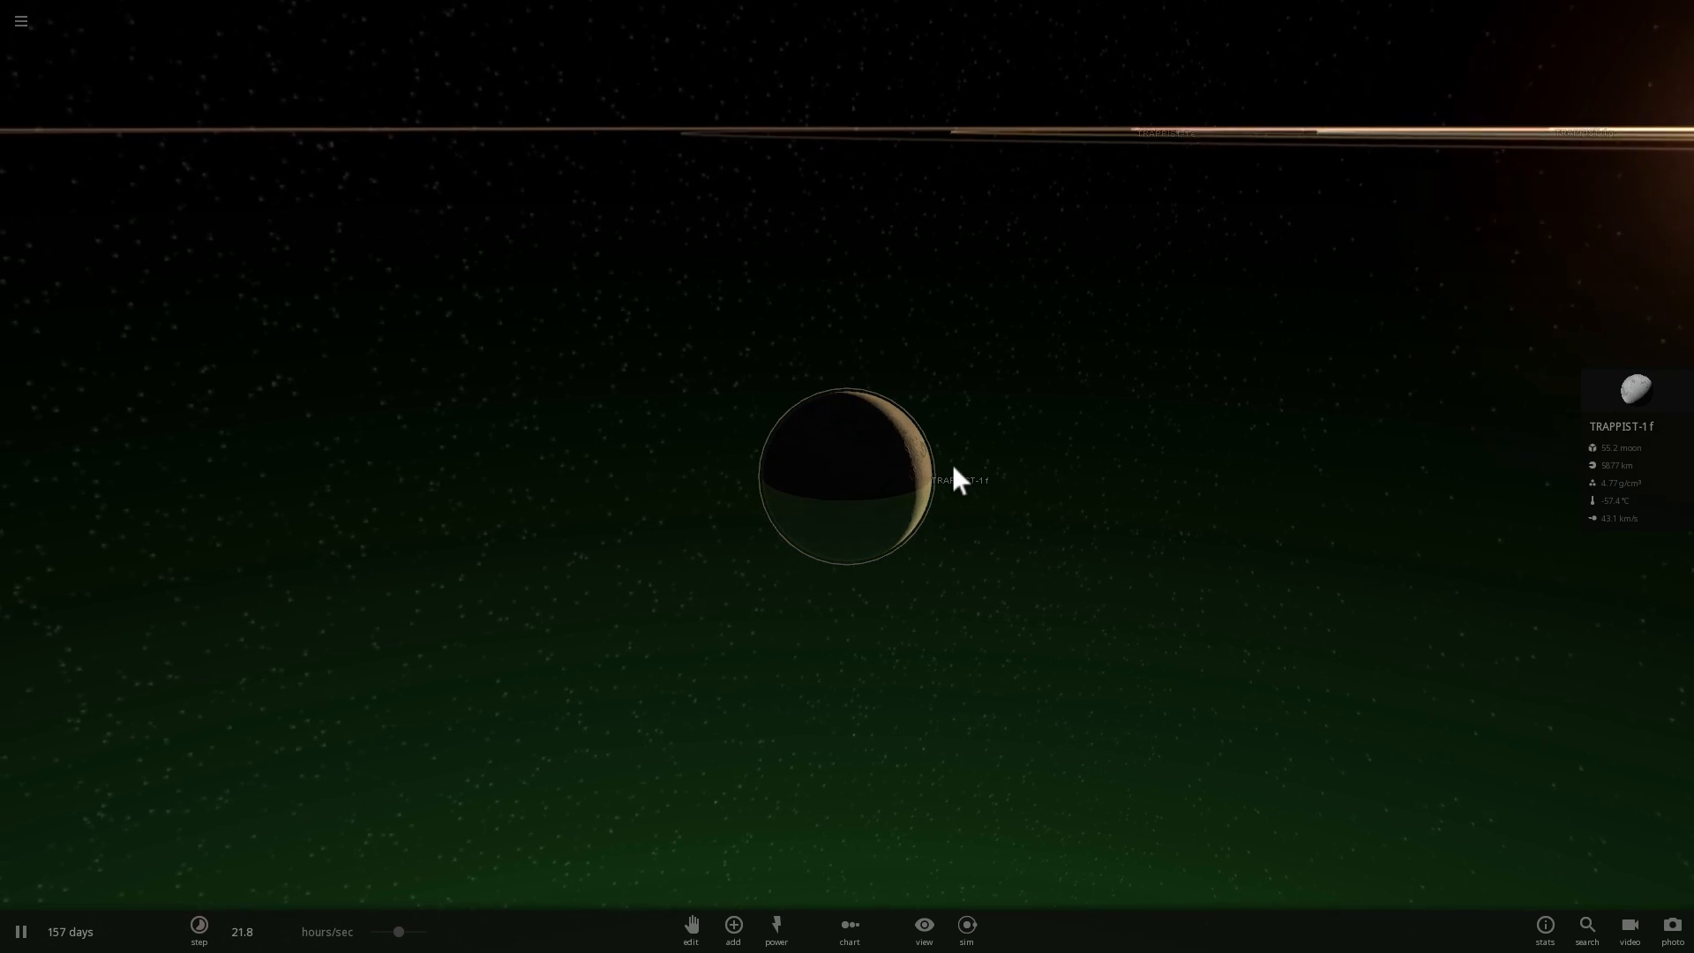
# Keep TRAPPIST-1 f focused with its summary card while the simulation advances and pauses
pyautogui.click(20, 932)
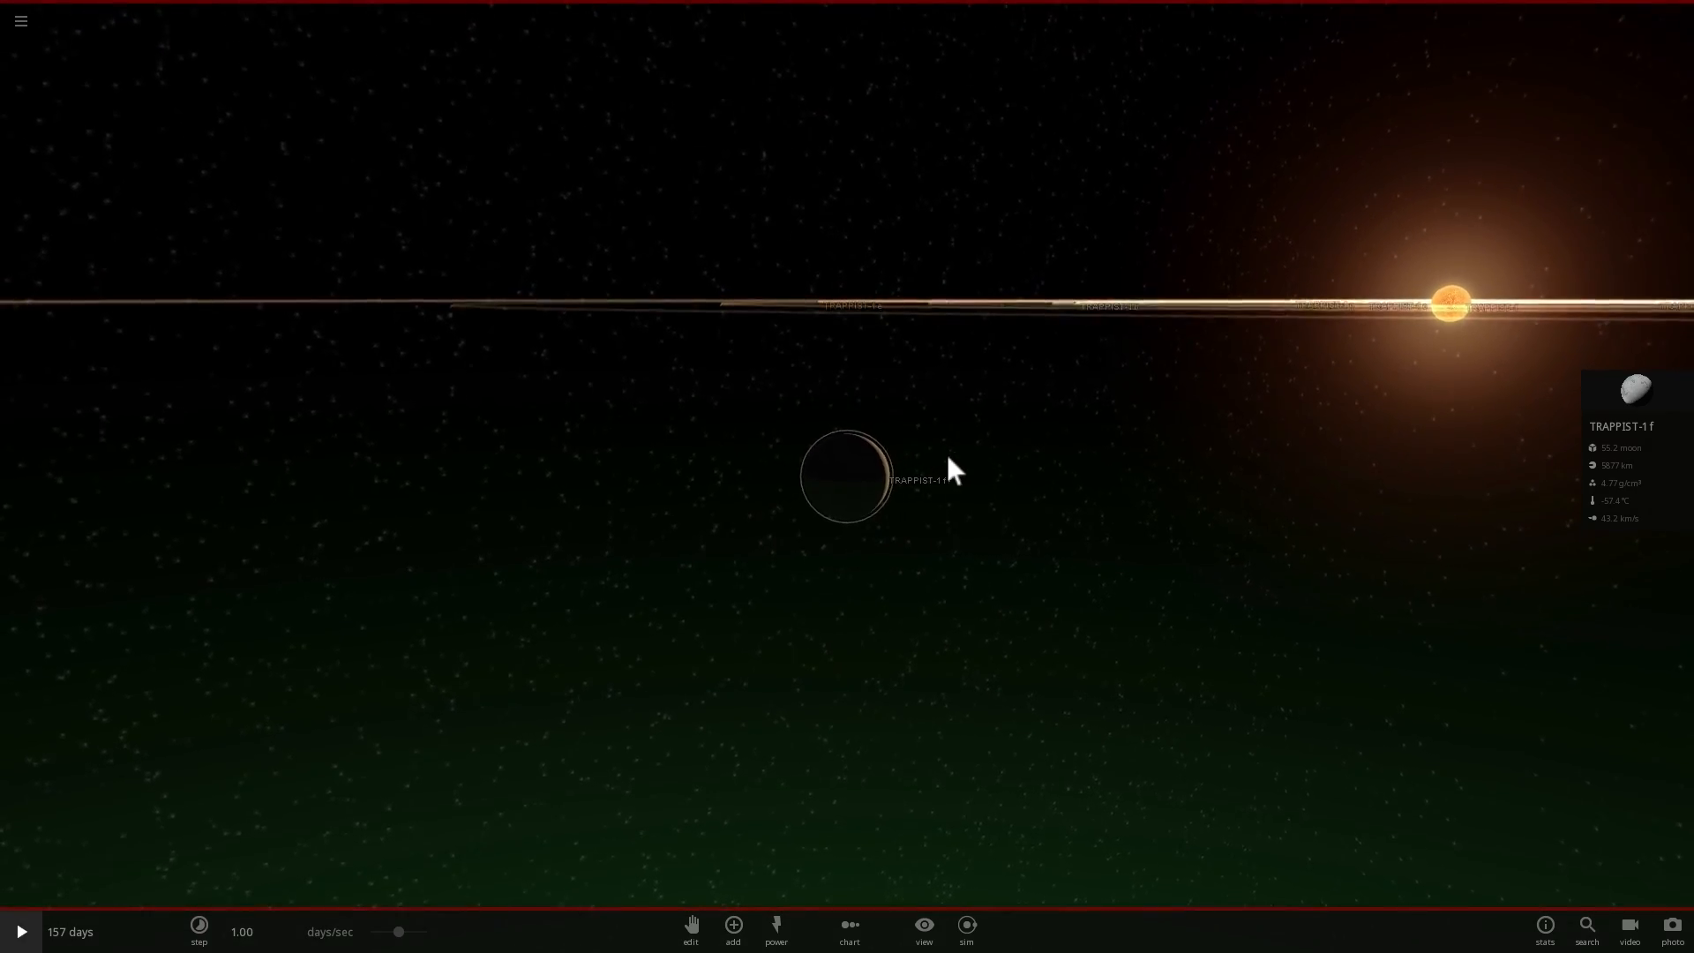
pyautogui.click(21, 931)
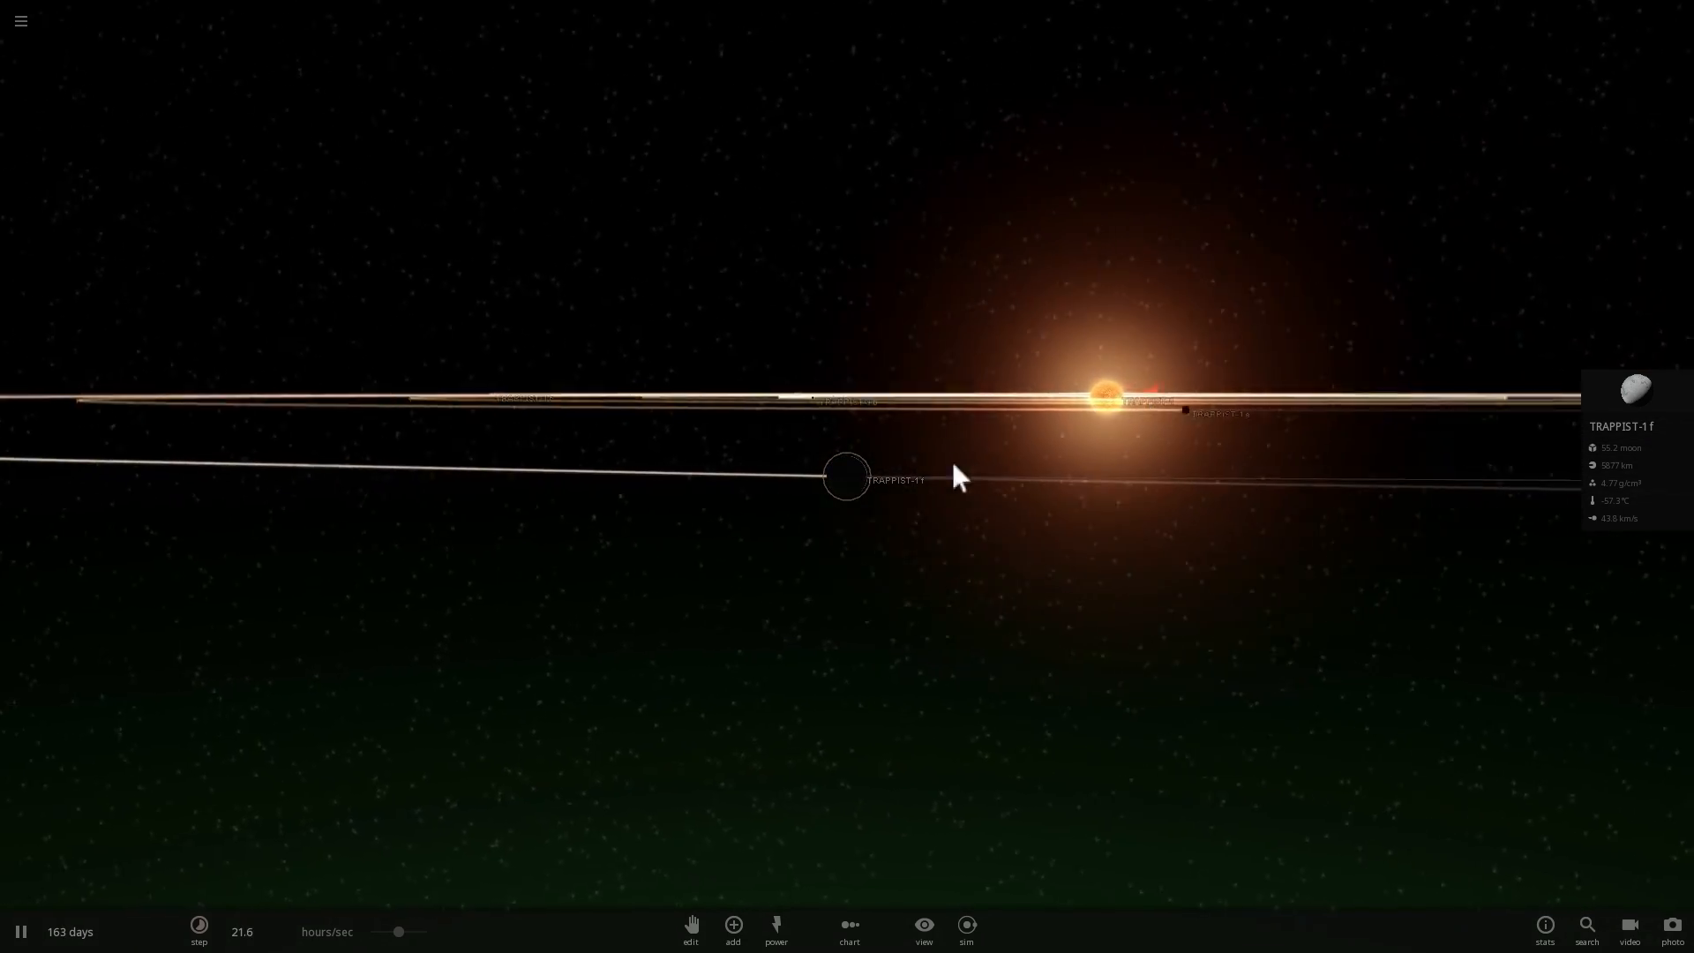
pyautogui.click(21, 931)
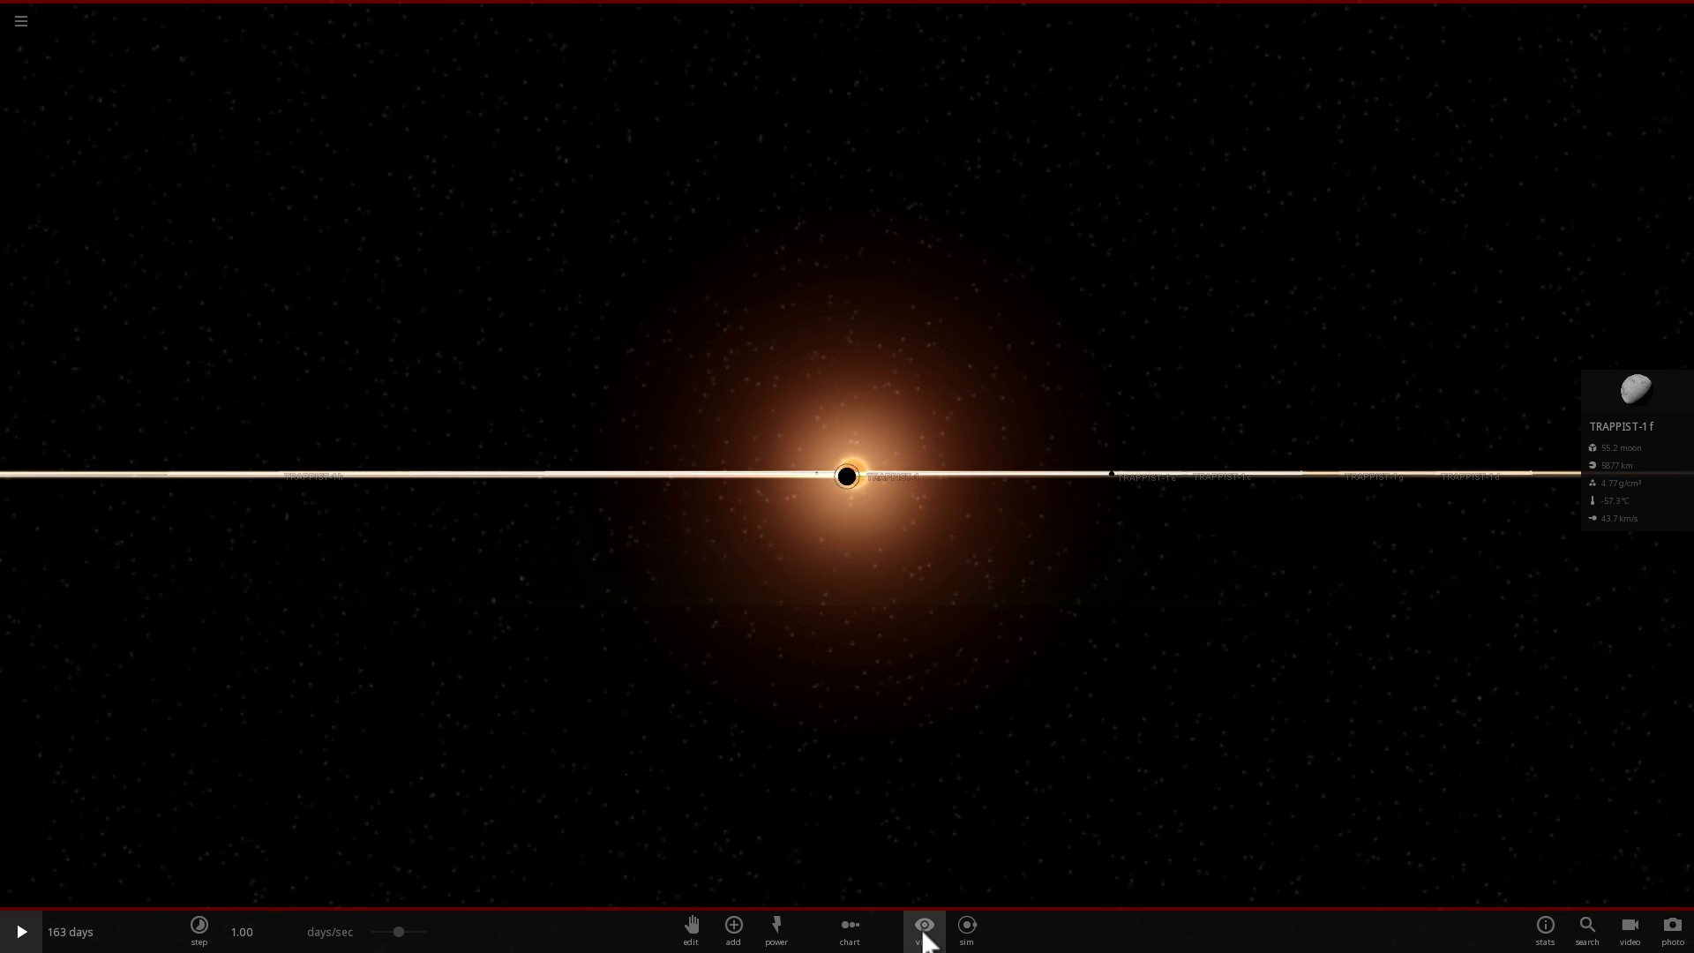
# Show the View display options and TRAPPIST-1 f's full property sheet
pyautogui.click(923, 926)
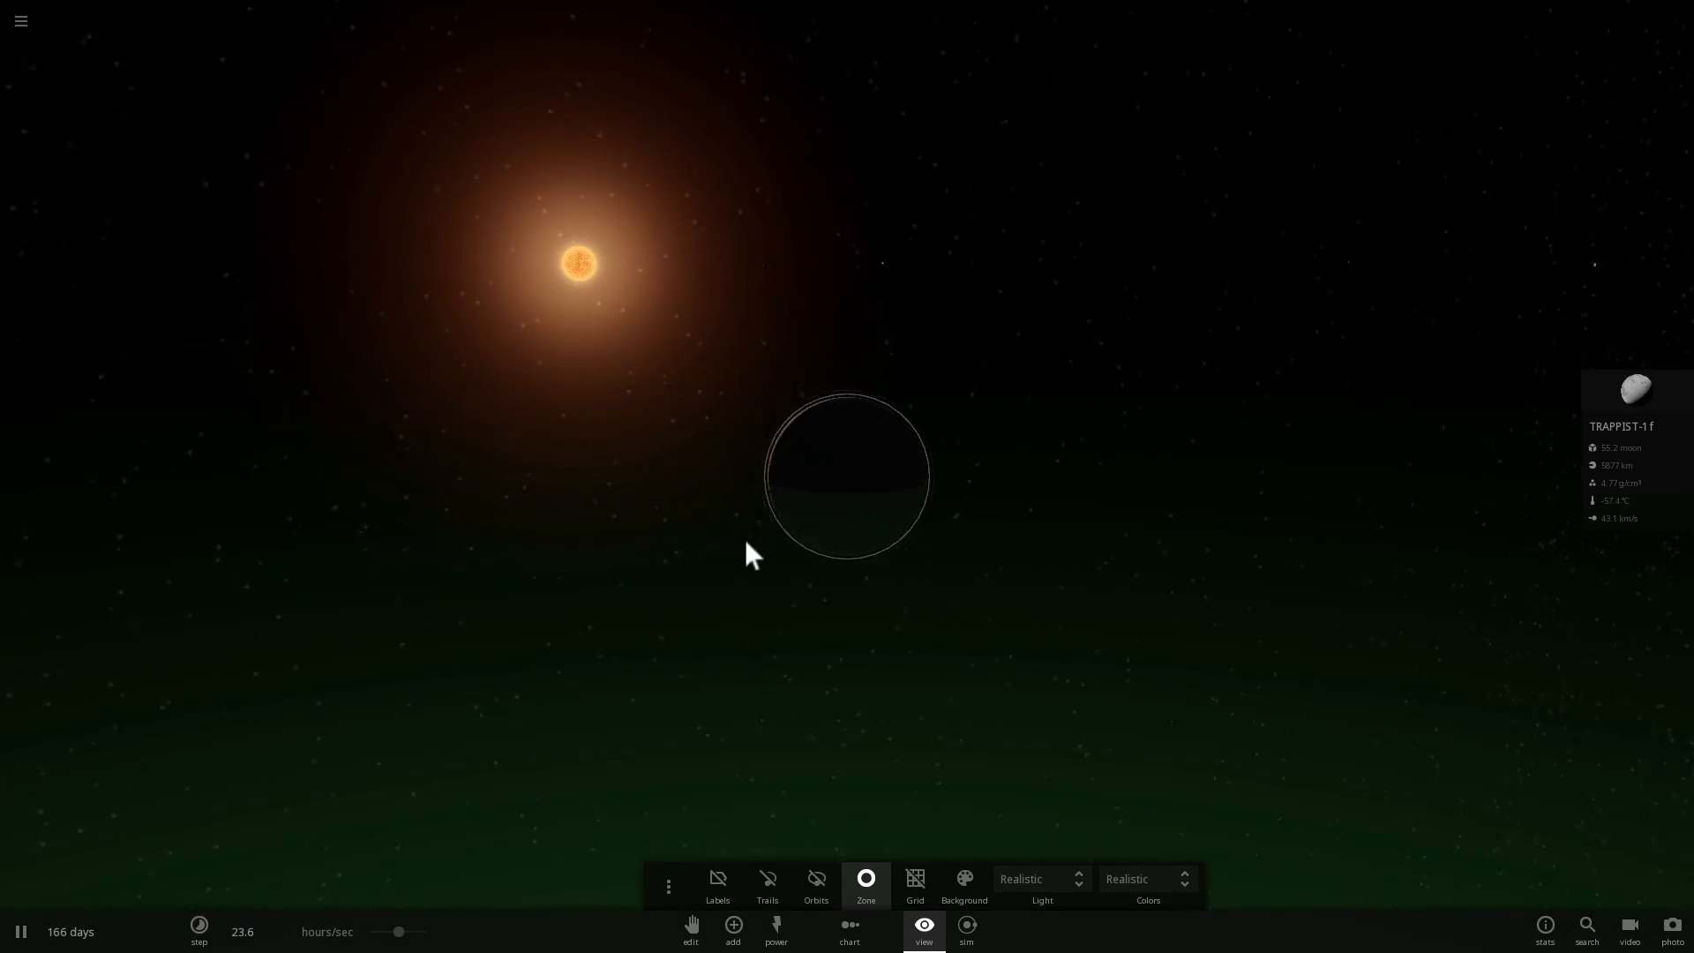
pyautogui.click(20, 931)
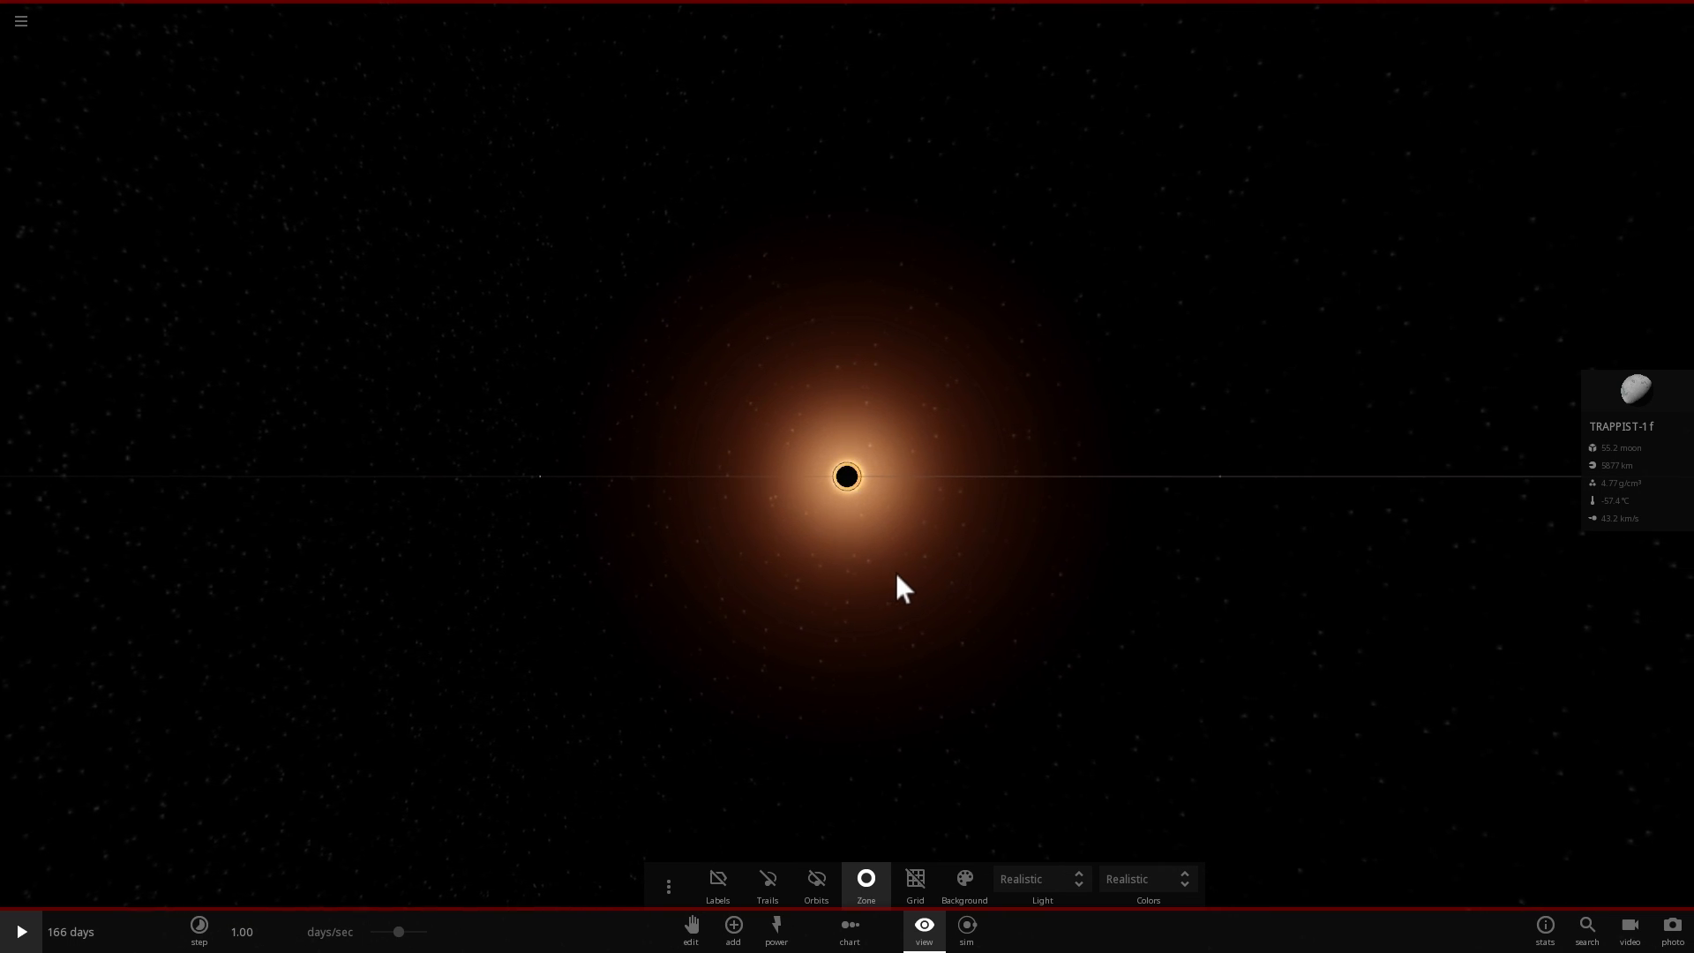
pyautogui.moveTo(900, 537)
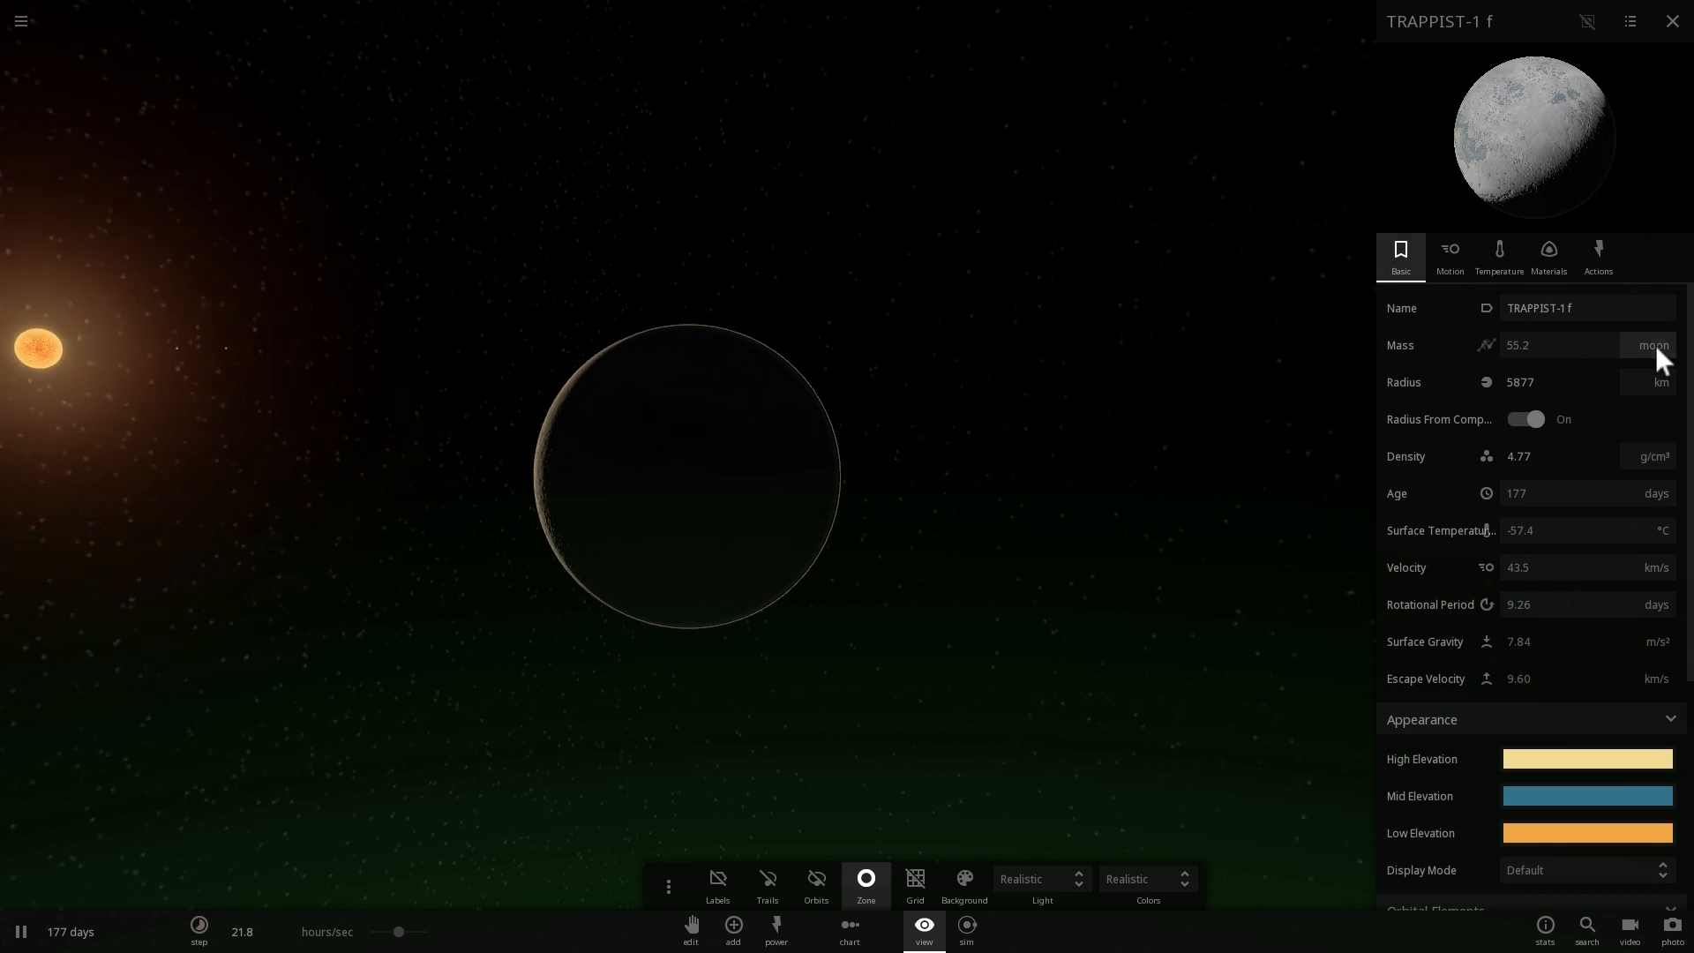
# Show TRAPPIST-1 f's mass in Earth masses, then view its iron, silicate and water composition
pyautogui.click(1653, 344)
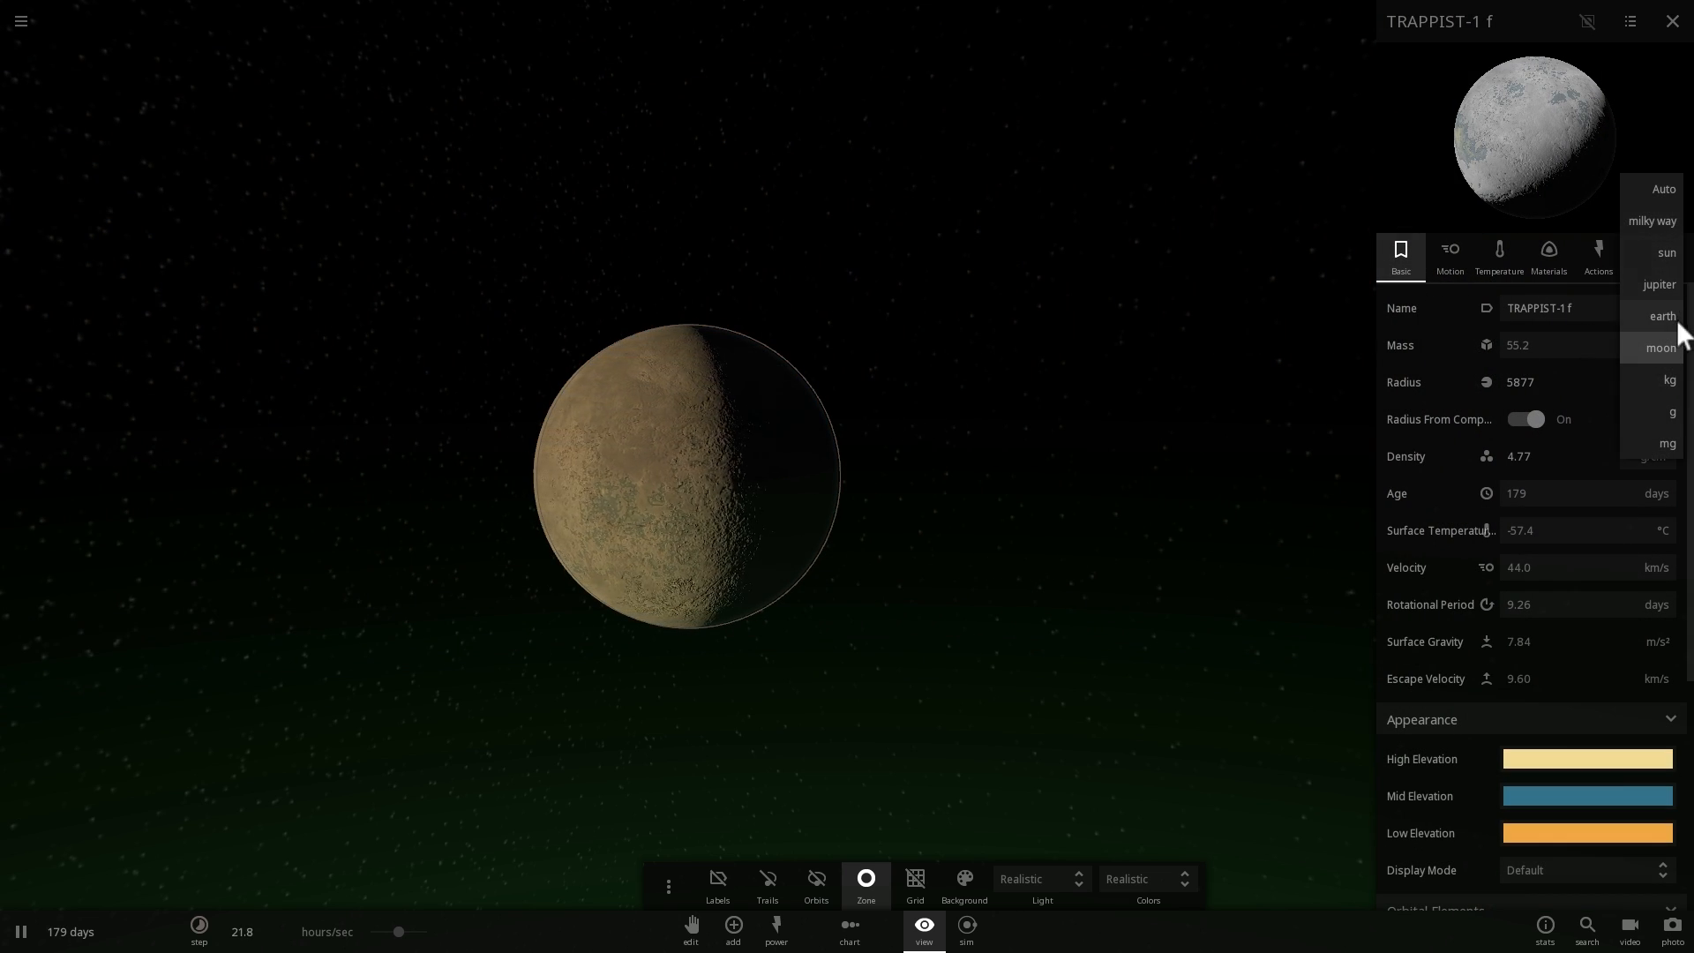
pyautogui.click(1660, 316)
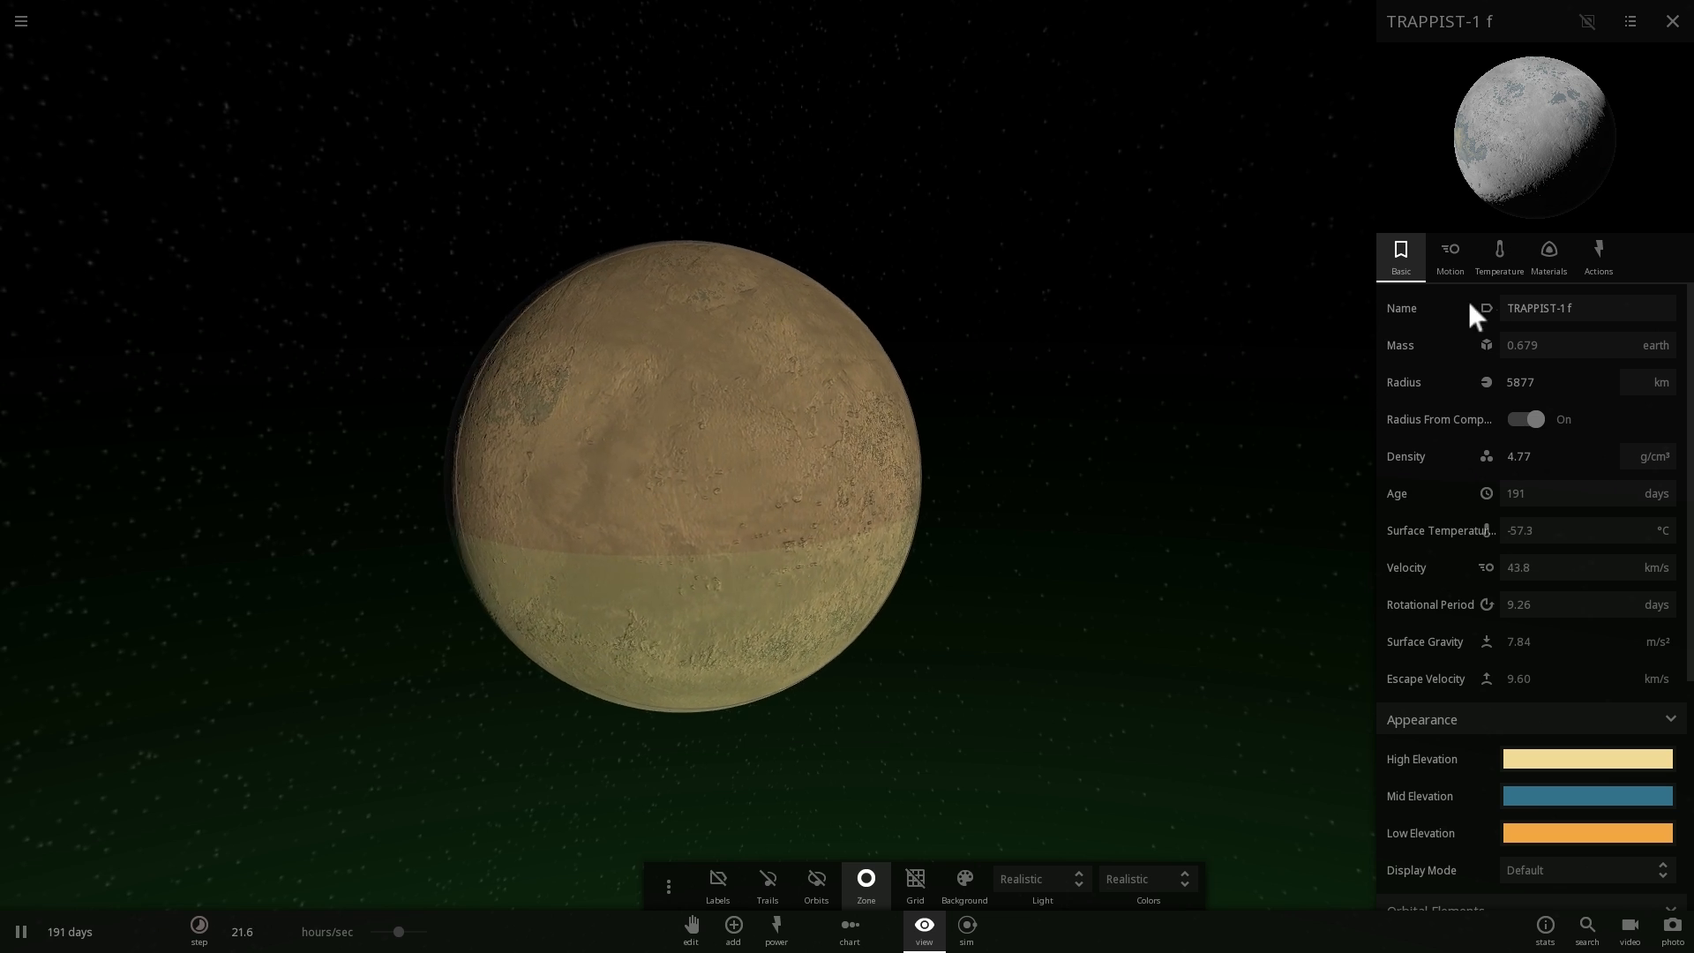
pyautogui.click(1547, 256)
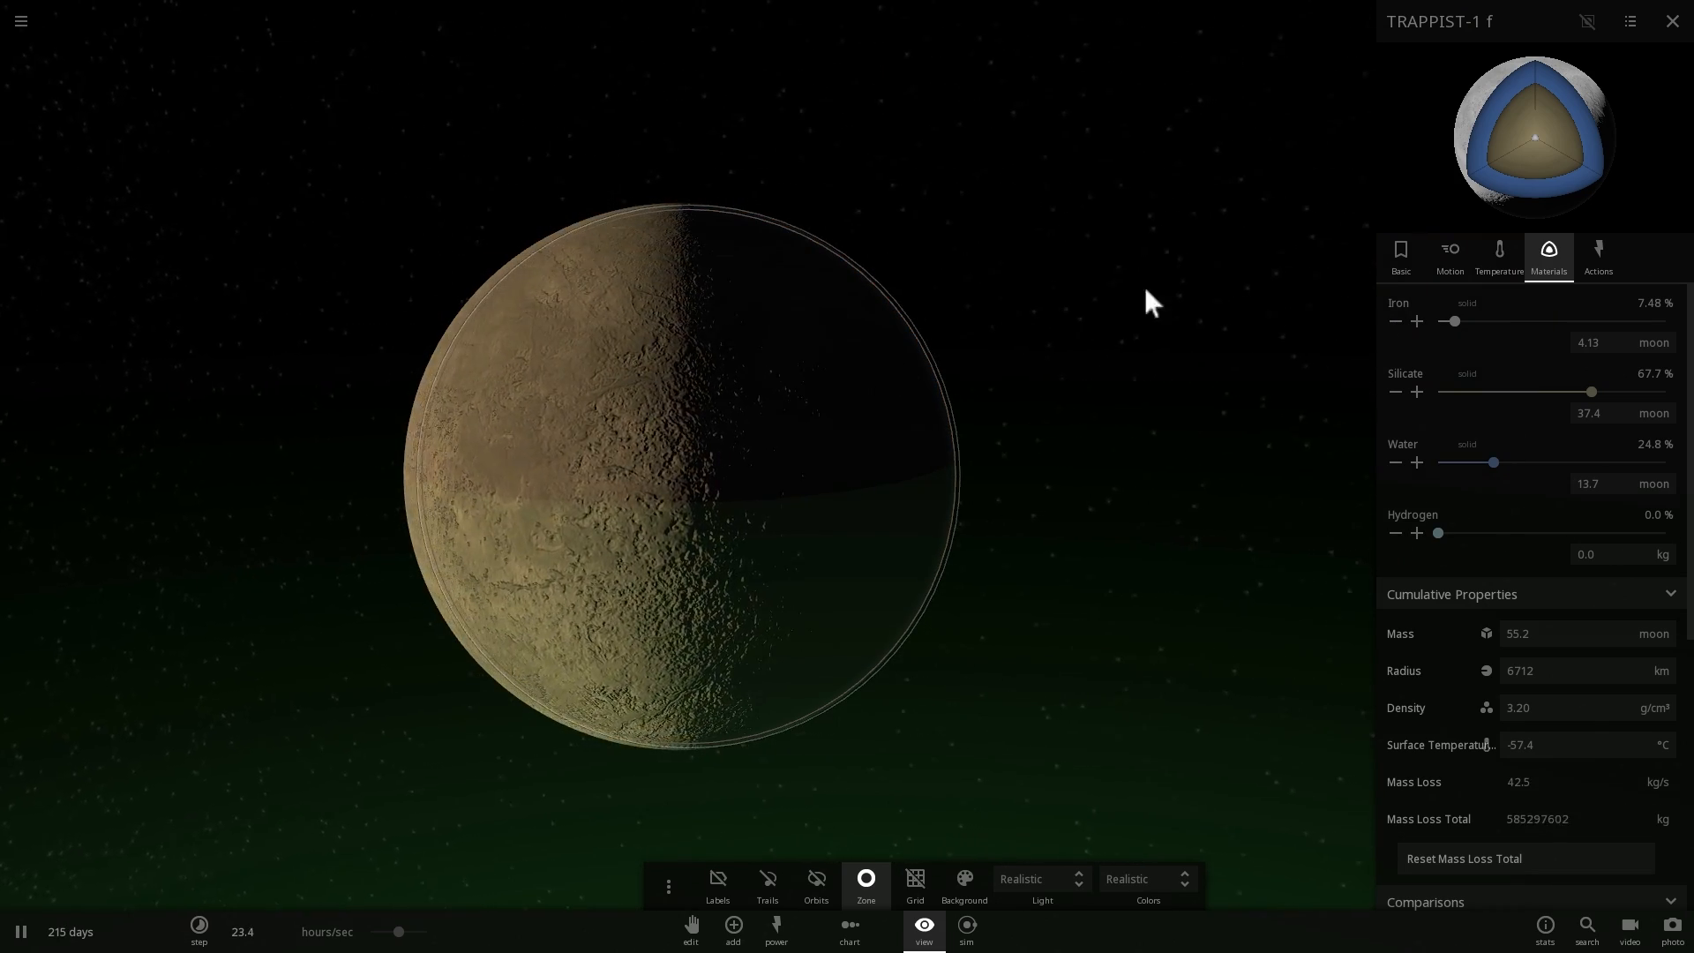
# Return to TRAPPIST-1 f's Basic properties and bring up the Add objects catalogue
pyautogui.click(1399, 254)
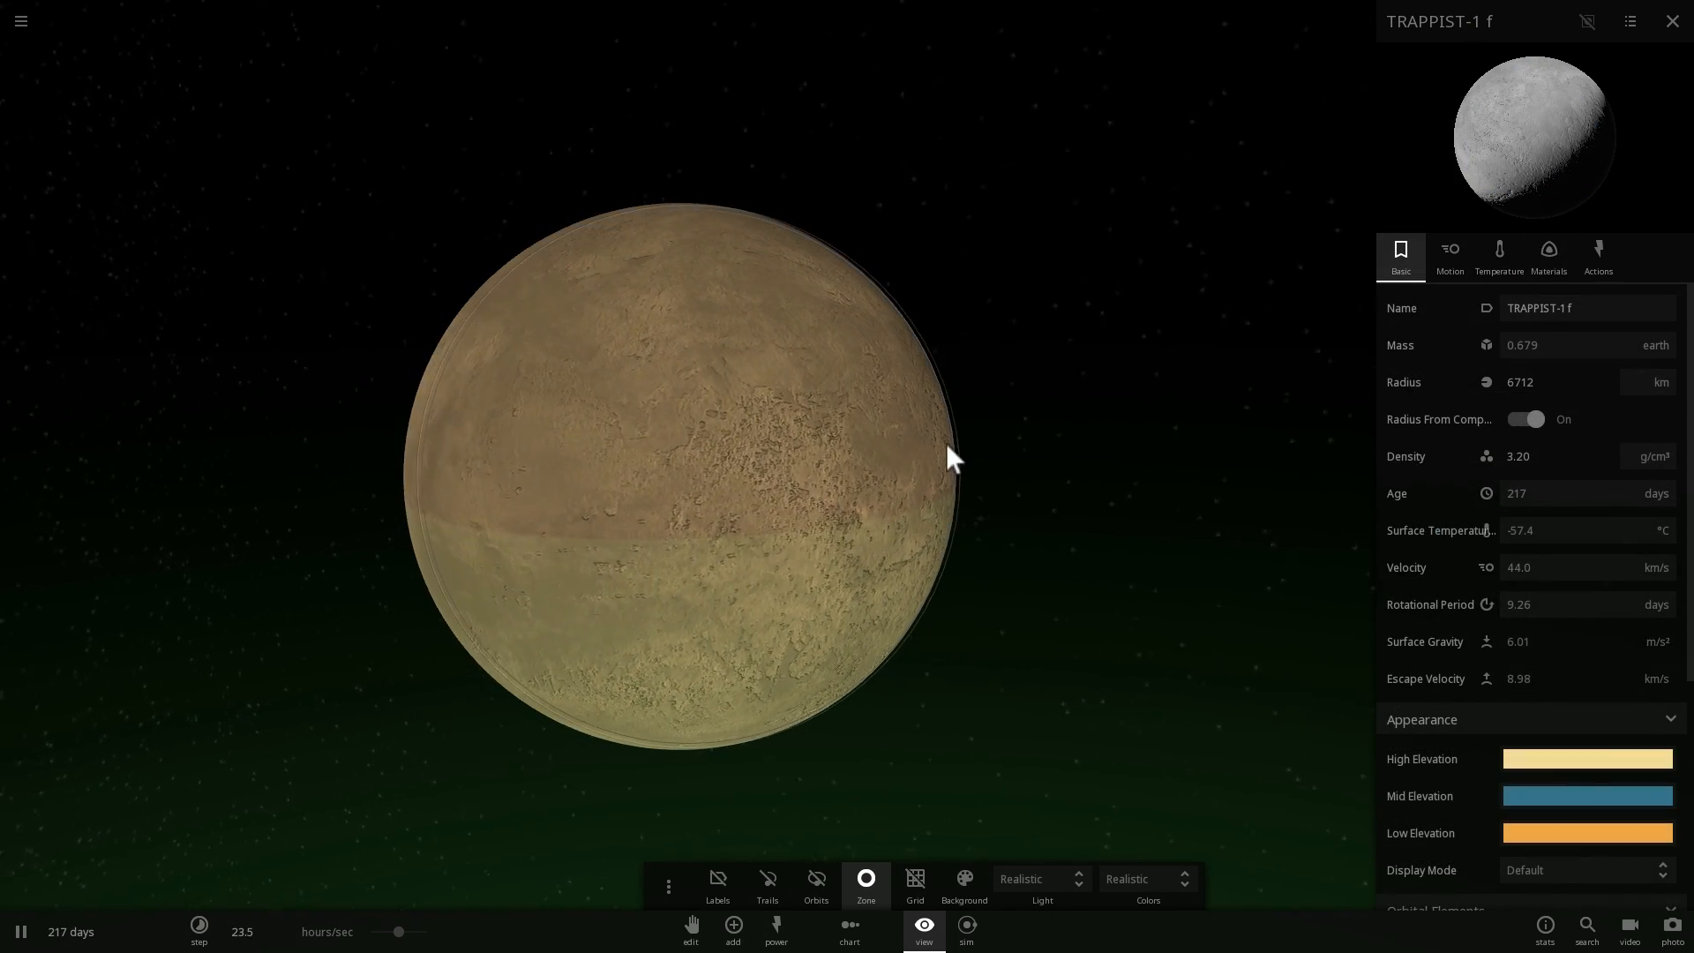
pyautogui.click(20, 932)
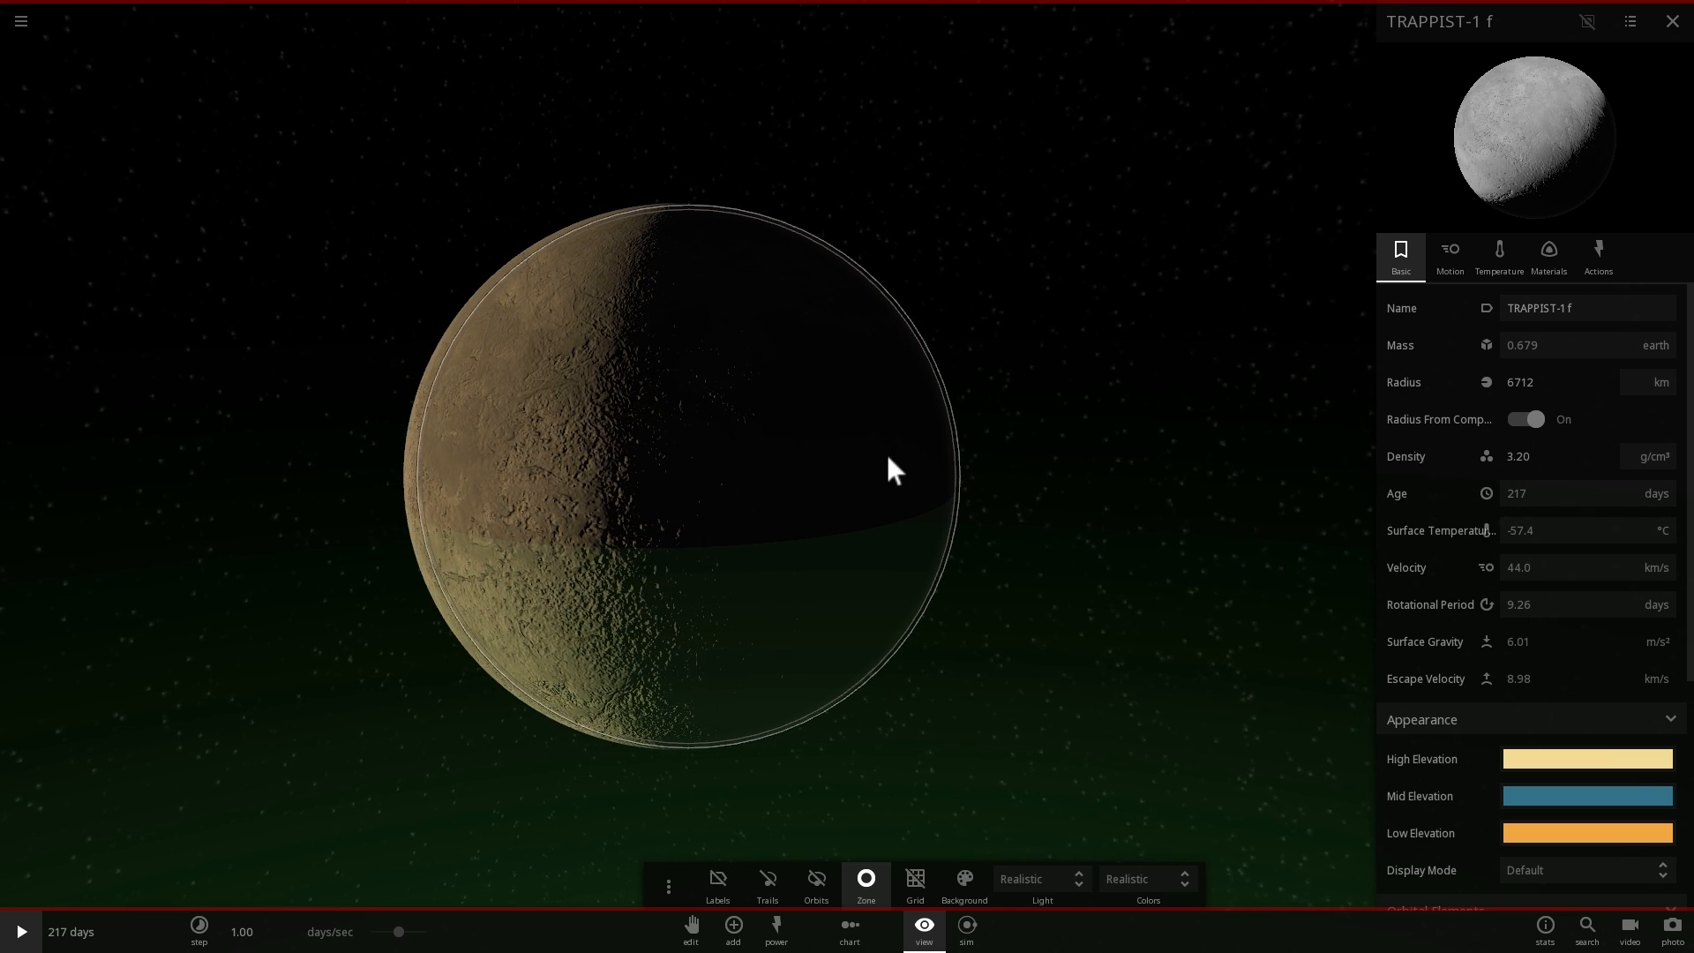
pyautogui.click(20, 931)
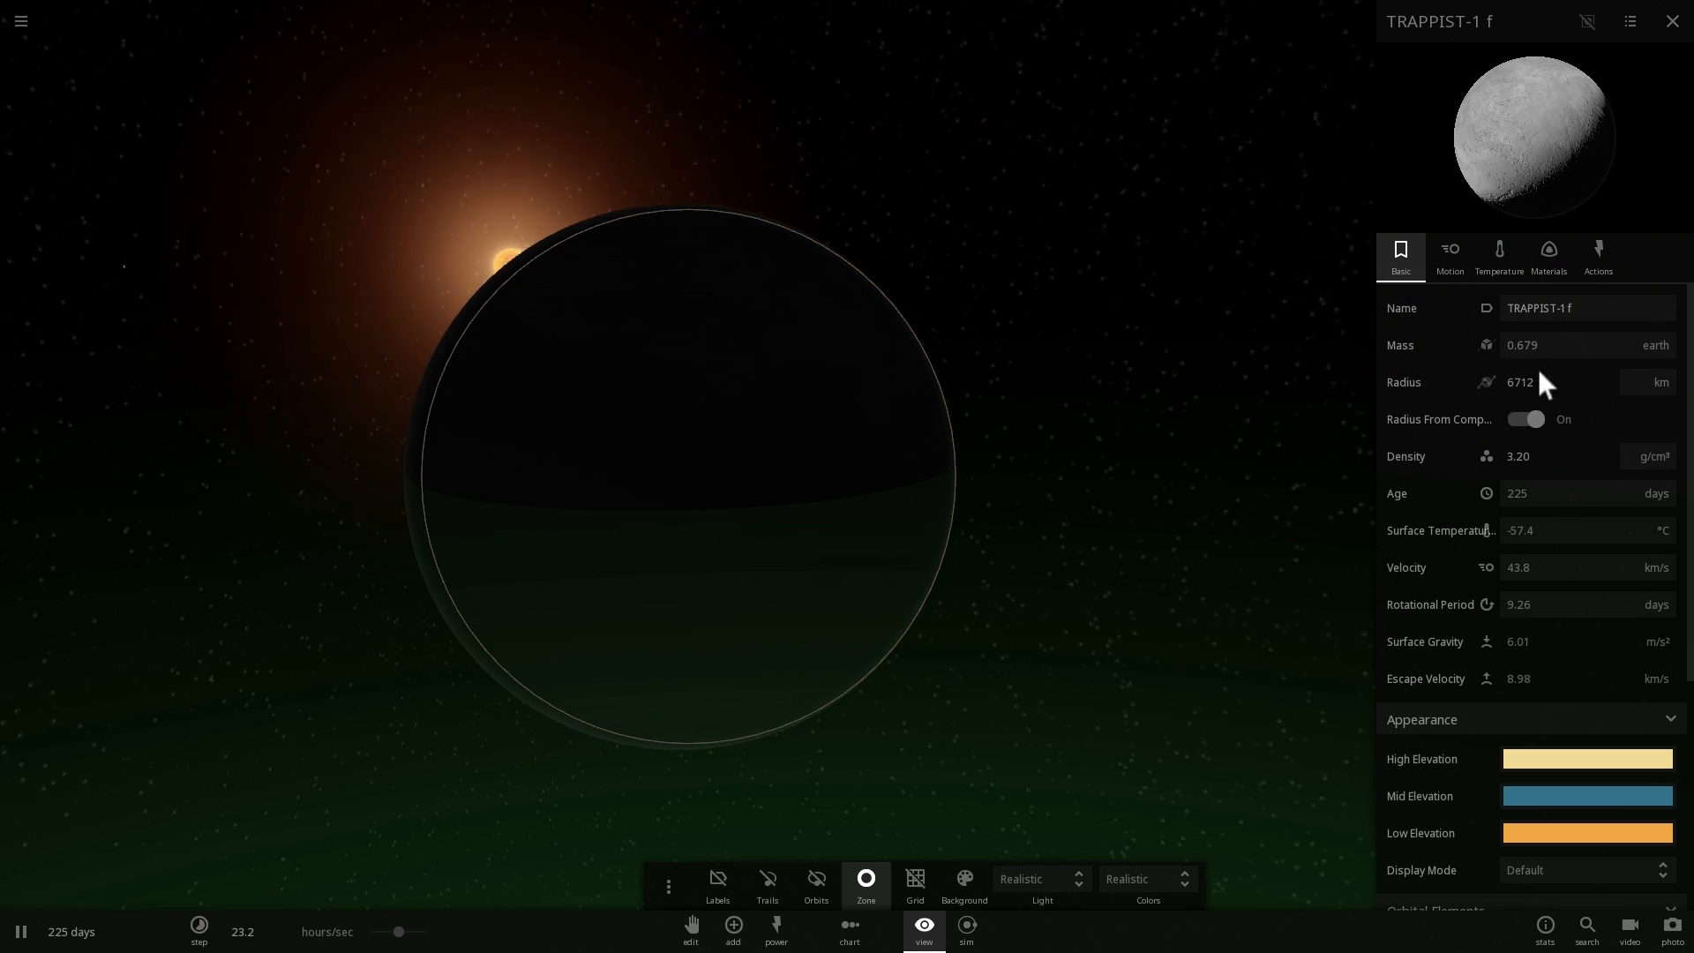
pyautogui.click(732, 924)
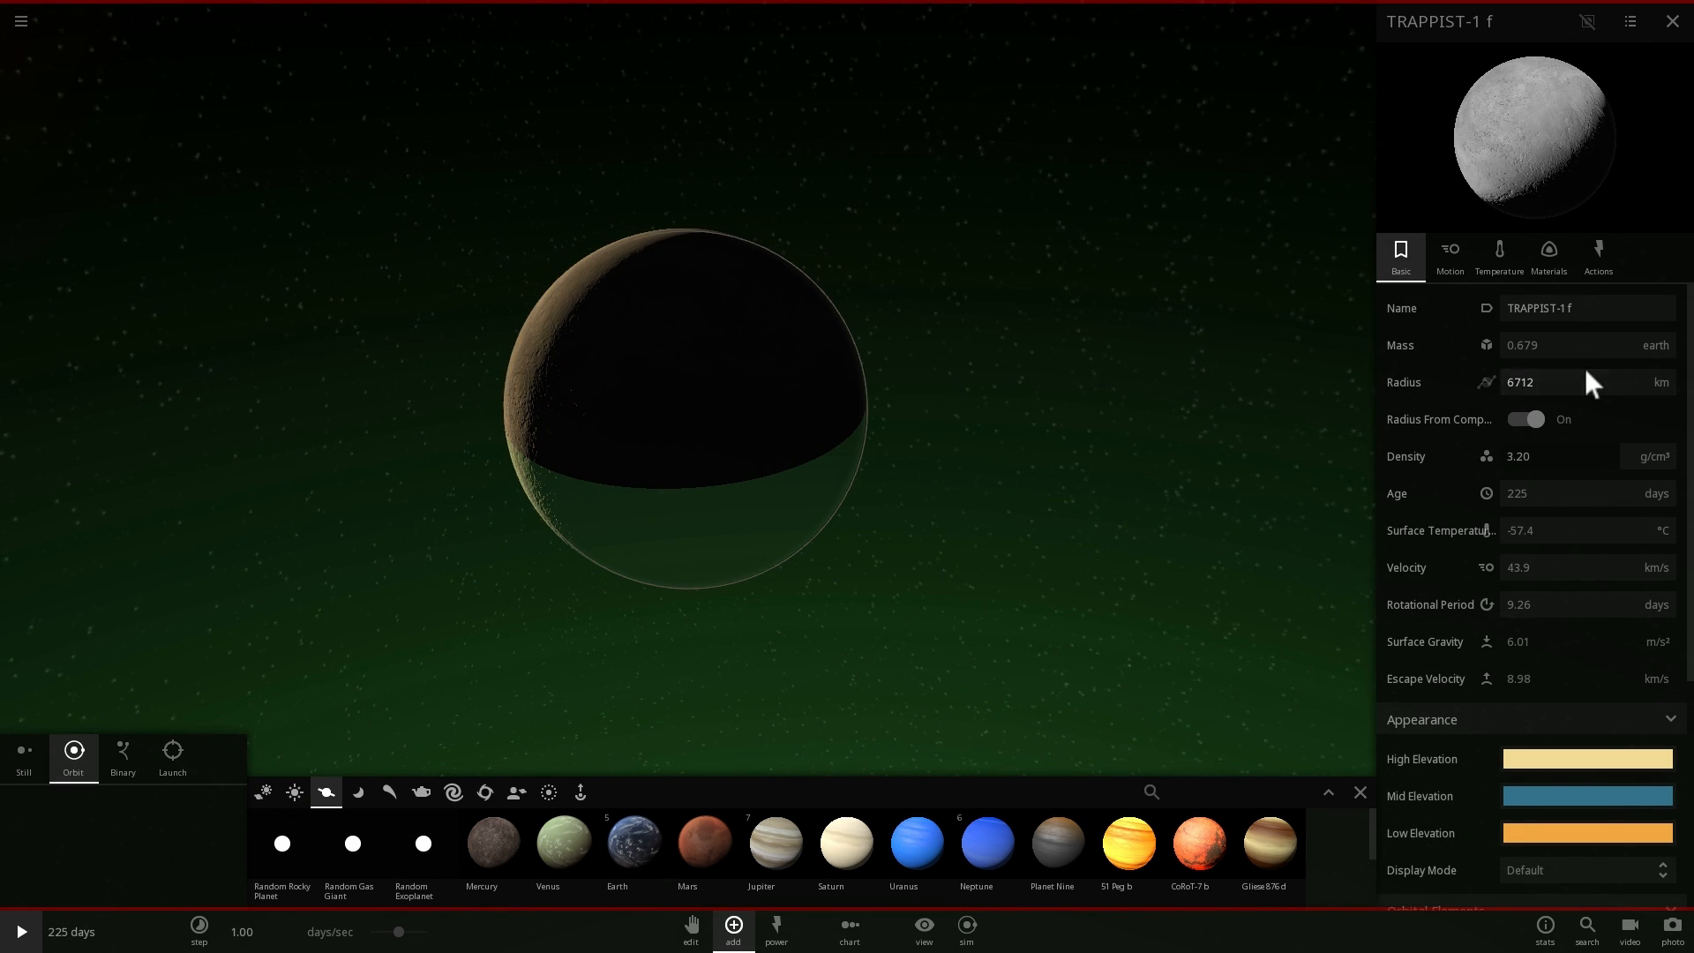
# Close the Add catalogue and show TRAPPIST-1 f's Materials composition with its orbit in the habitable zone
pyautogui.click(21, 931)
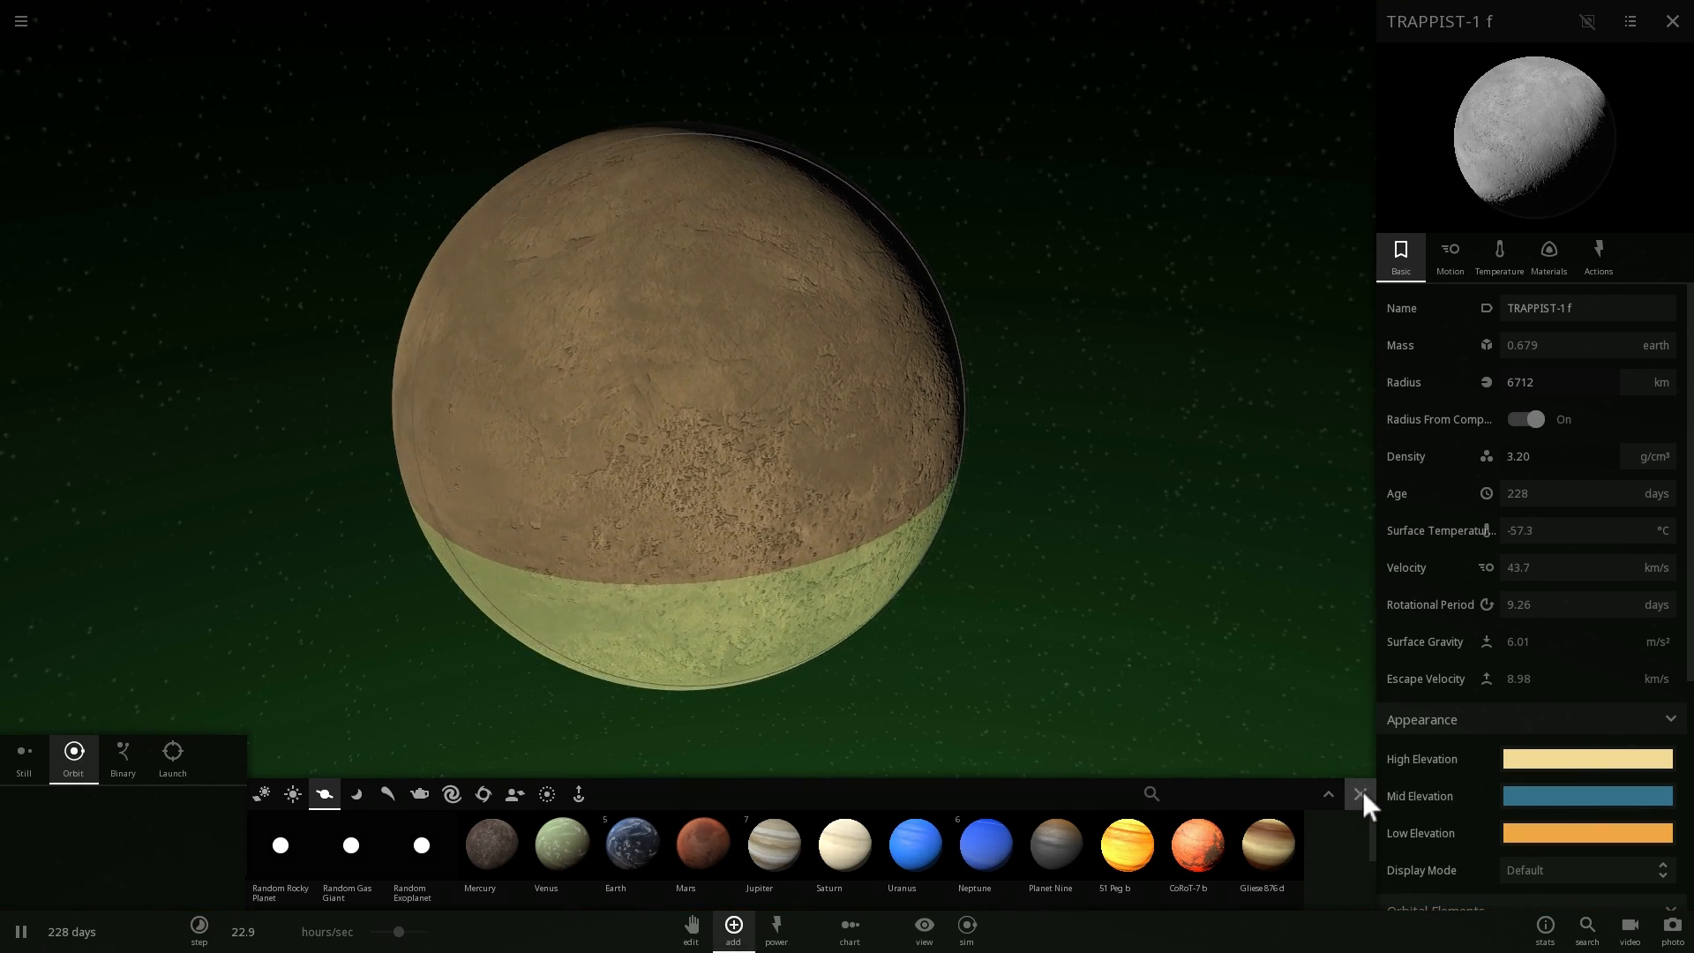
pyautogui.click(1360, 792)
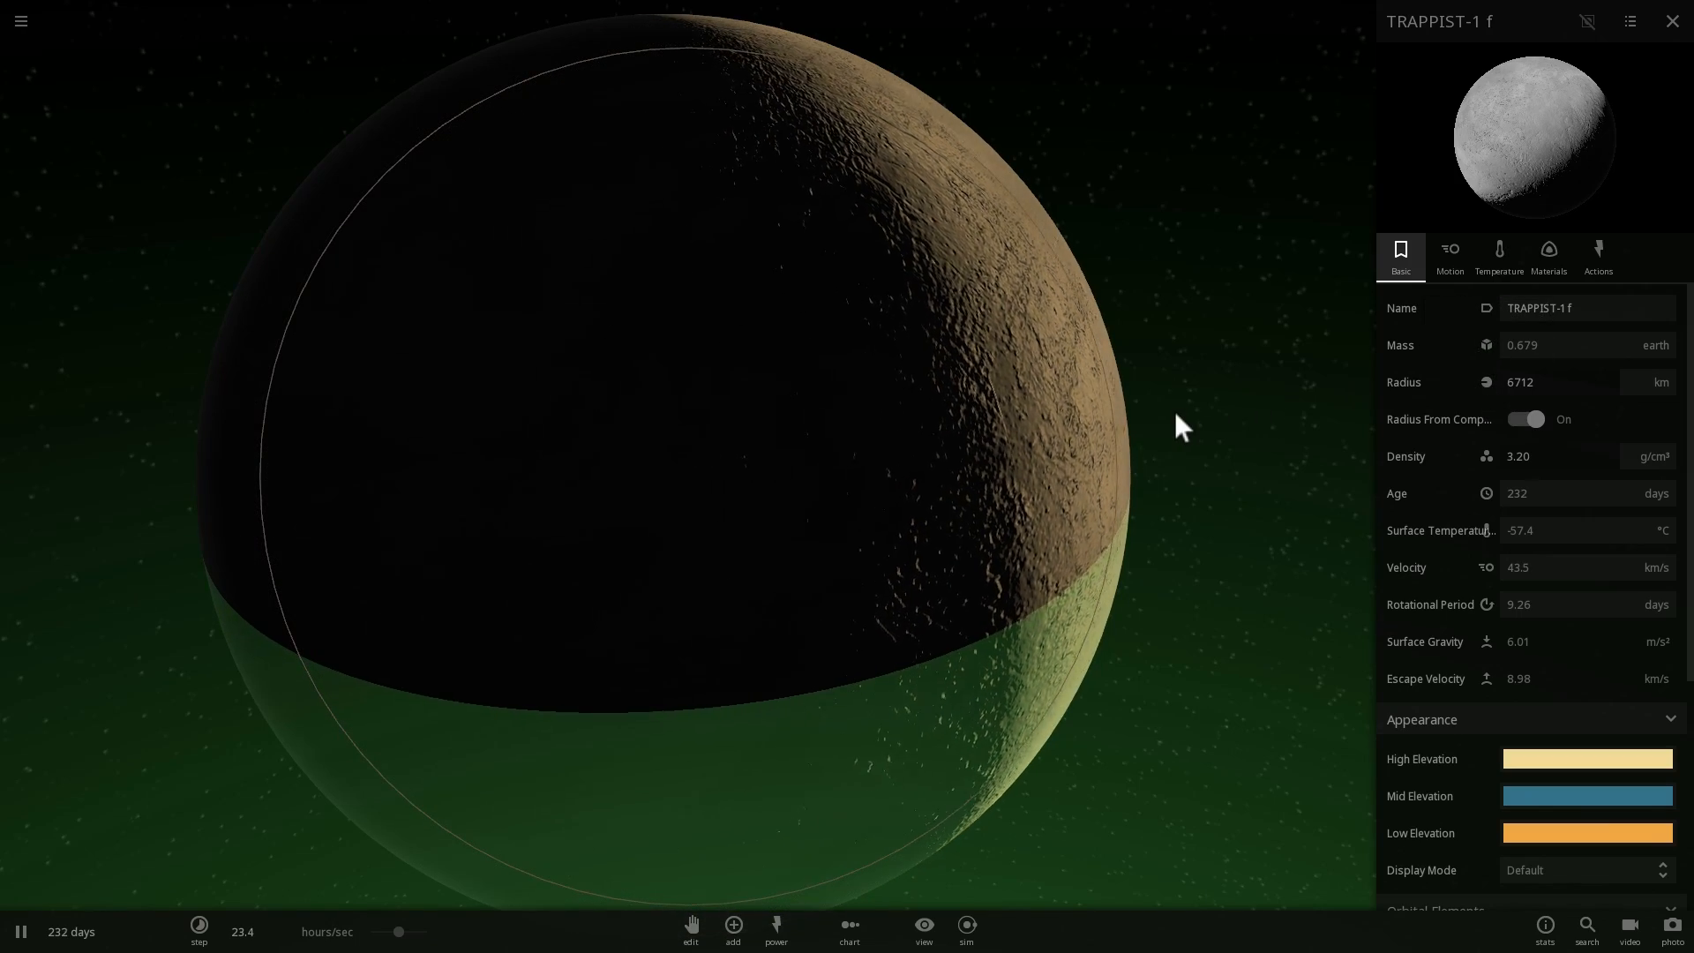
pyautogui.click(1567, 455)
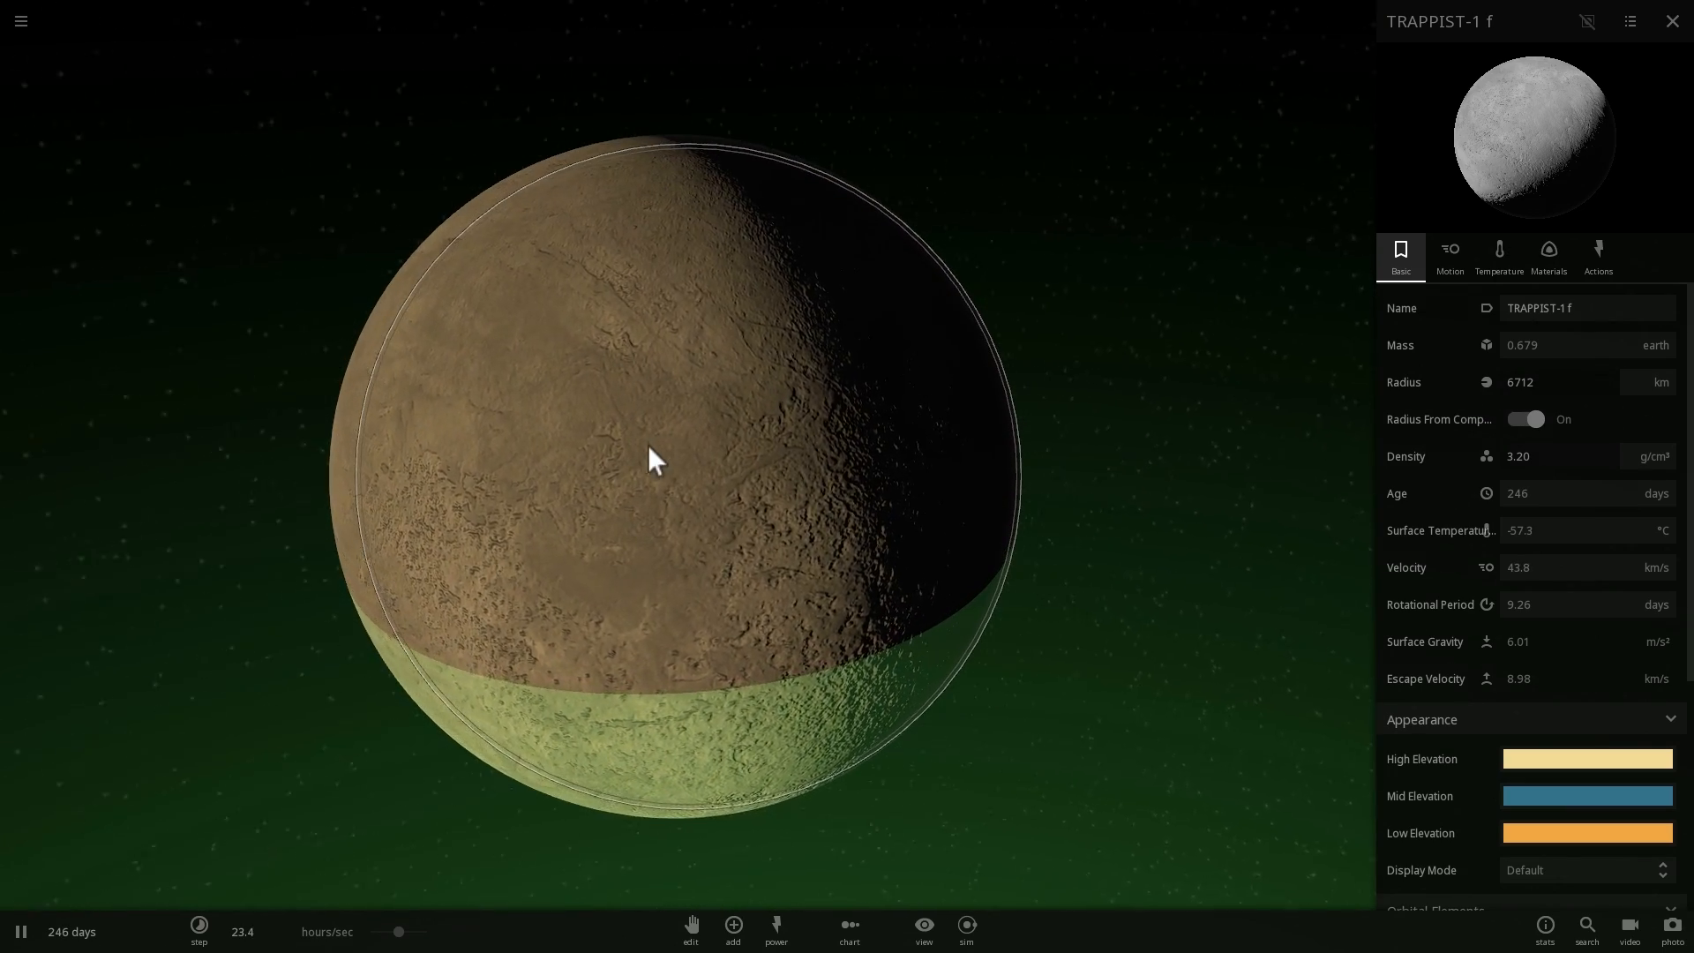
pyautogui.click(1548, 254)
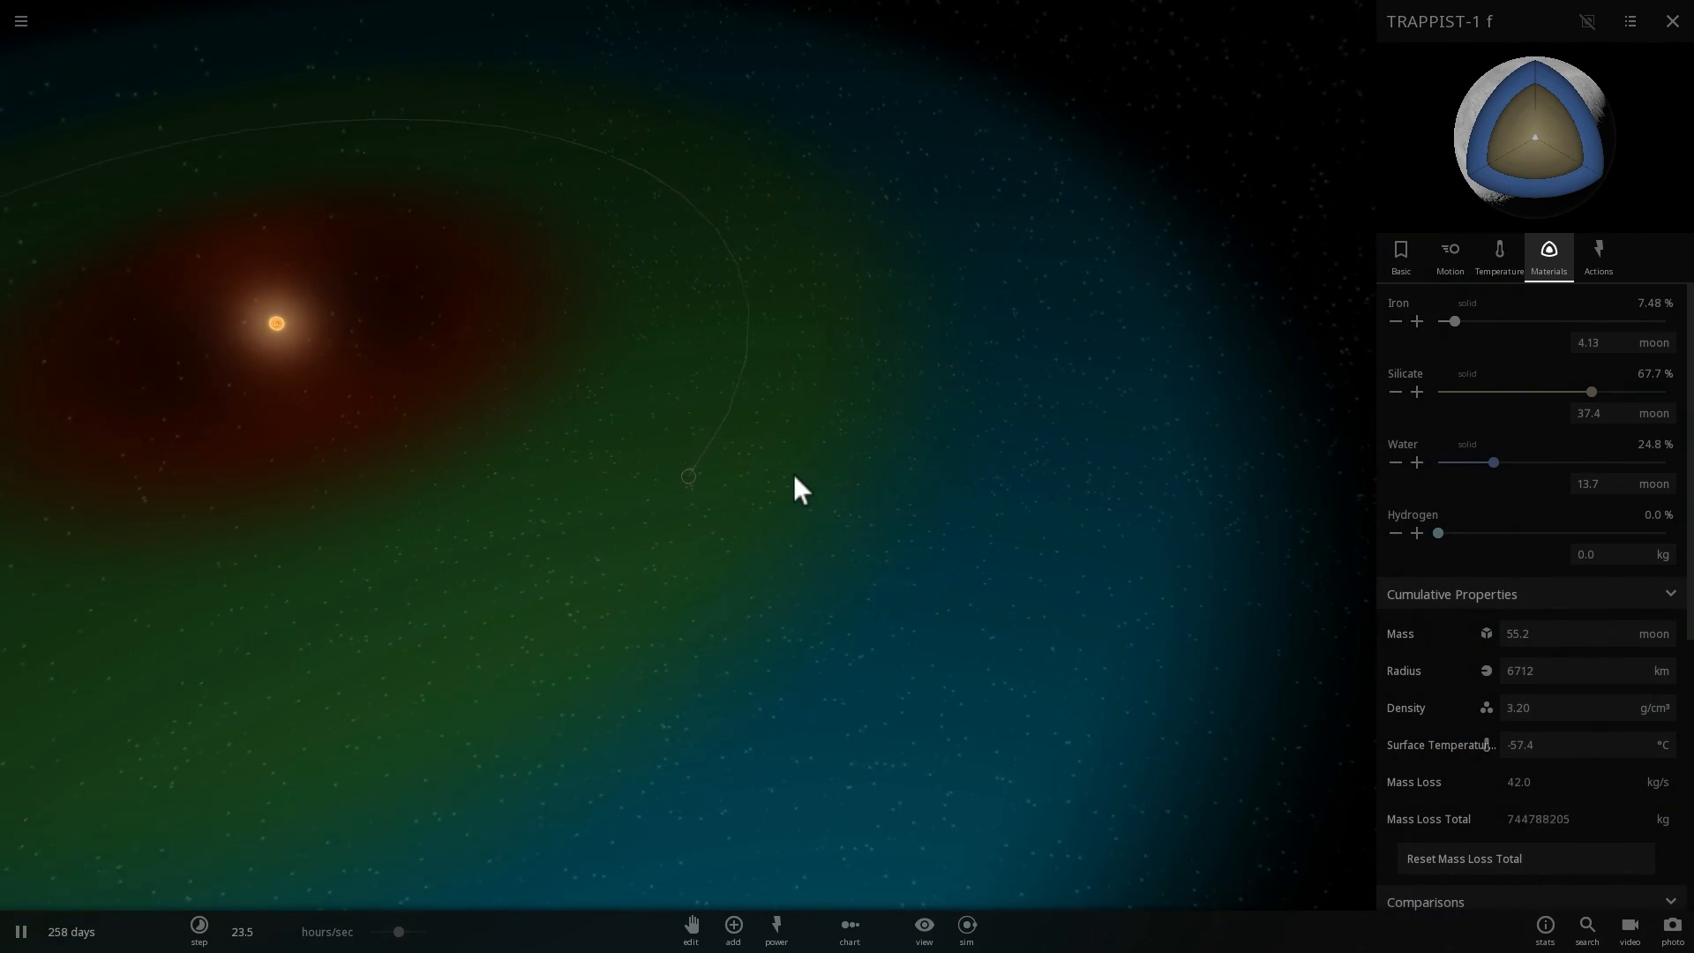
pyautogui.click(19, 929)
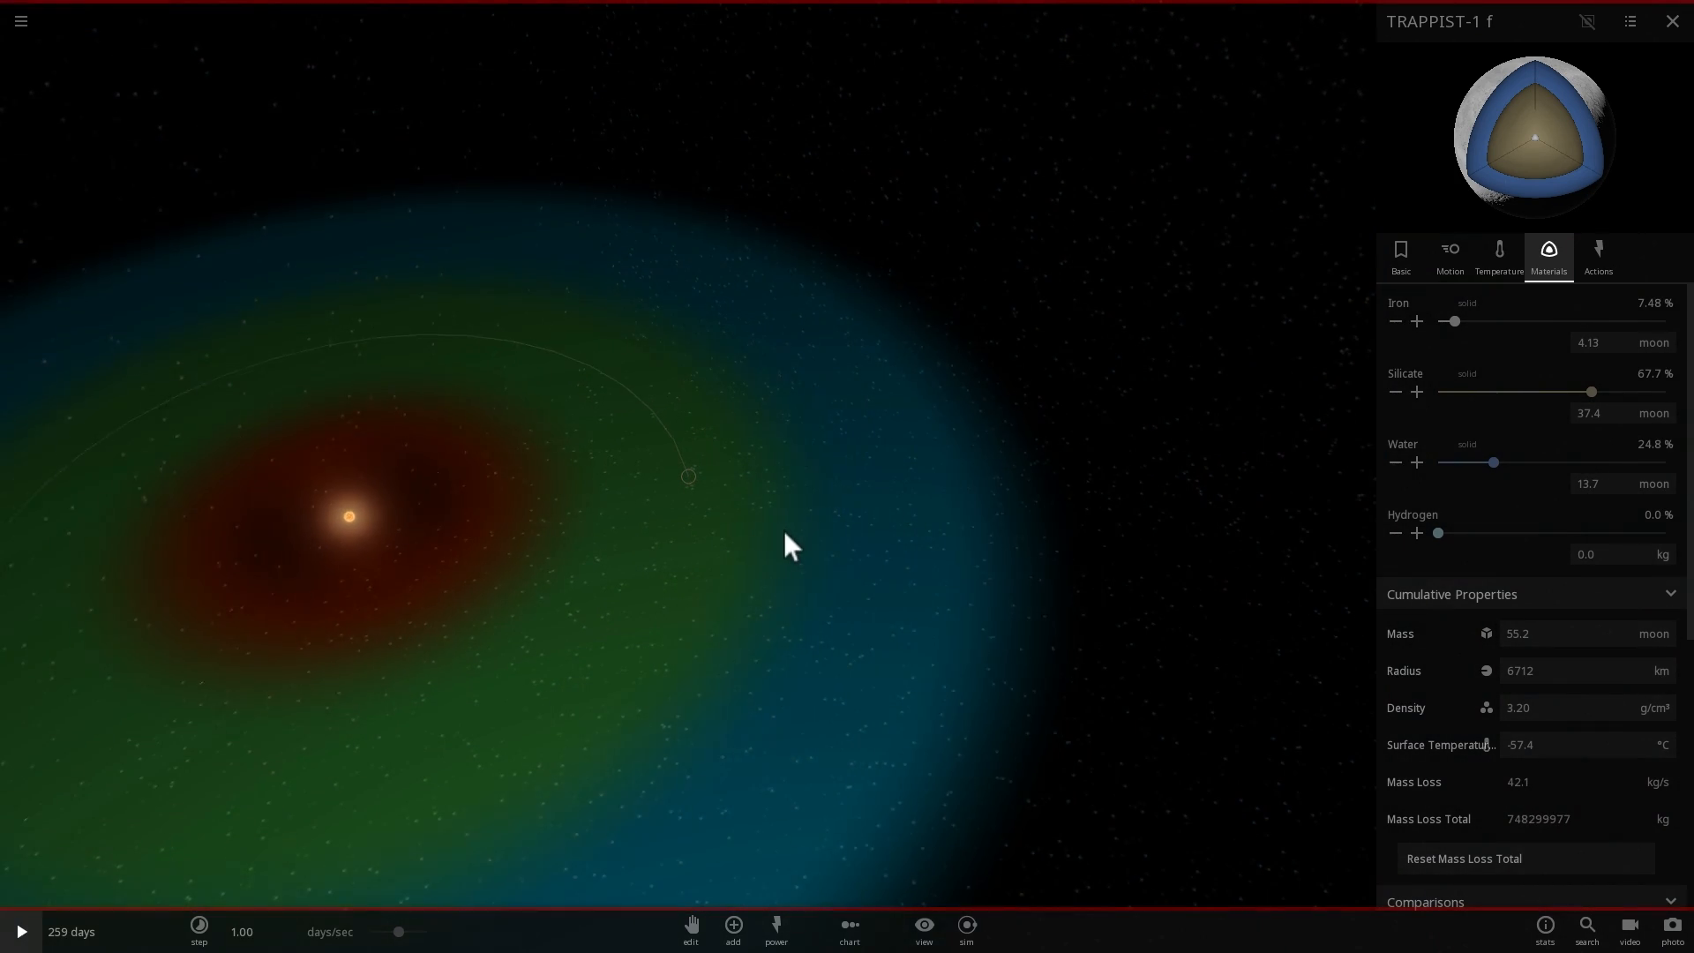
# Close the planet panel and hide the habitable zone overlay in the View options
pyautogui.click(1671, 22)
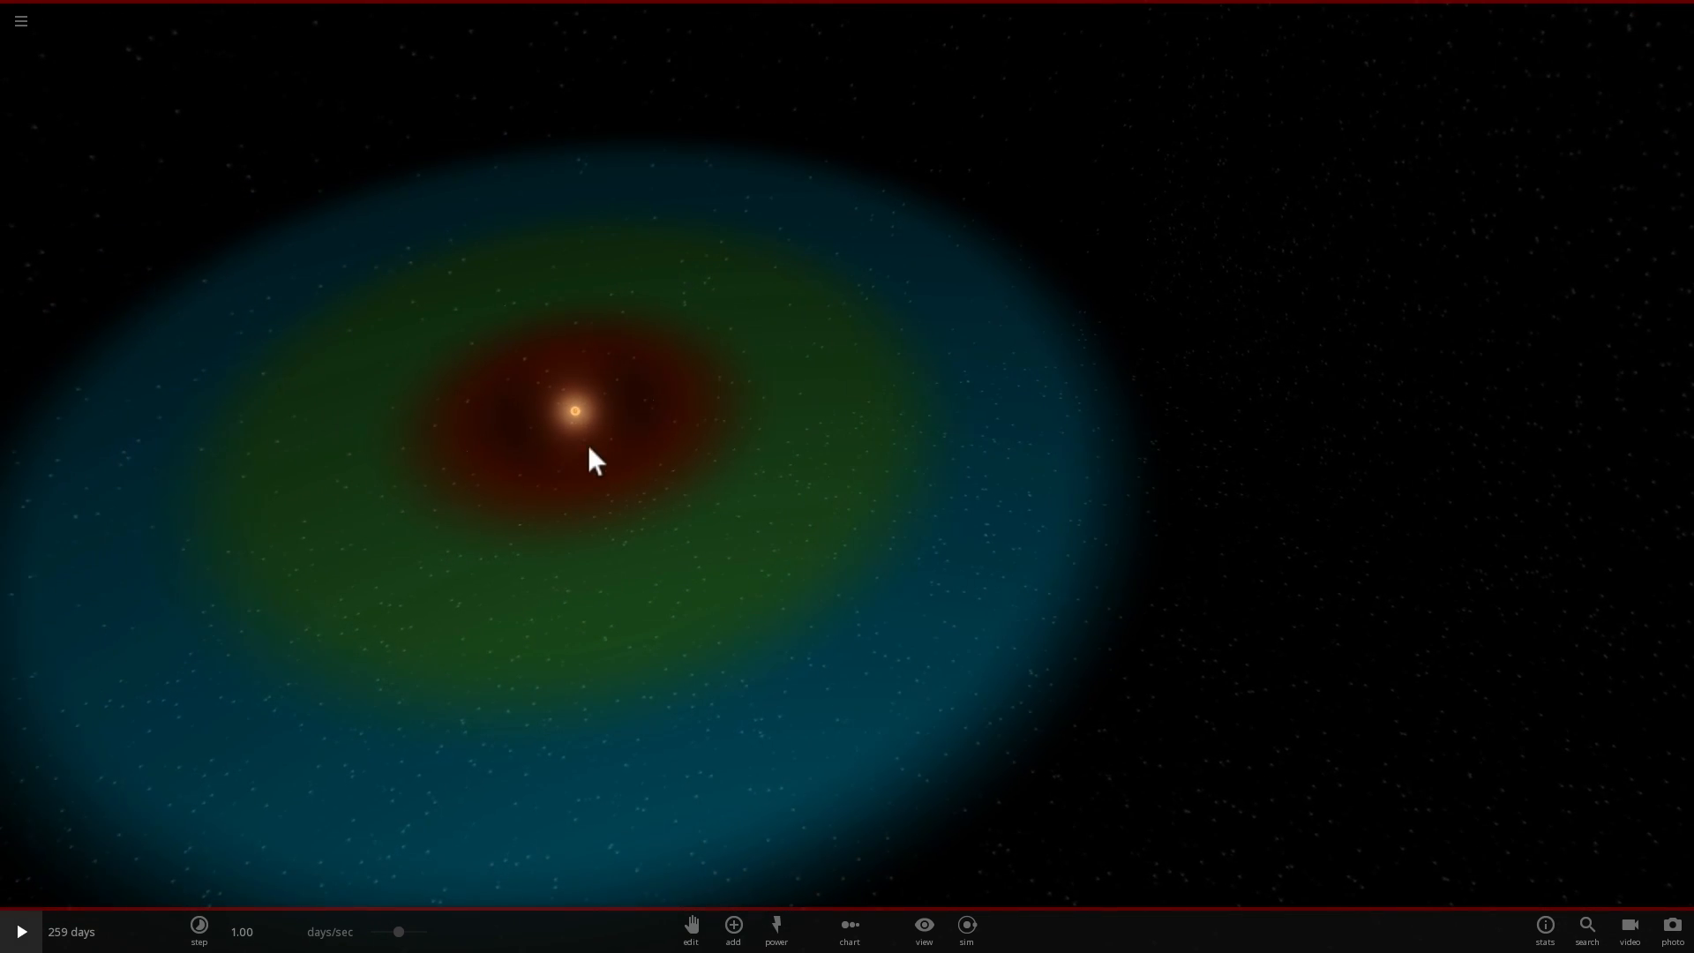
pyautogui.click(923, 926)
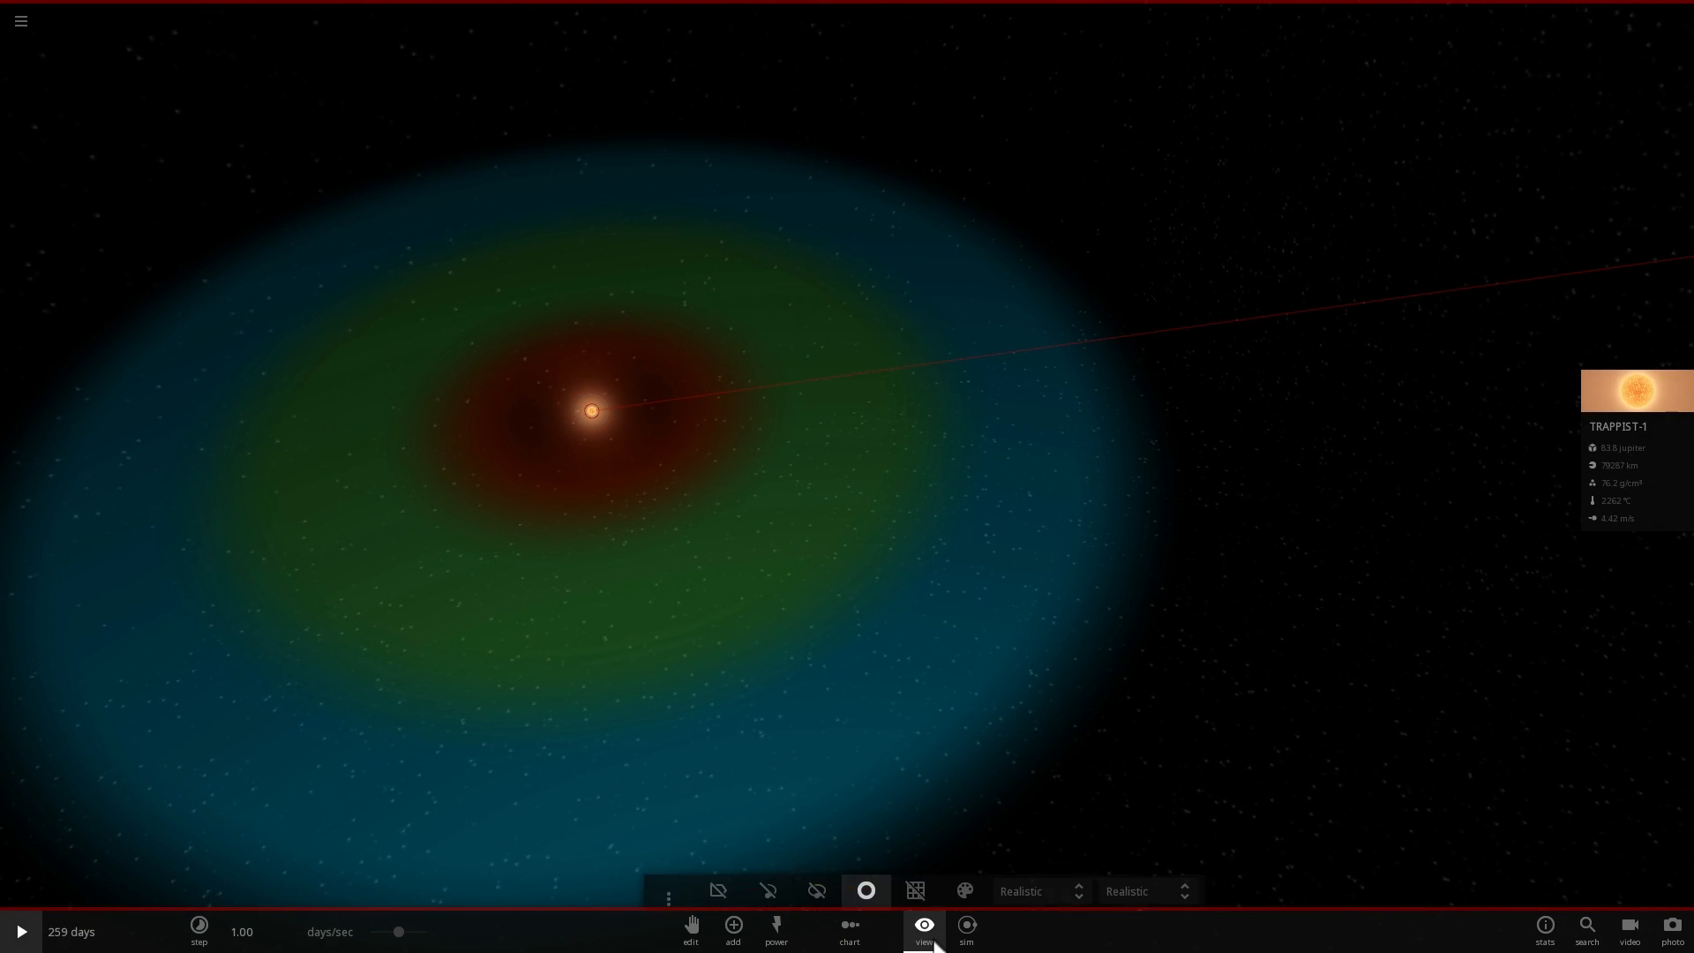
pyautogui.click(865, 884)
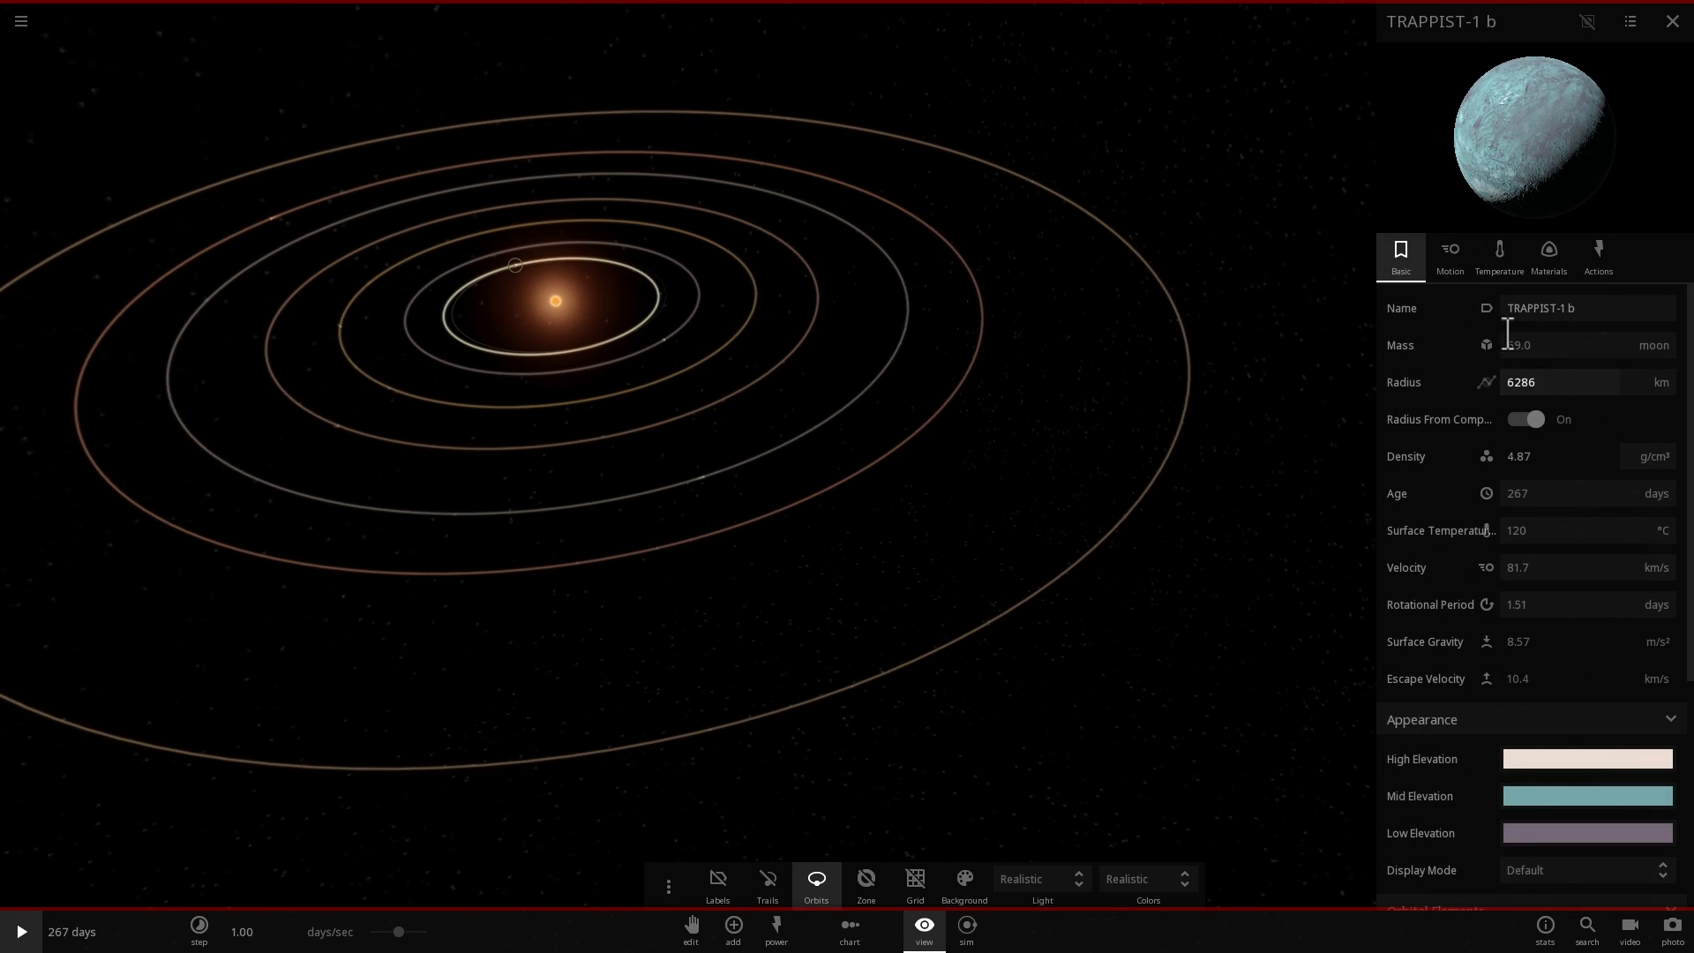
# Check TRAPPIST-1 b's Motion, select TRAPPIST-1 c, resume the simulation and select TRAPPIST-1 d
pyautogui.click(1451, 256)
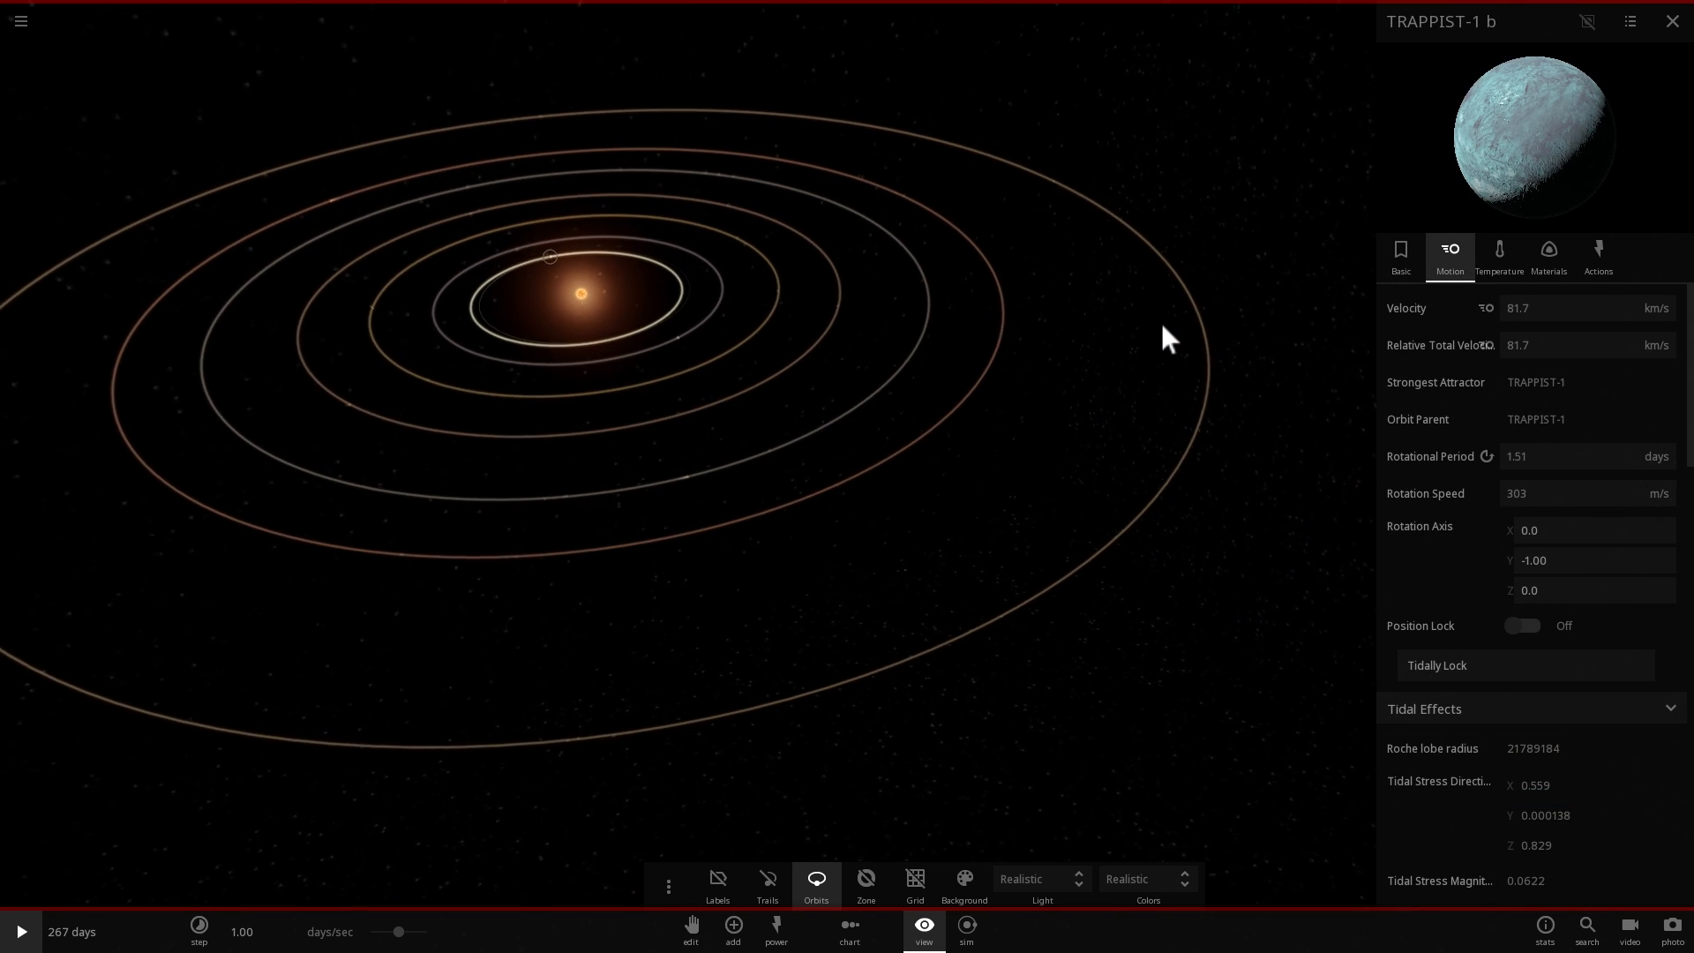
pyautogui.click(1567, 455)
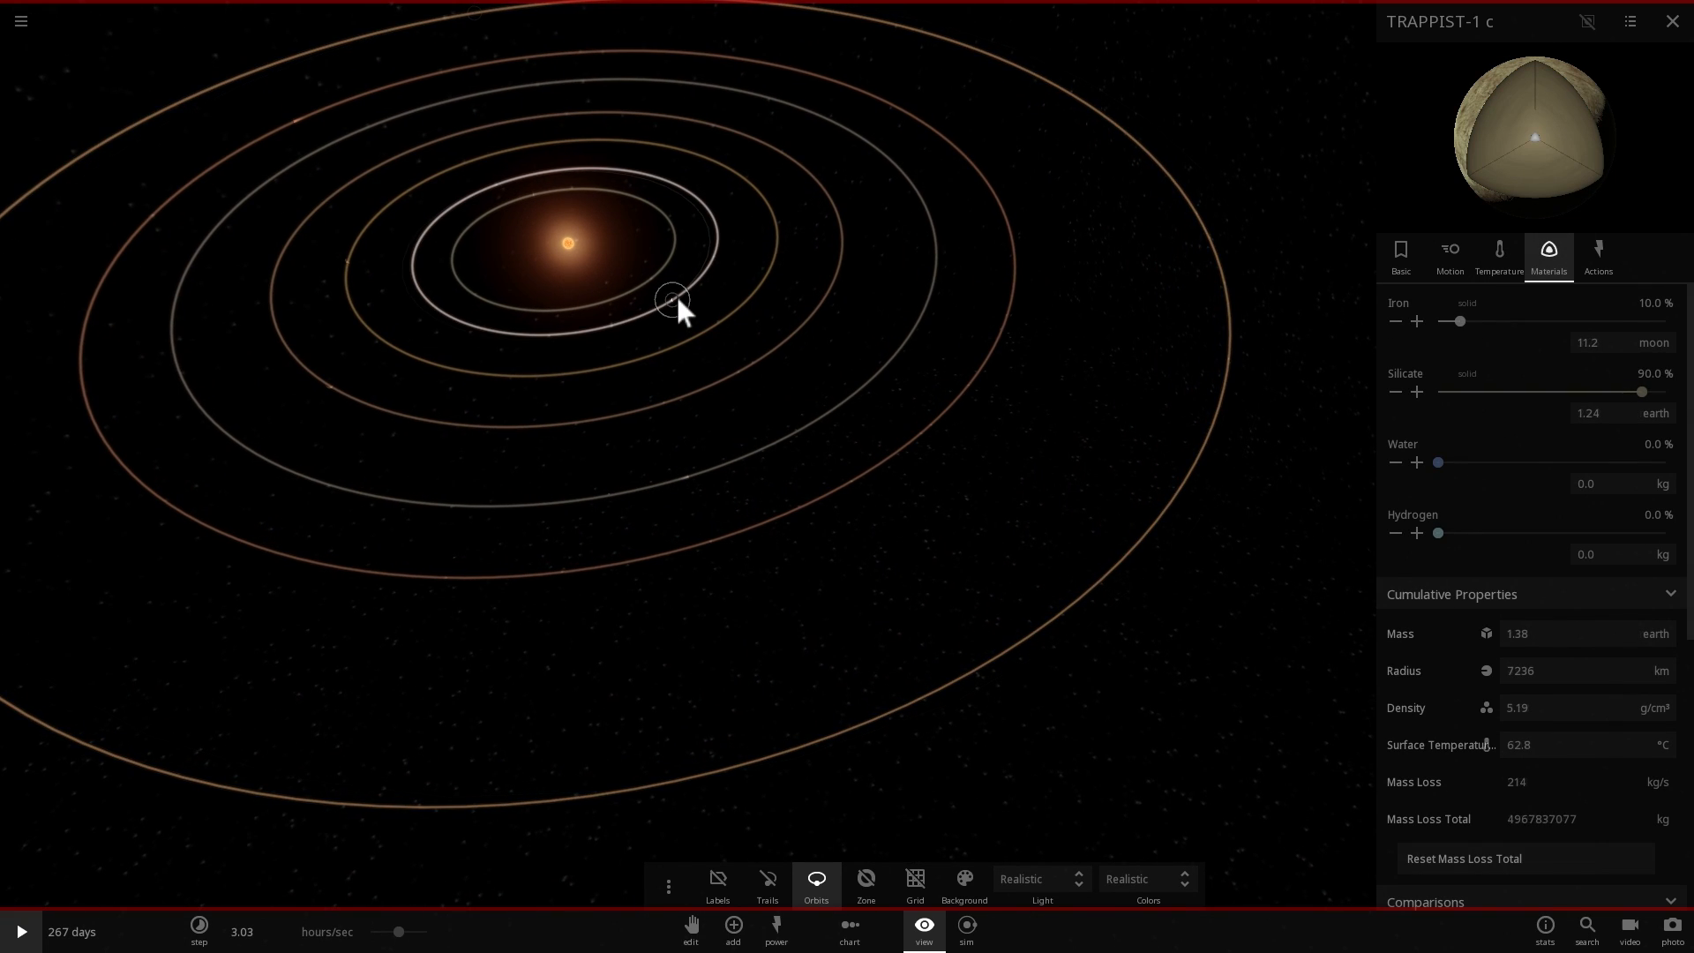
pyautogui.click(20, 932)
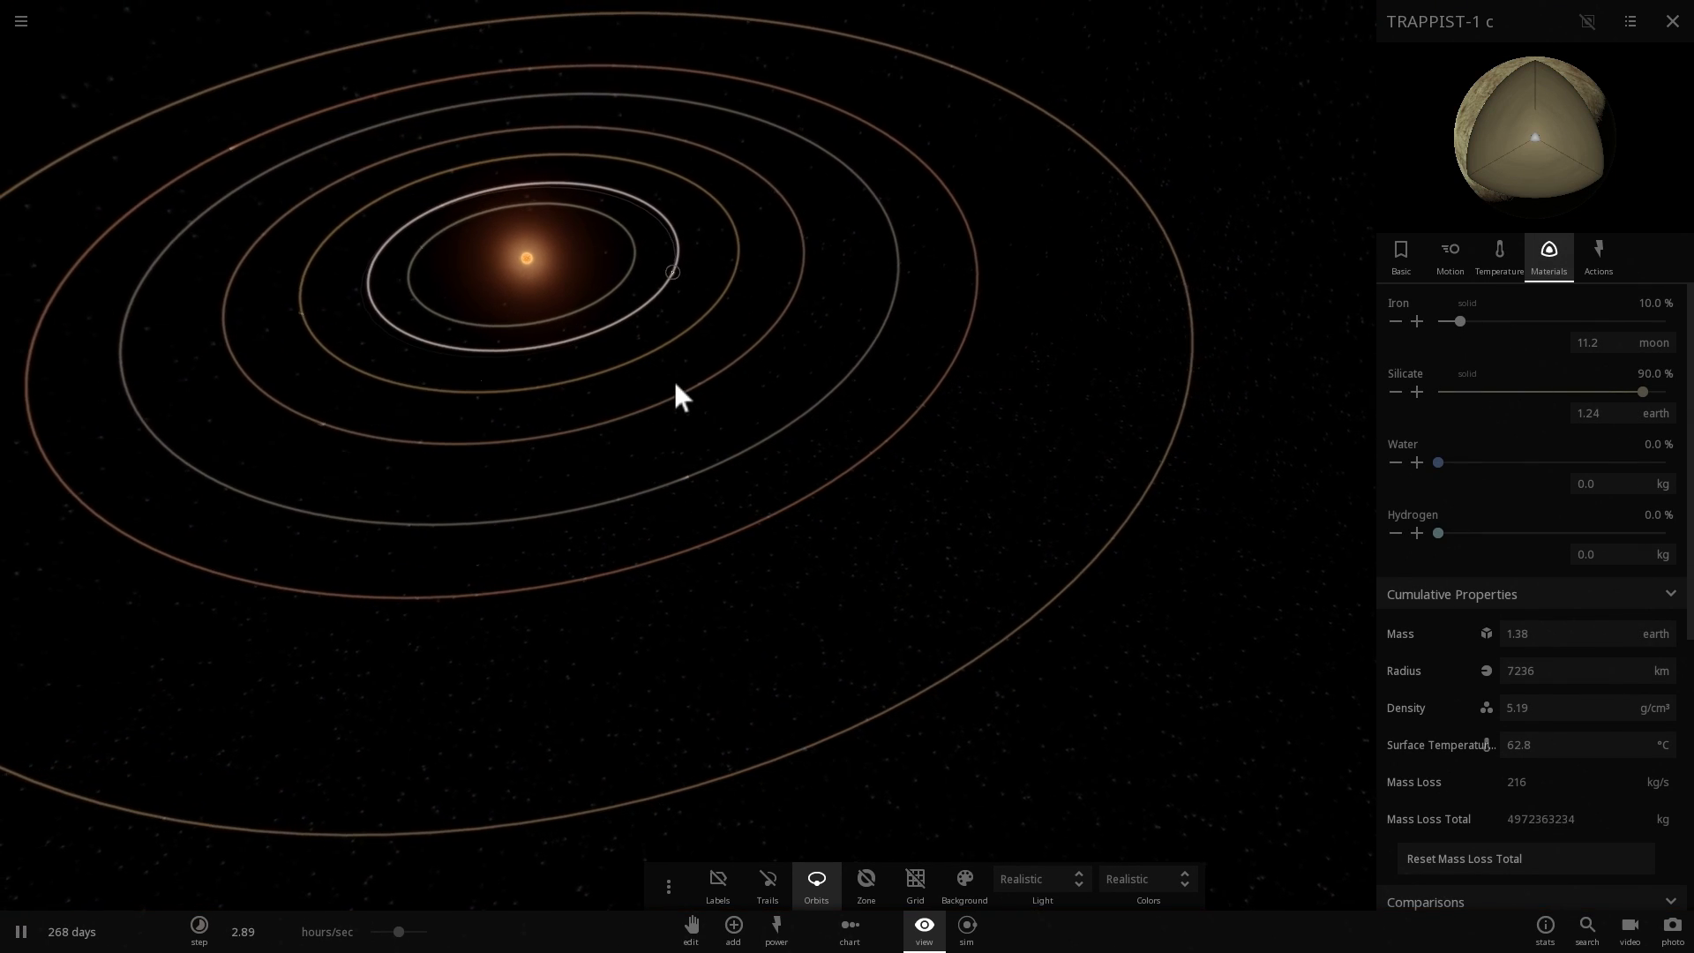
pyautogui.moveTo(677, 395); pyautogui.dragTo(450, 321)
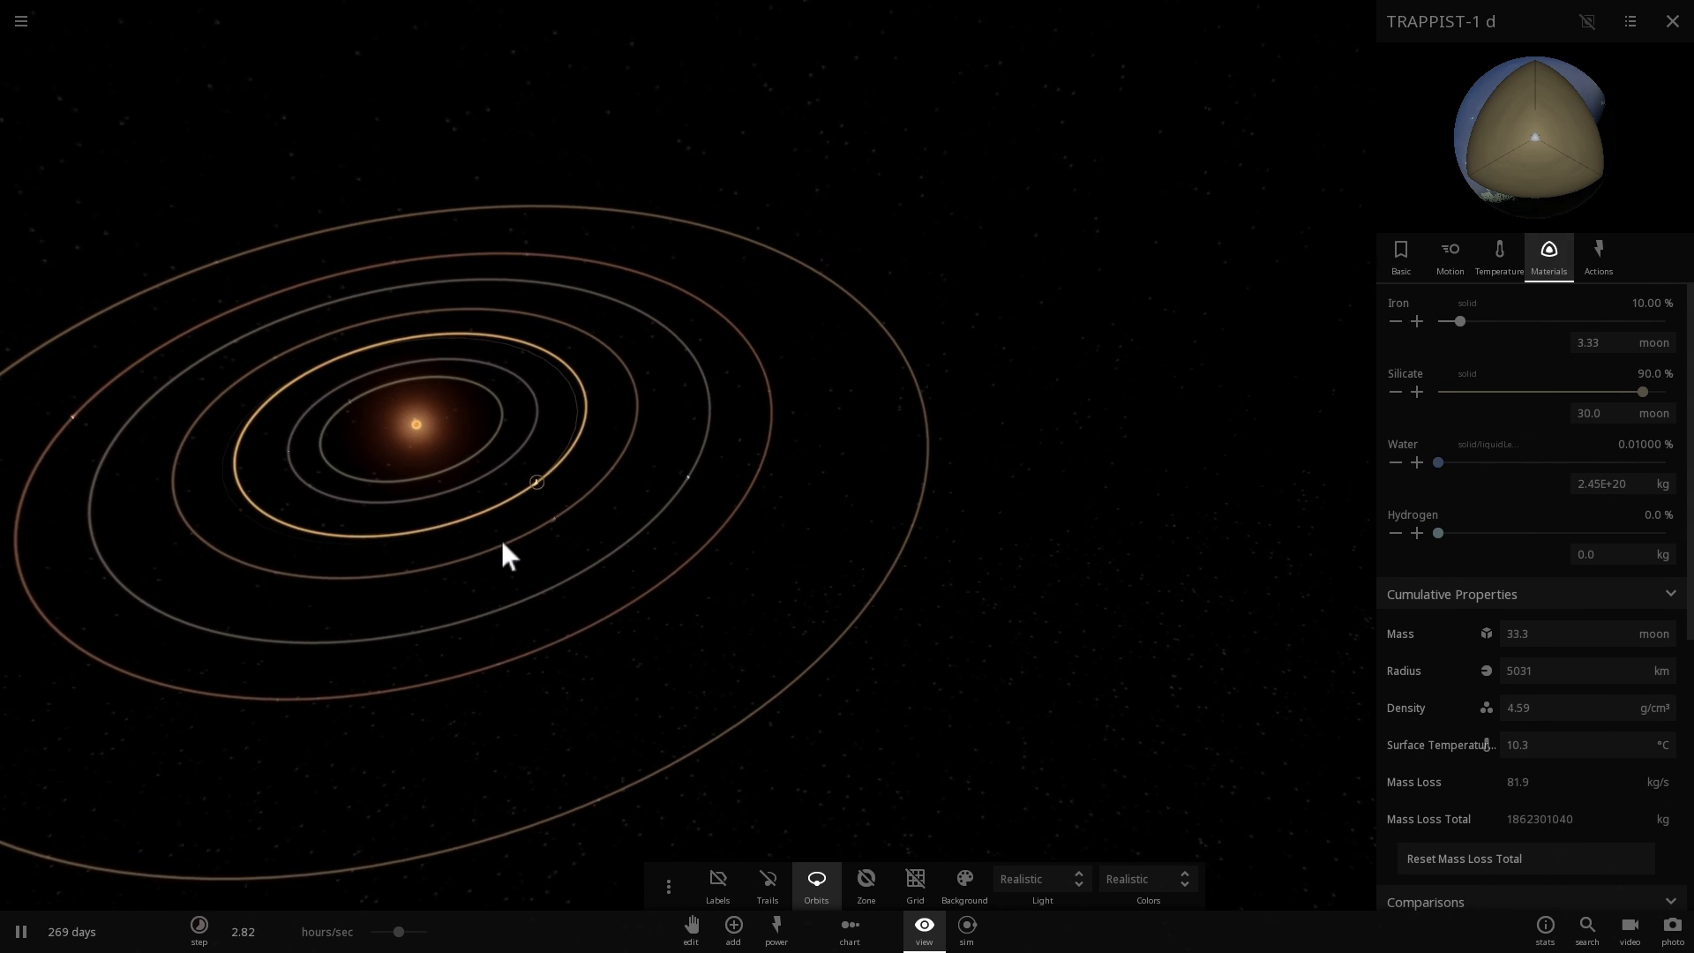
pyautogui.click(575, 515)
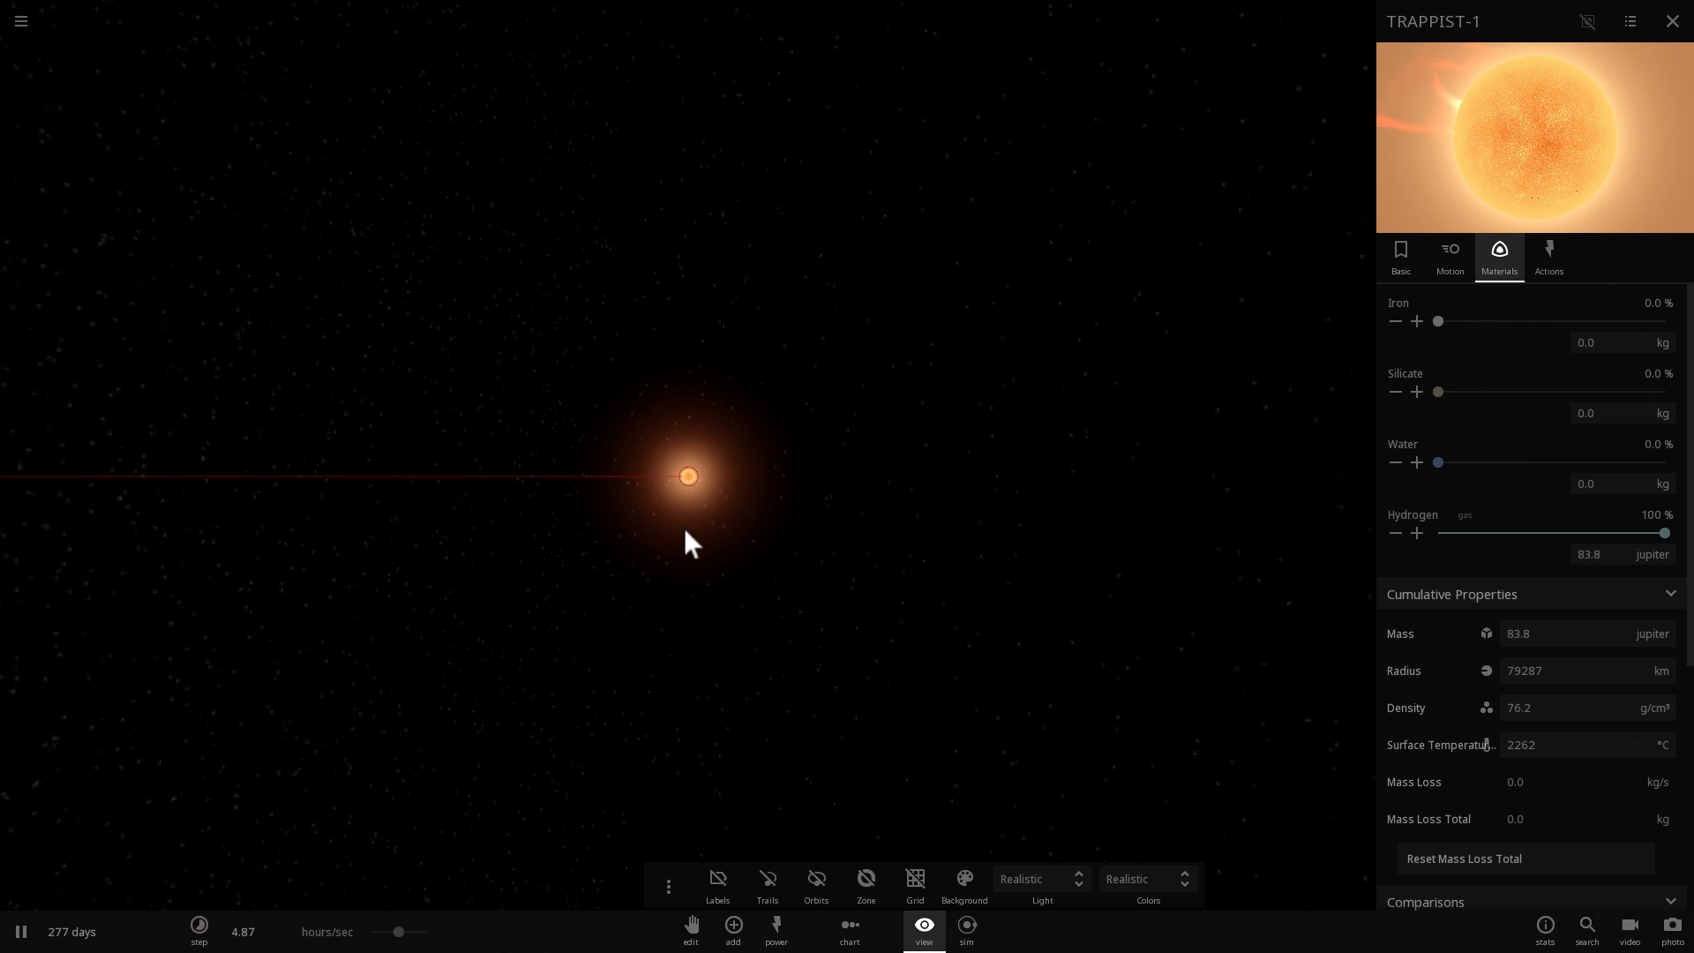
pyautogui.moveTo(671, 556)
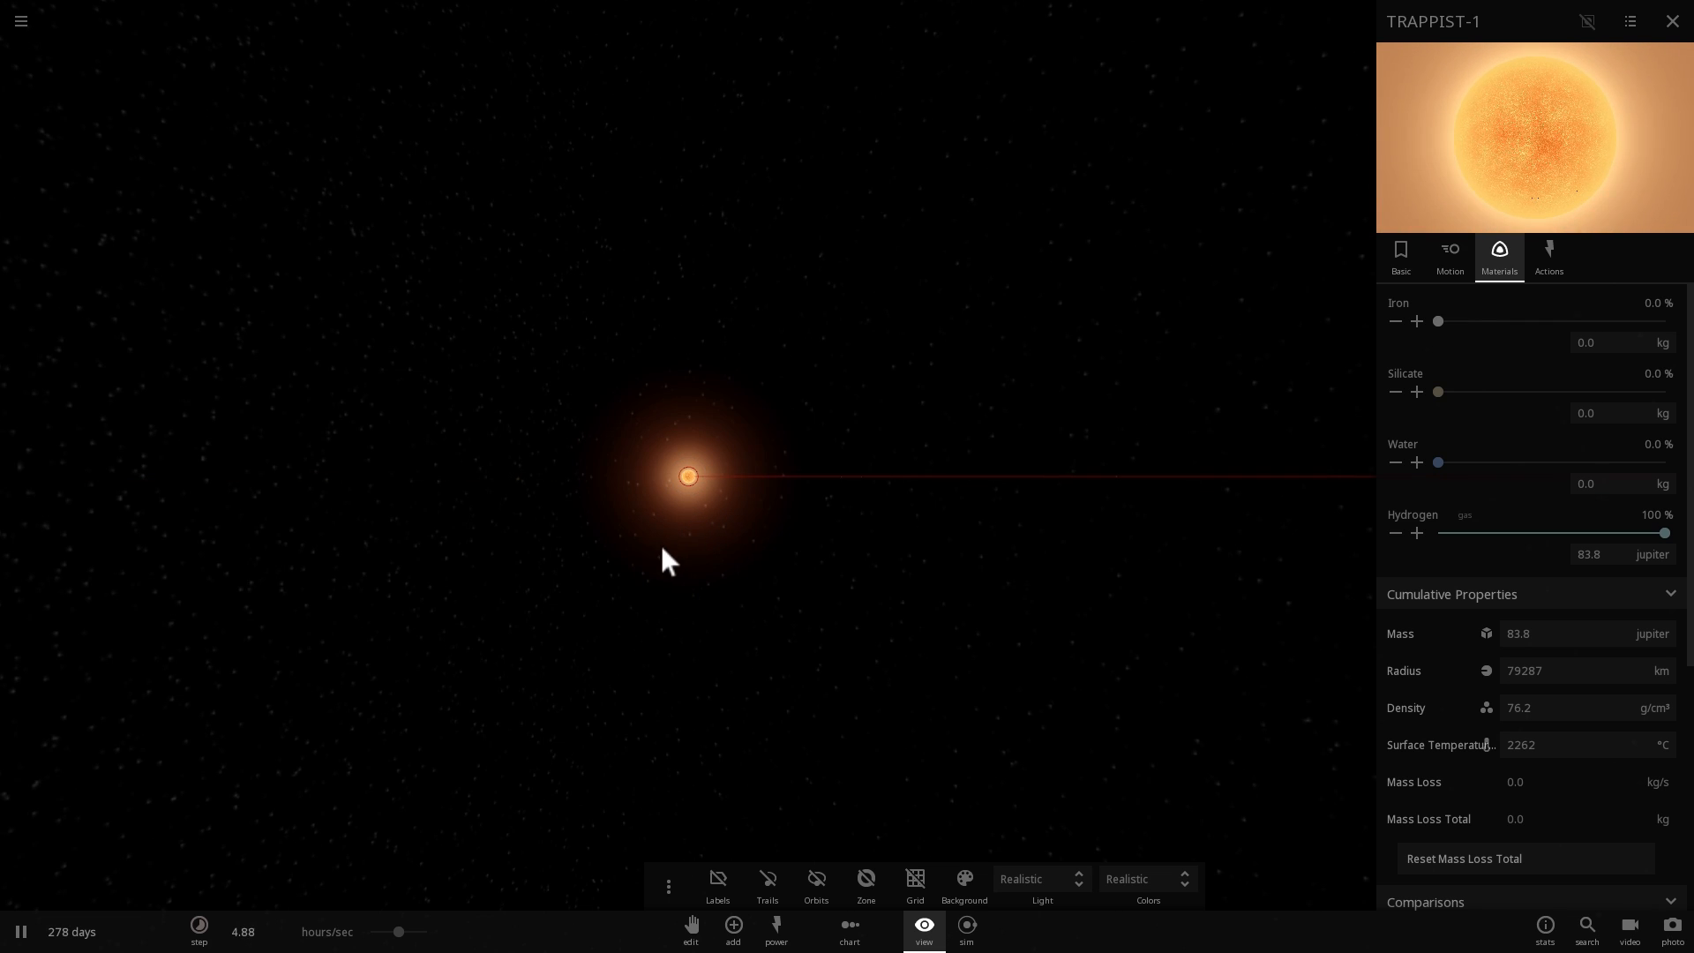
pyautogui.moveTo(1399, 251)
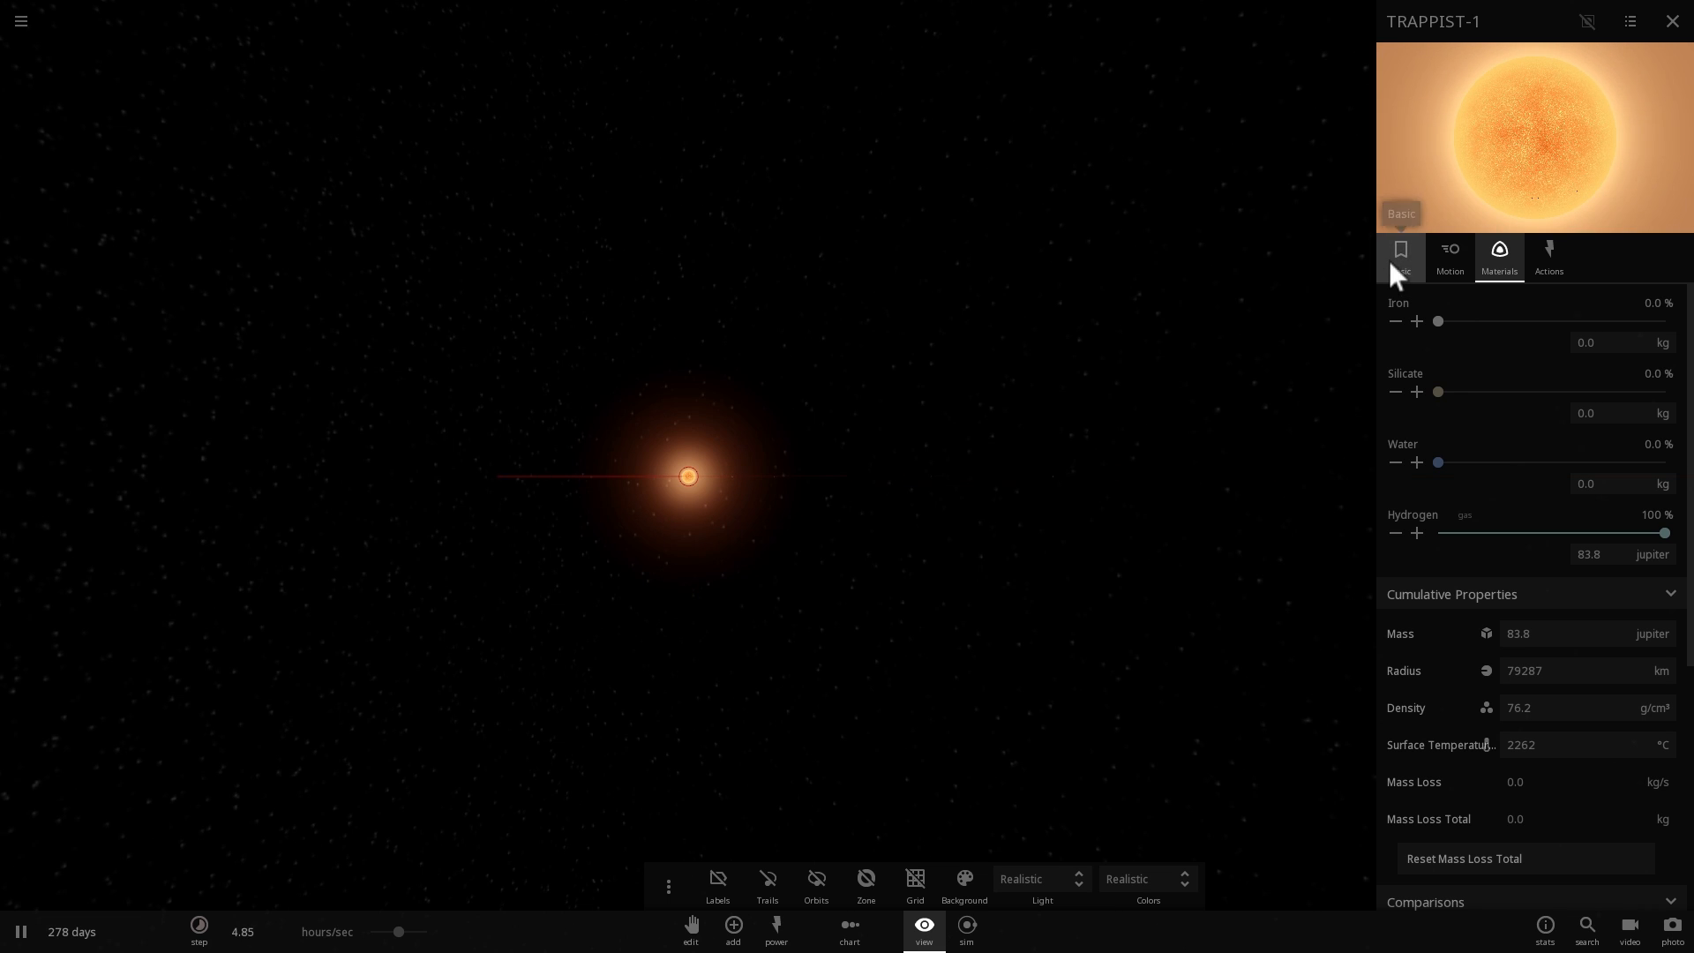
# Show the star TRAPPIST-1's Basic properties with age, luminosity and surface temperature
pyautogui.click(1399, 258)
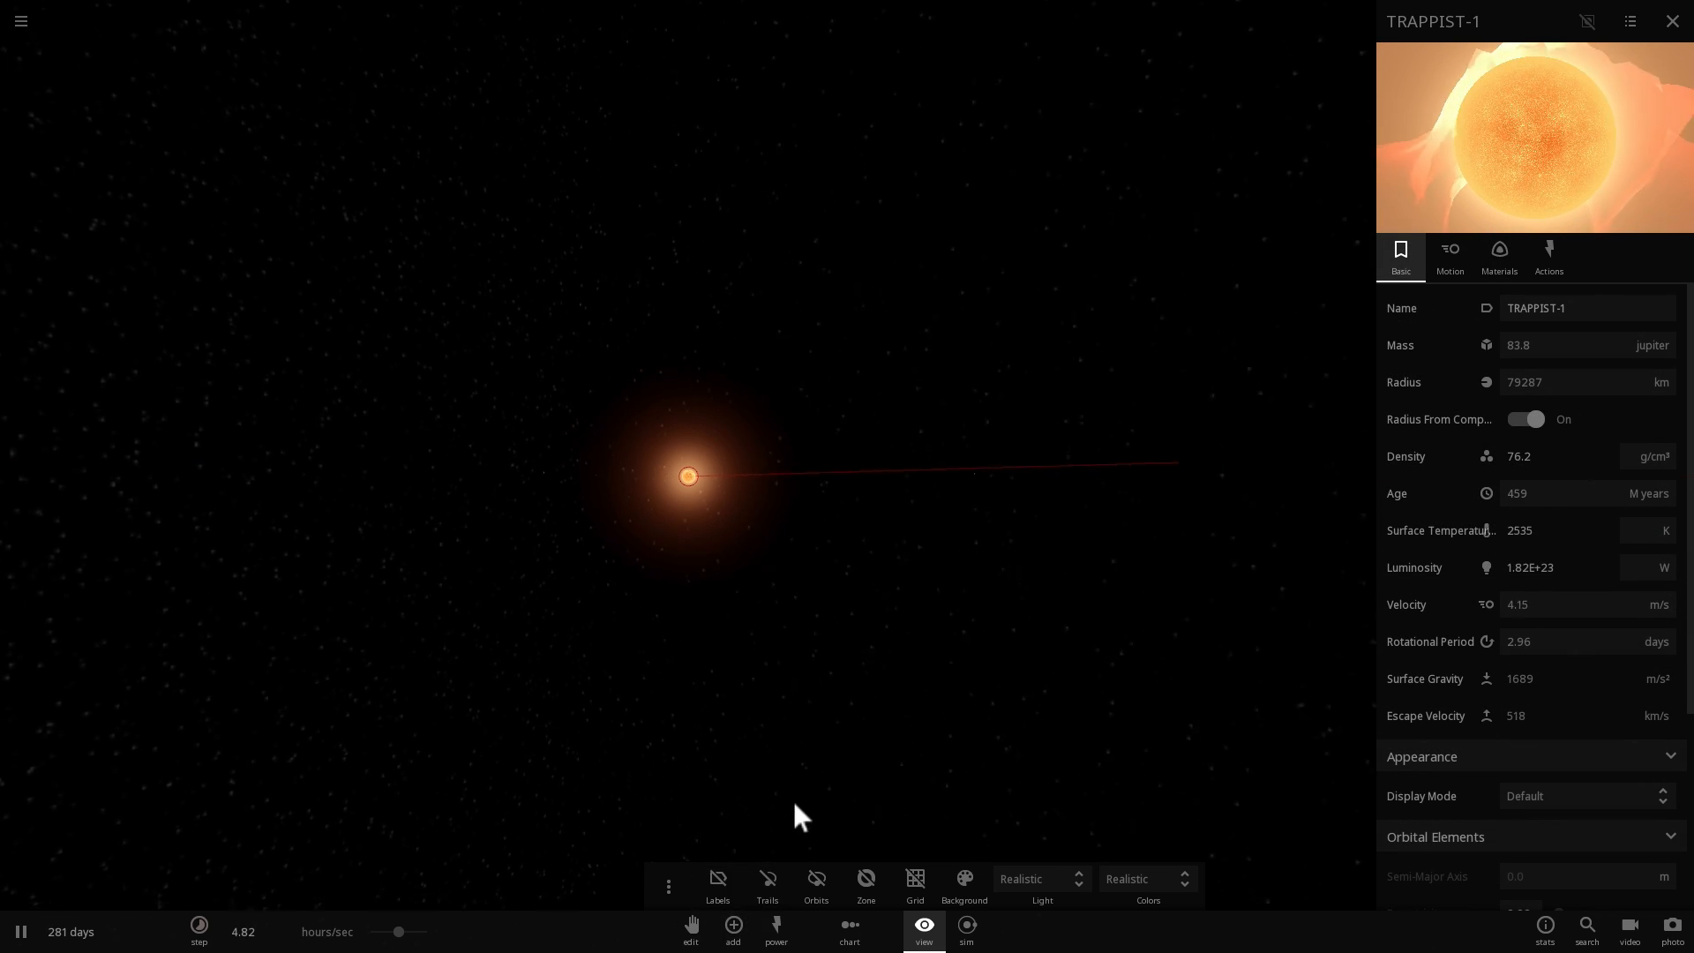
pyautogui.moveTo(768, 878)
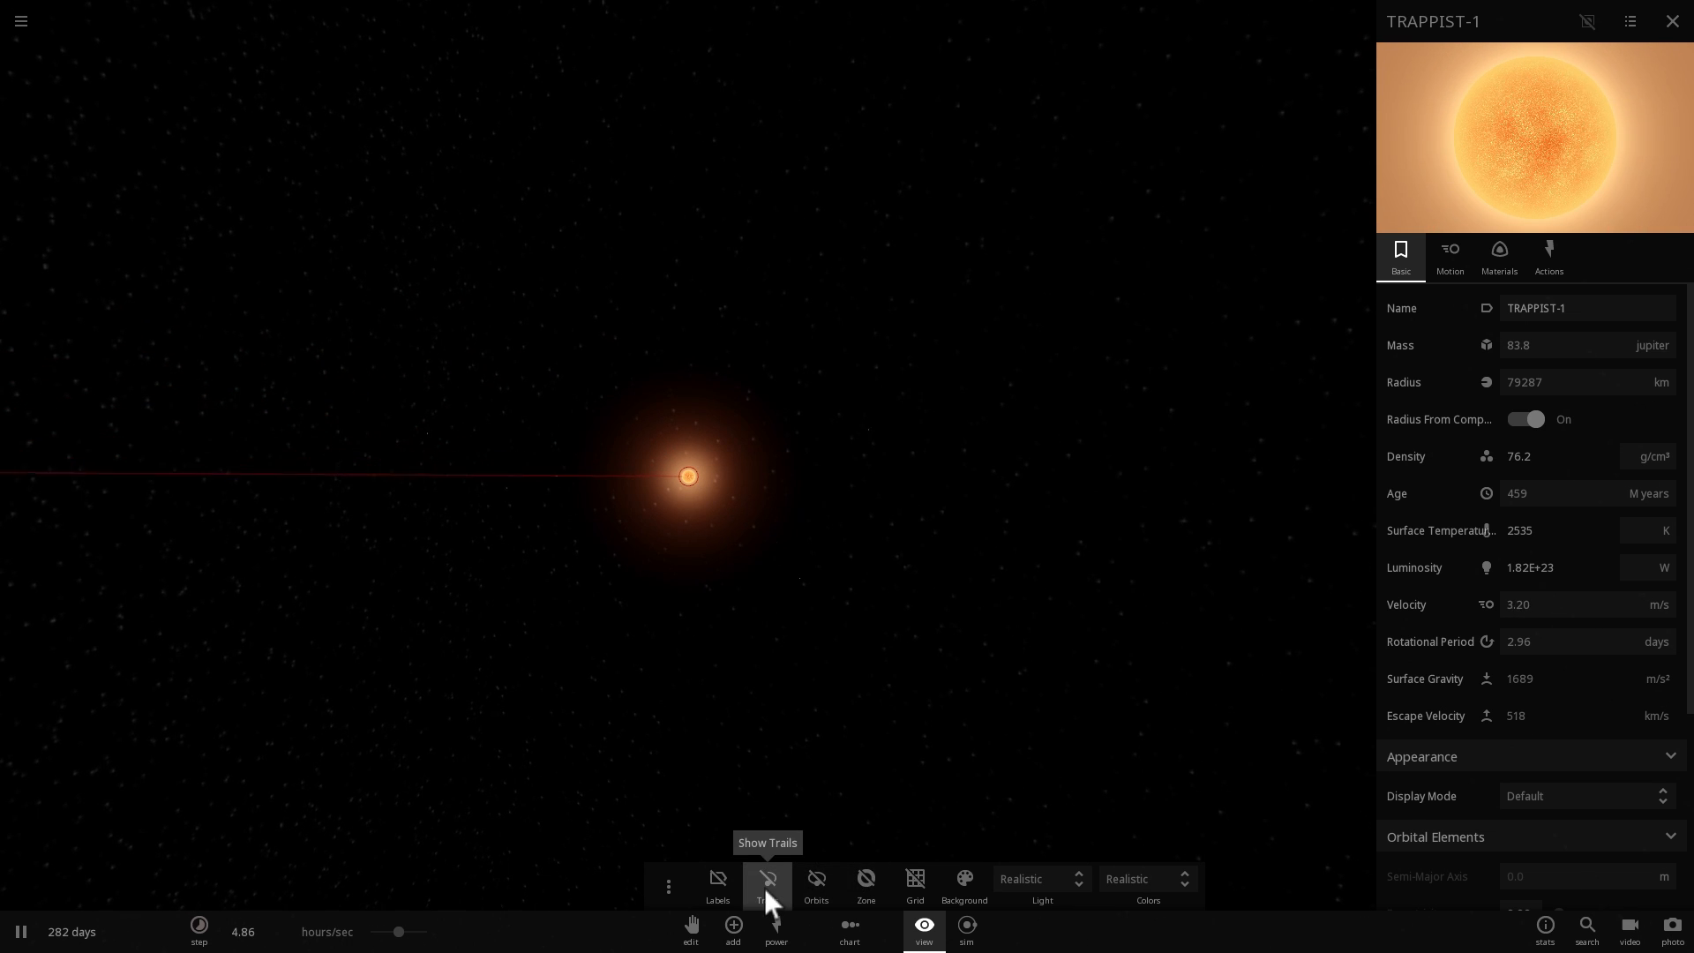
# Turn on planet trails and the habitable zone, inspecting TRAPPIST-1 d and TRAPPIST-1 e
pyautogui.click(768, 878)
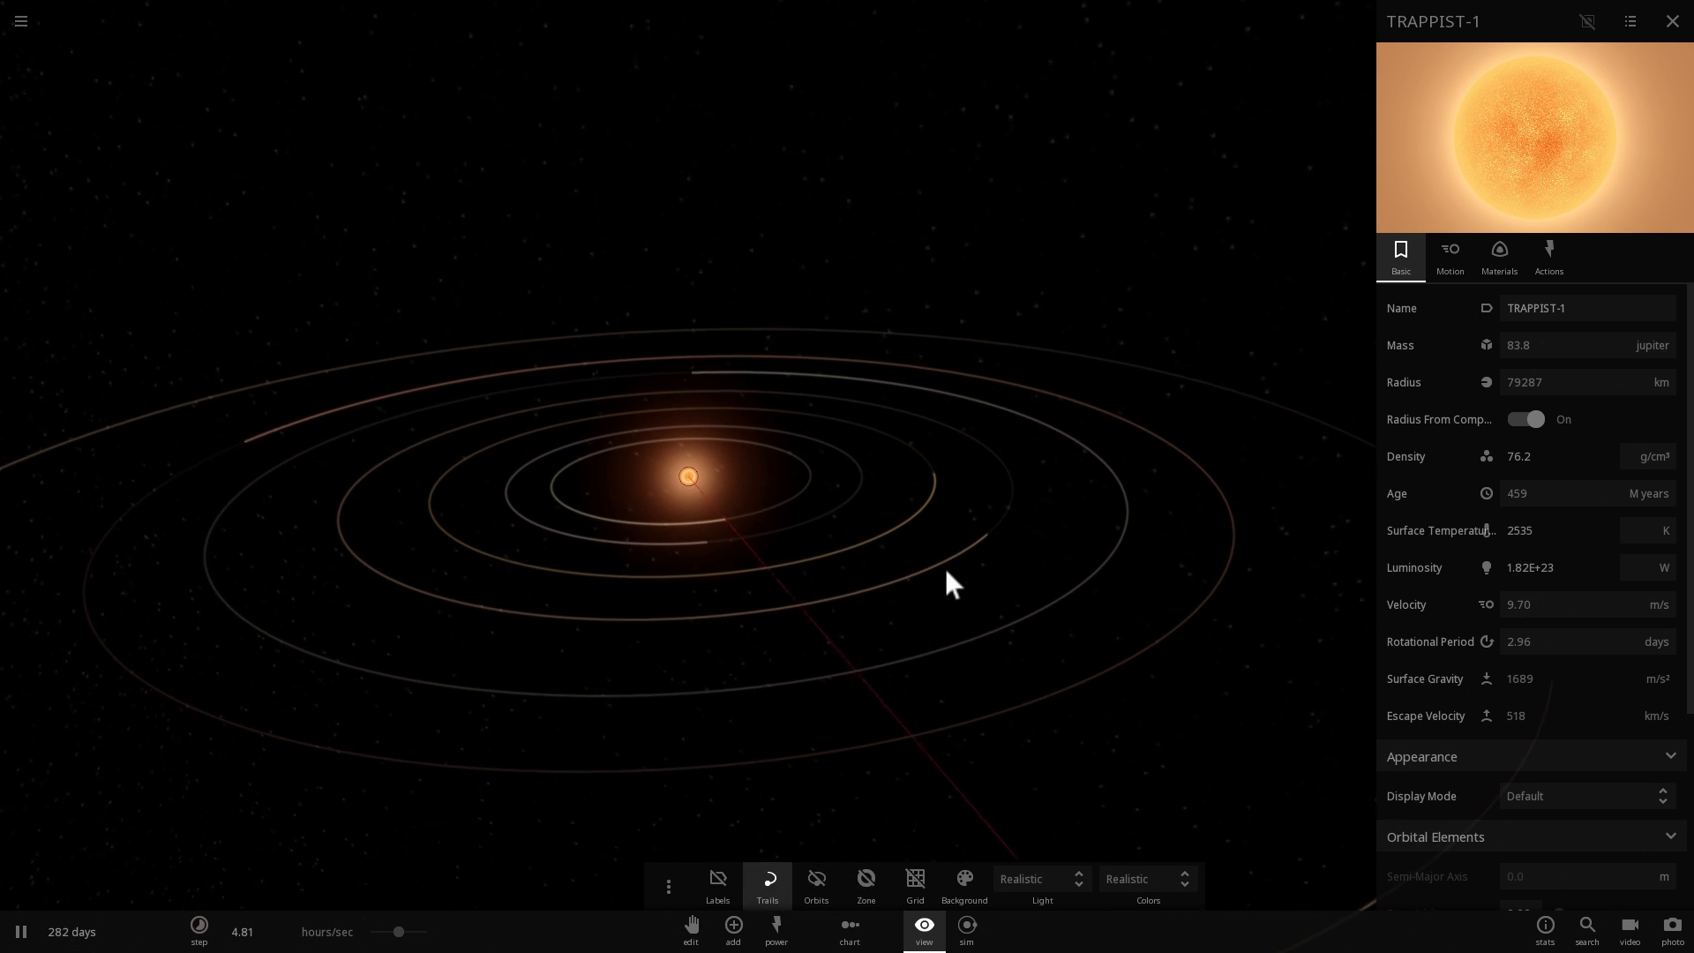
pyautogui.click(872, 427)
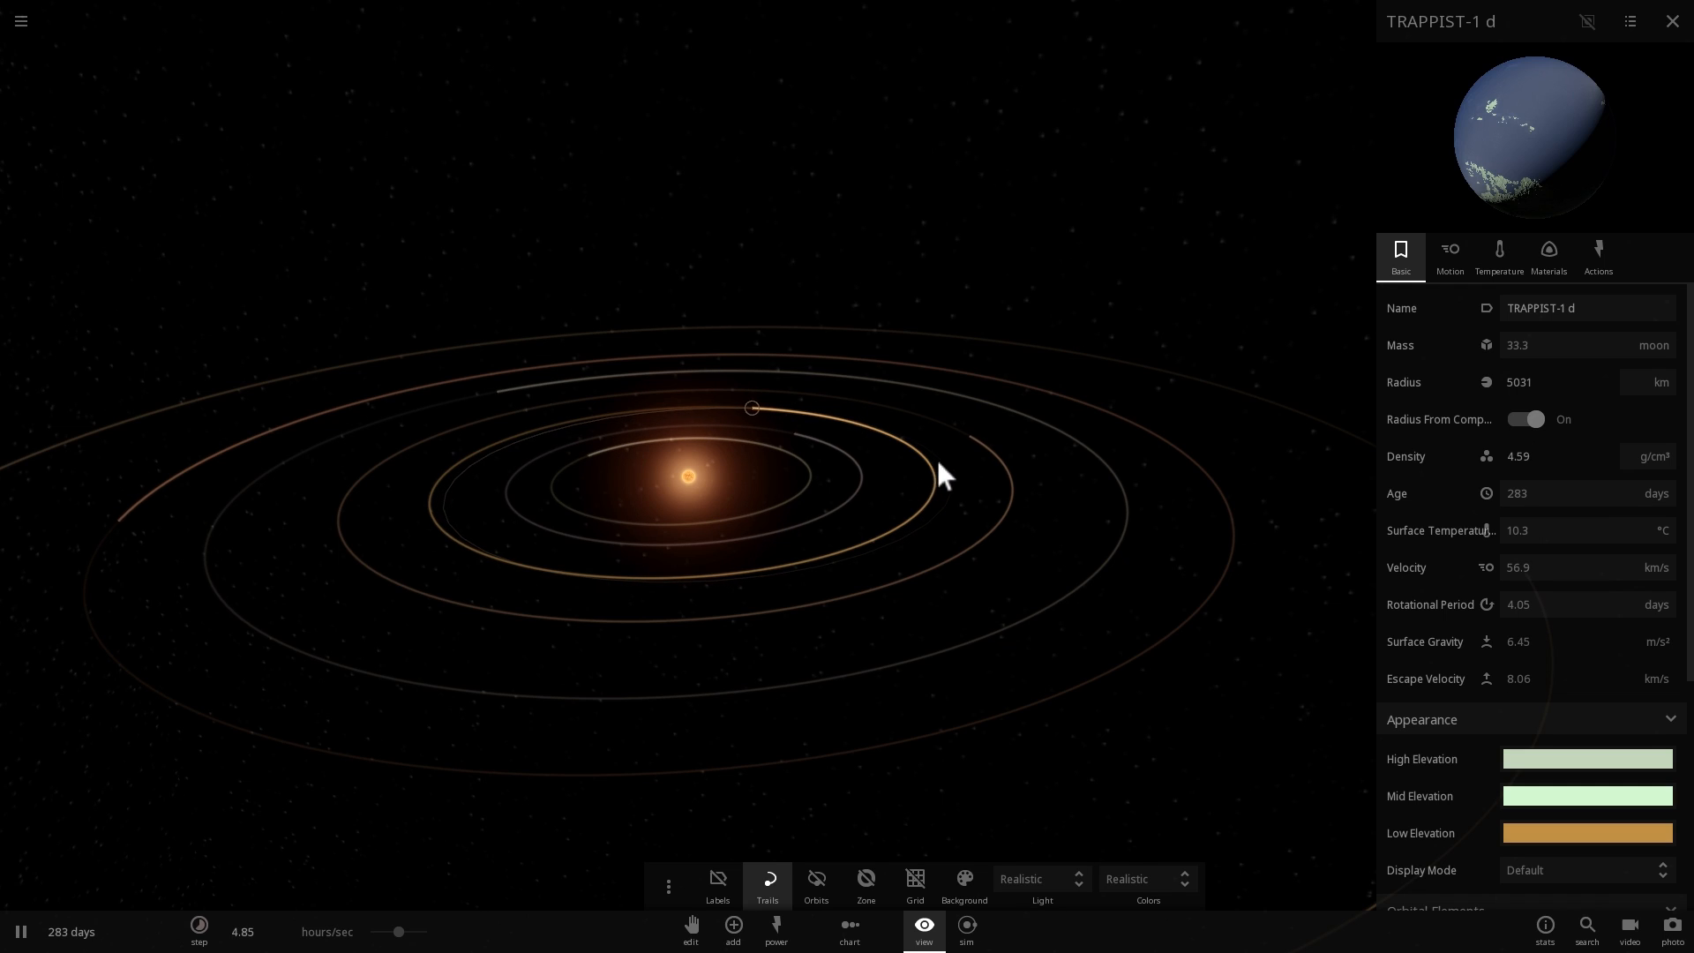
pyautogui.click(886, 406)
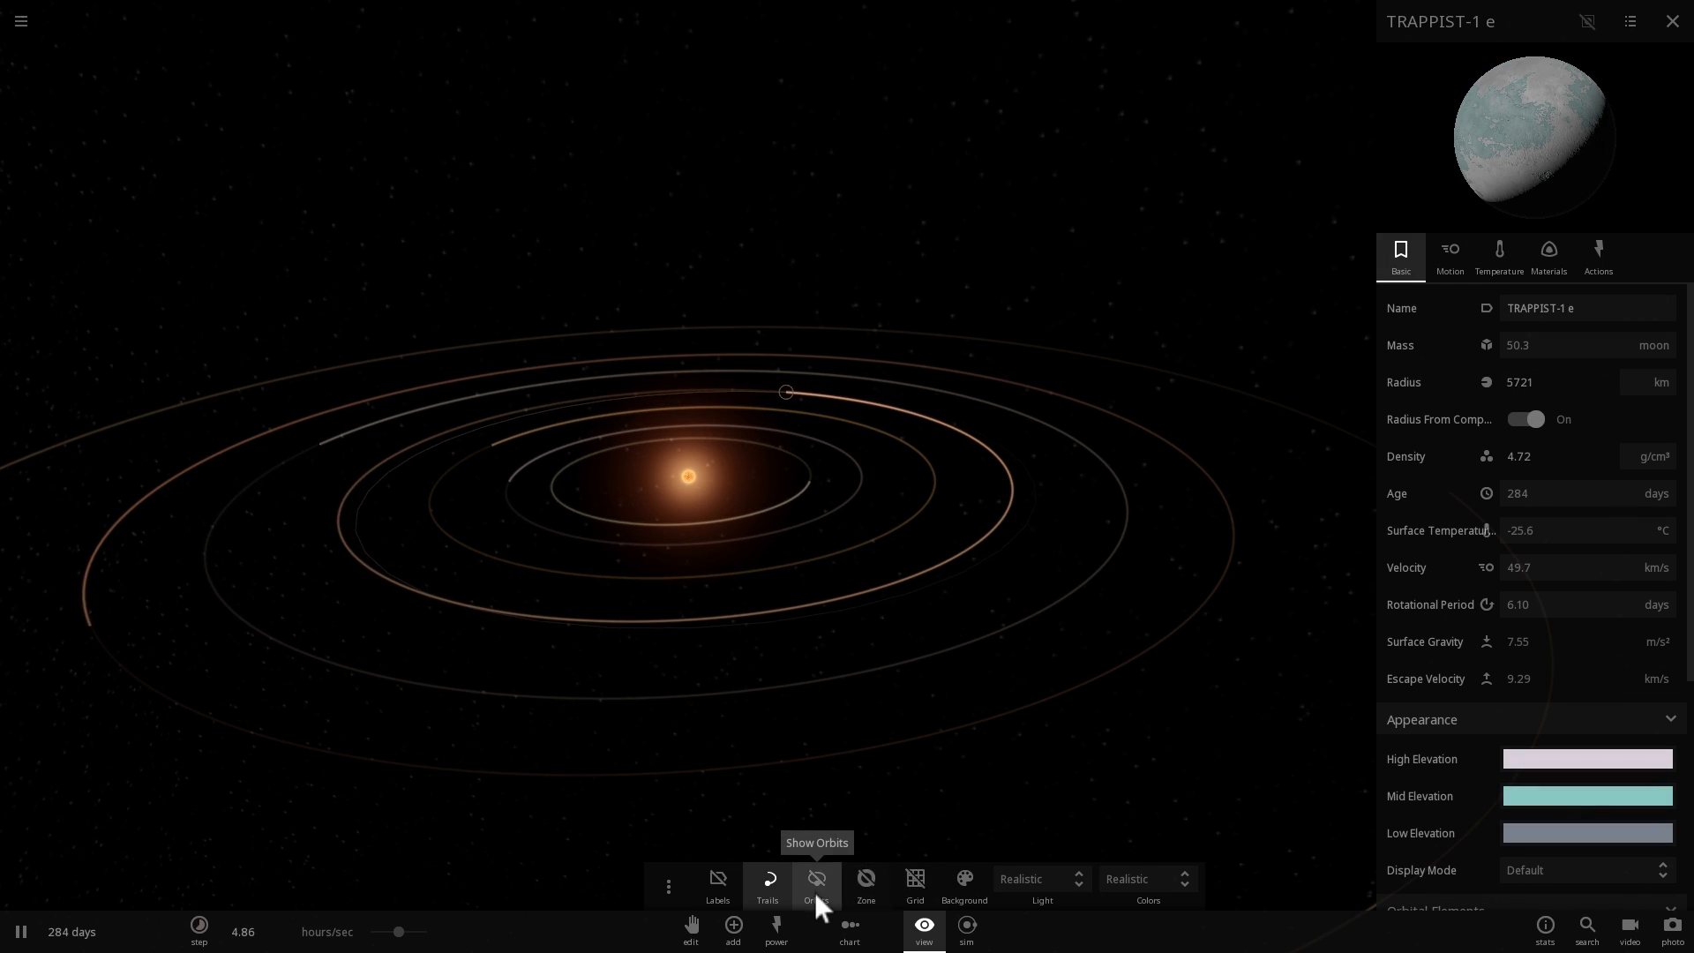
pyautogui.moveTo(864, 886)
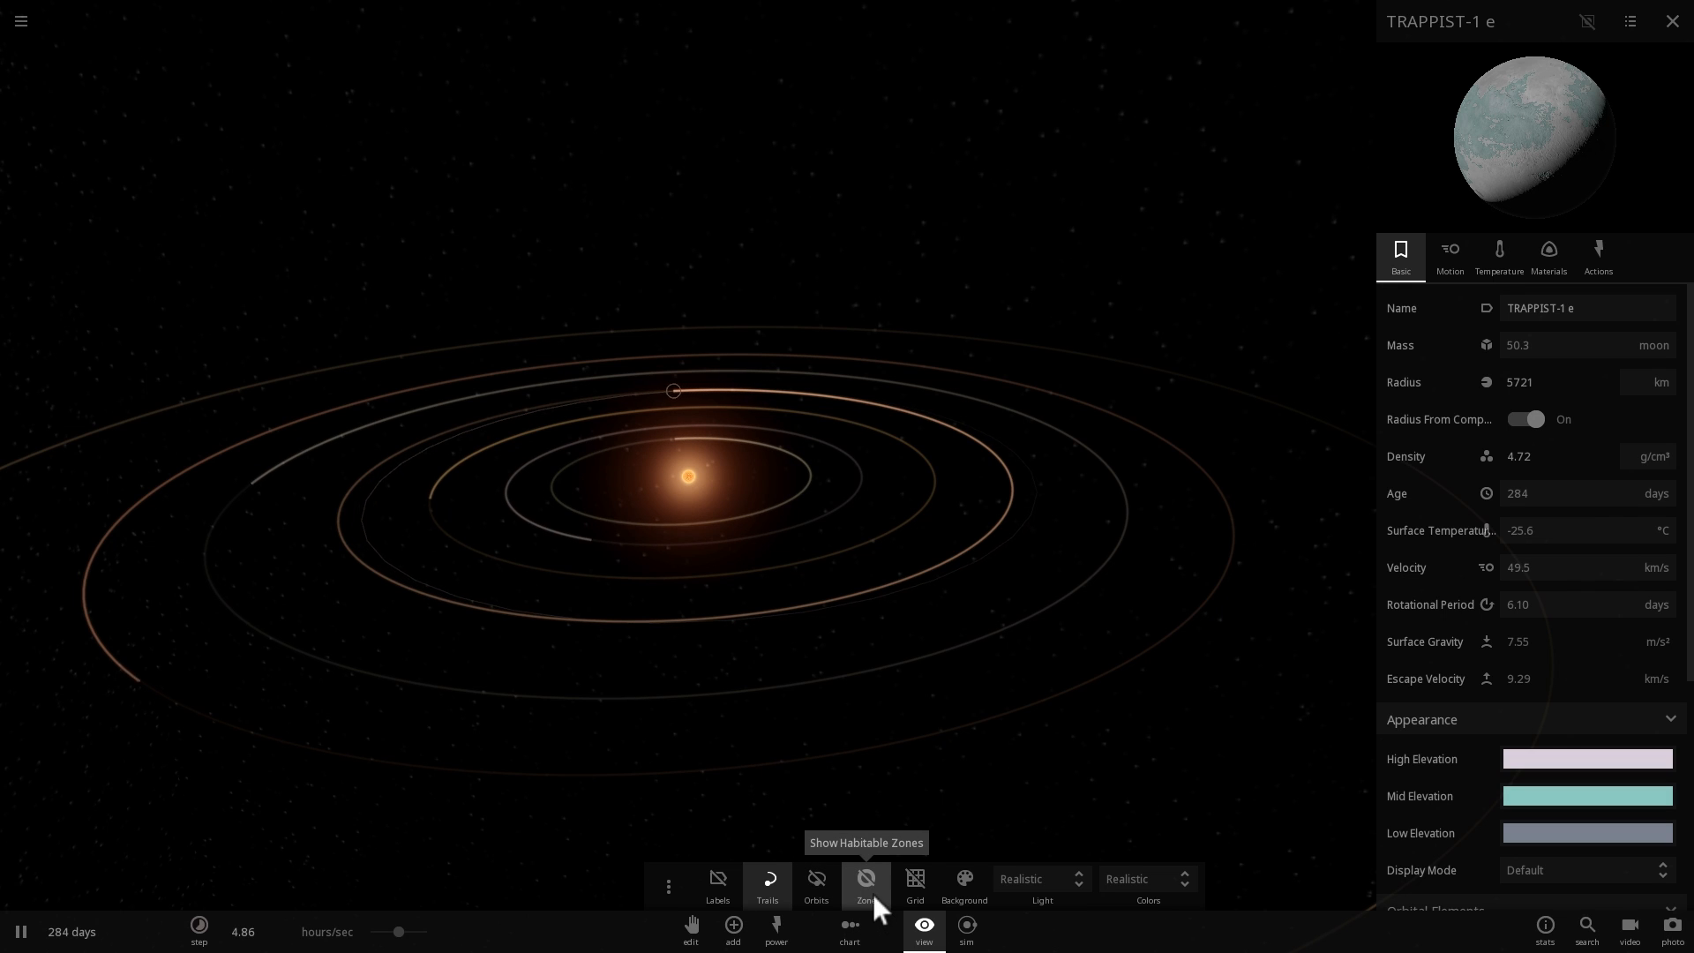
pyautogui.click(865, 884)
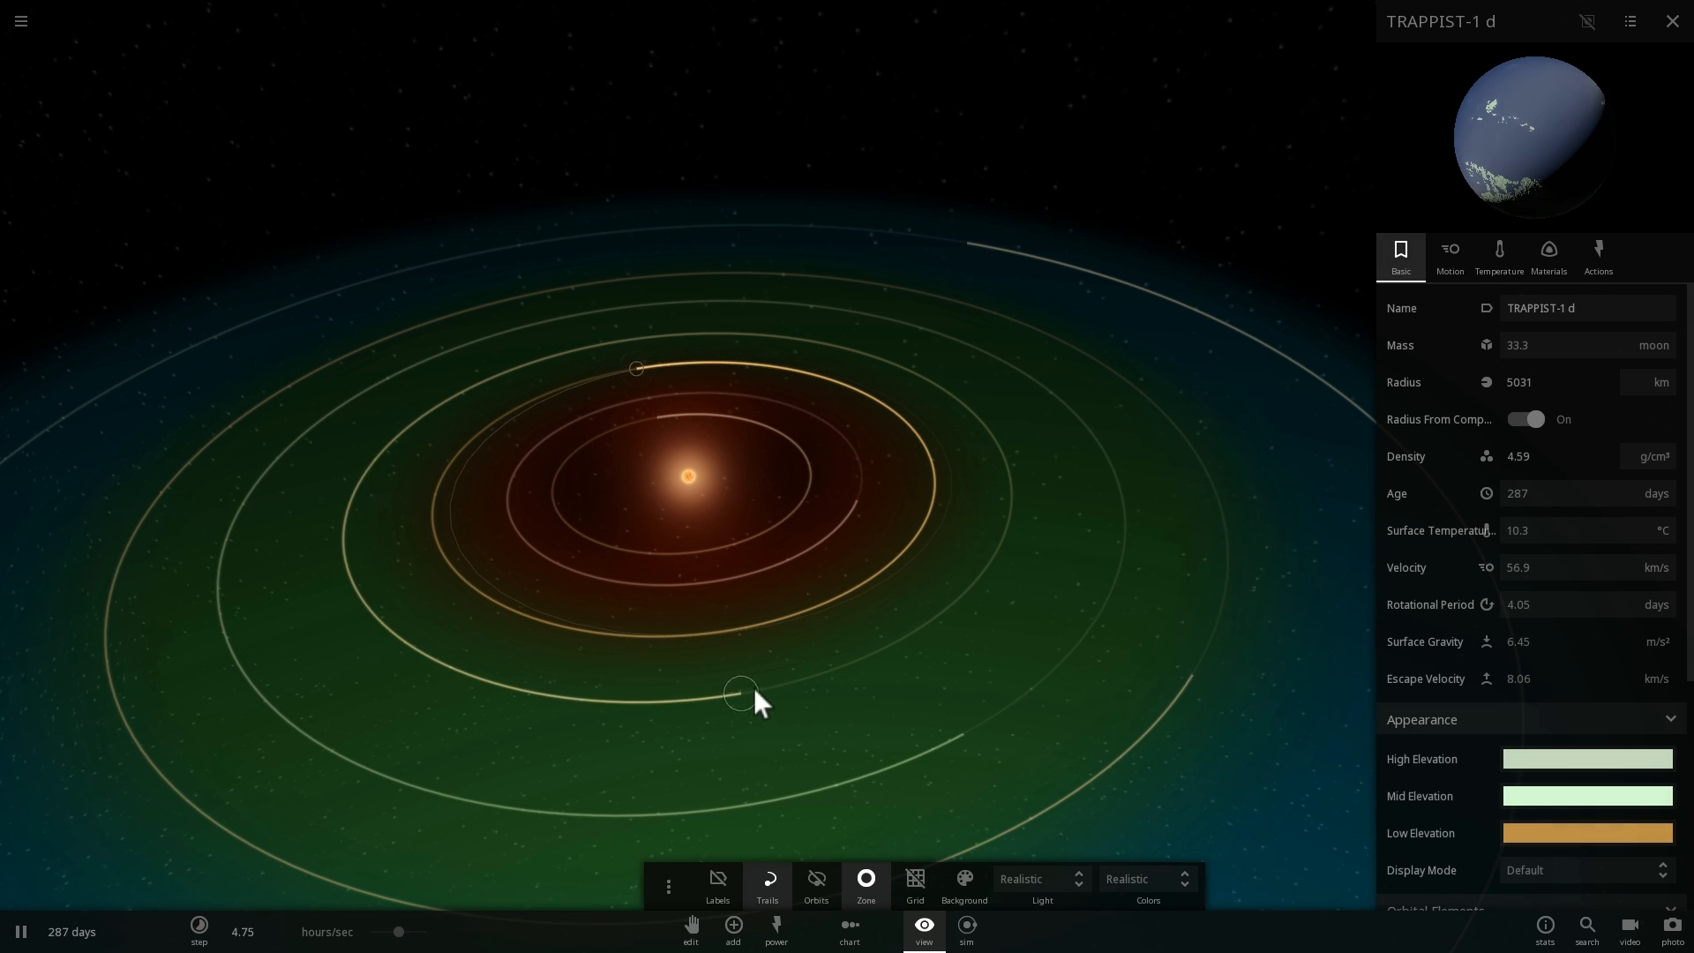
# Inspect TRAPPIST-1 f, then select TRAPPIST-1 d and close in on its surface
pyautogui.click(1068, 653)
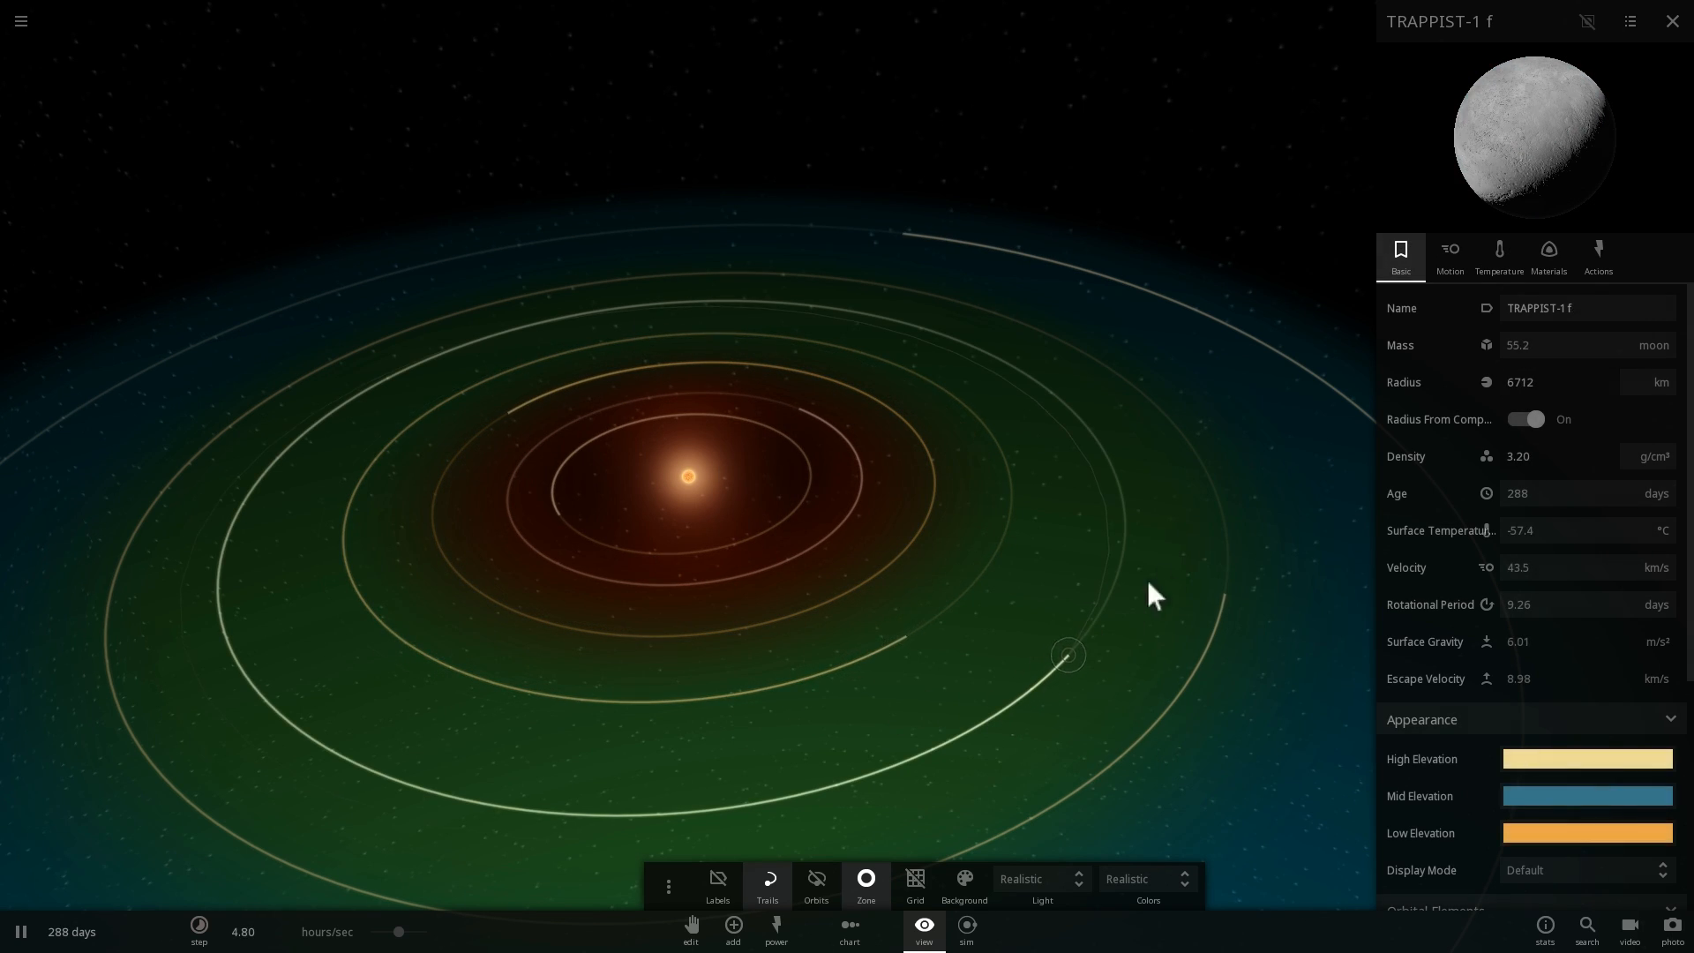
pyautogui.click(1228, 556)
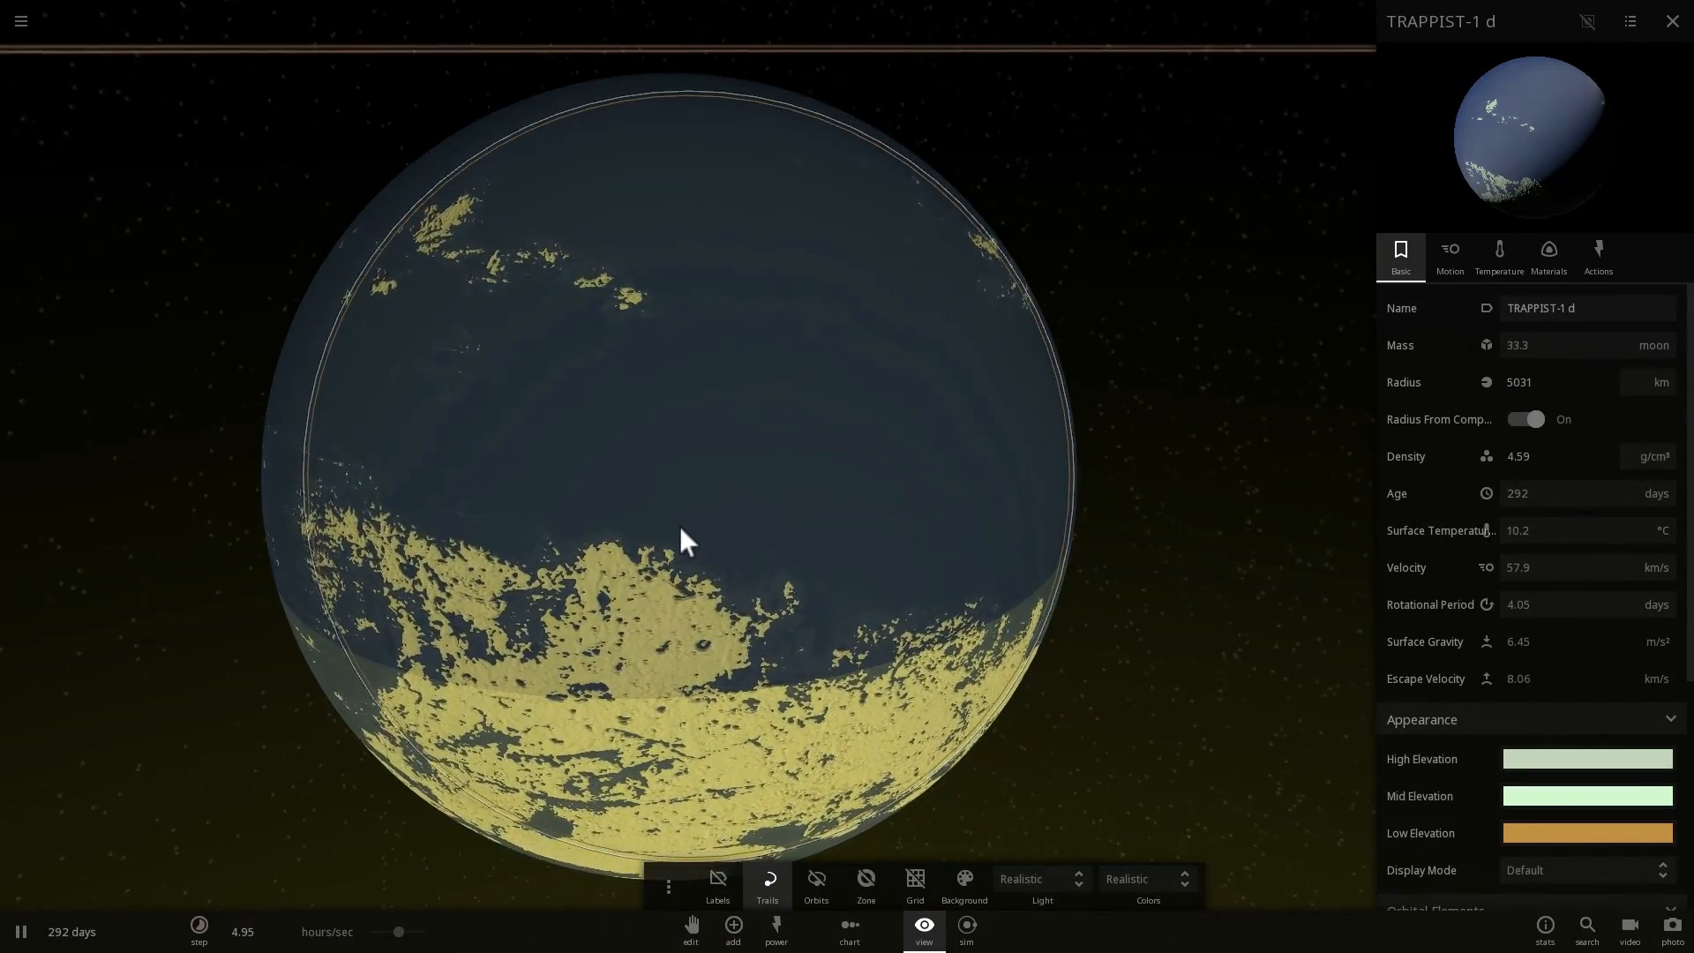
pyautogui.scroll(-3)
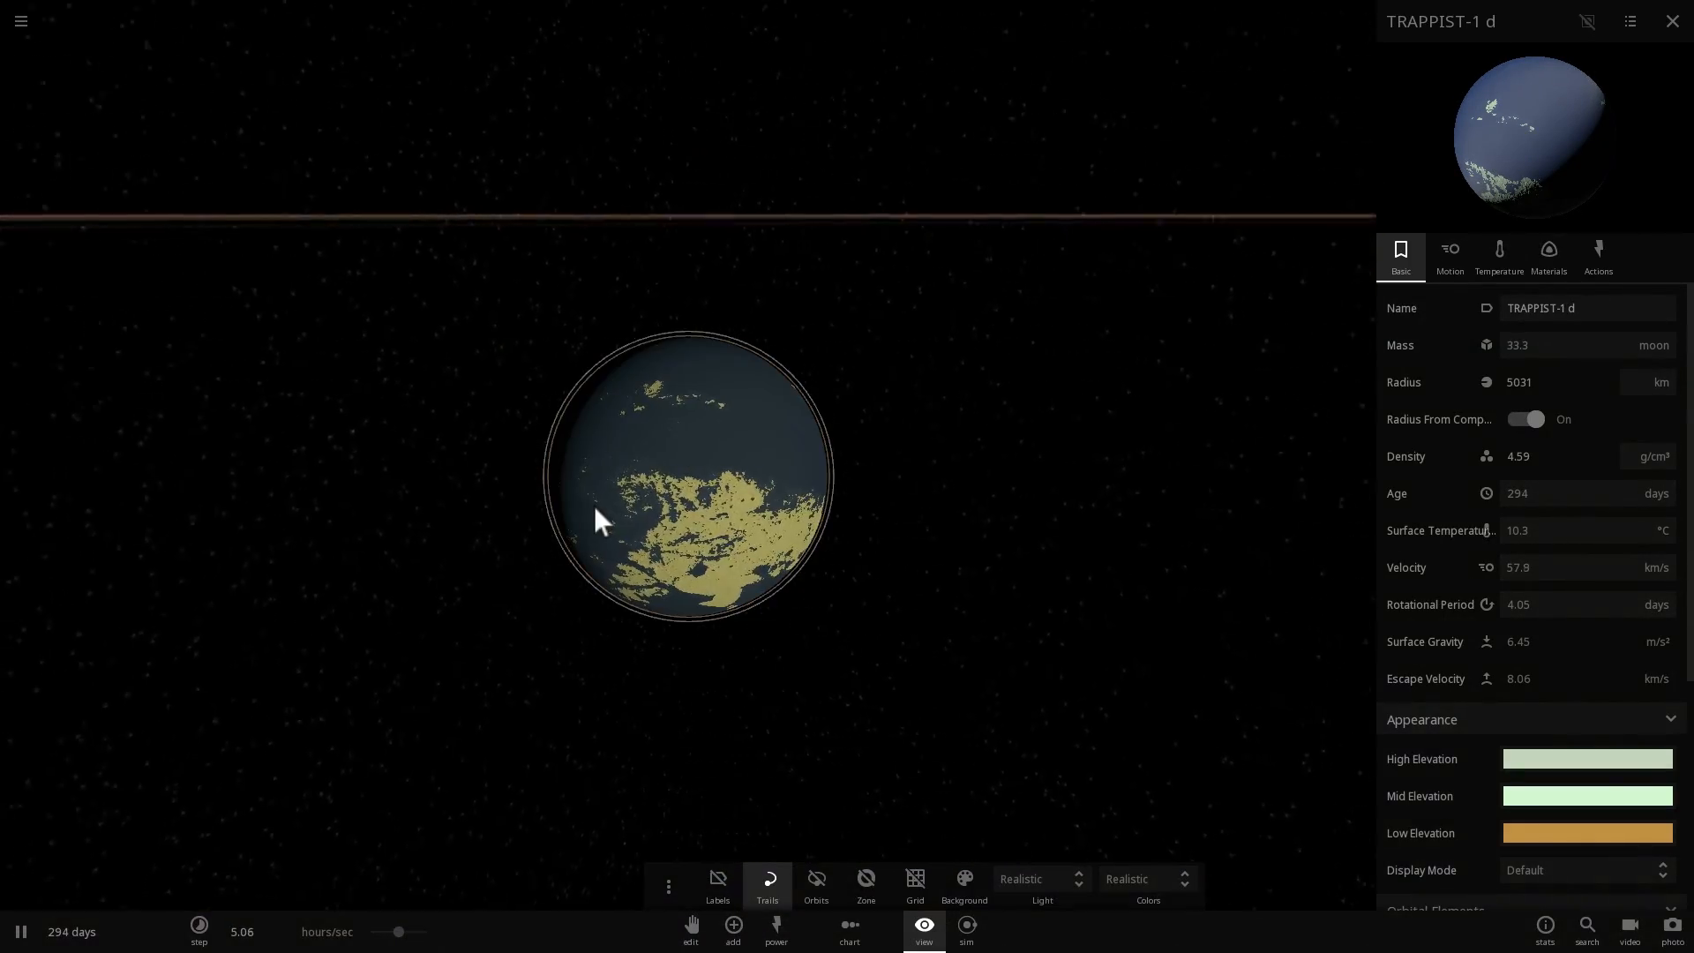
# Zoom out from TRAPPIST-1 d to an overview of the whole system with trails
pyautogui.scroll(3)
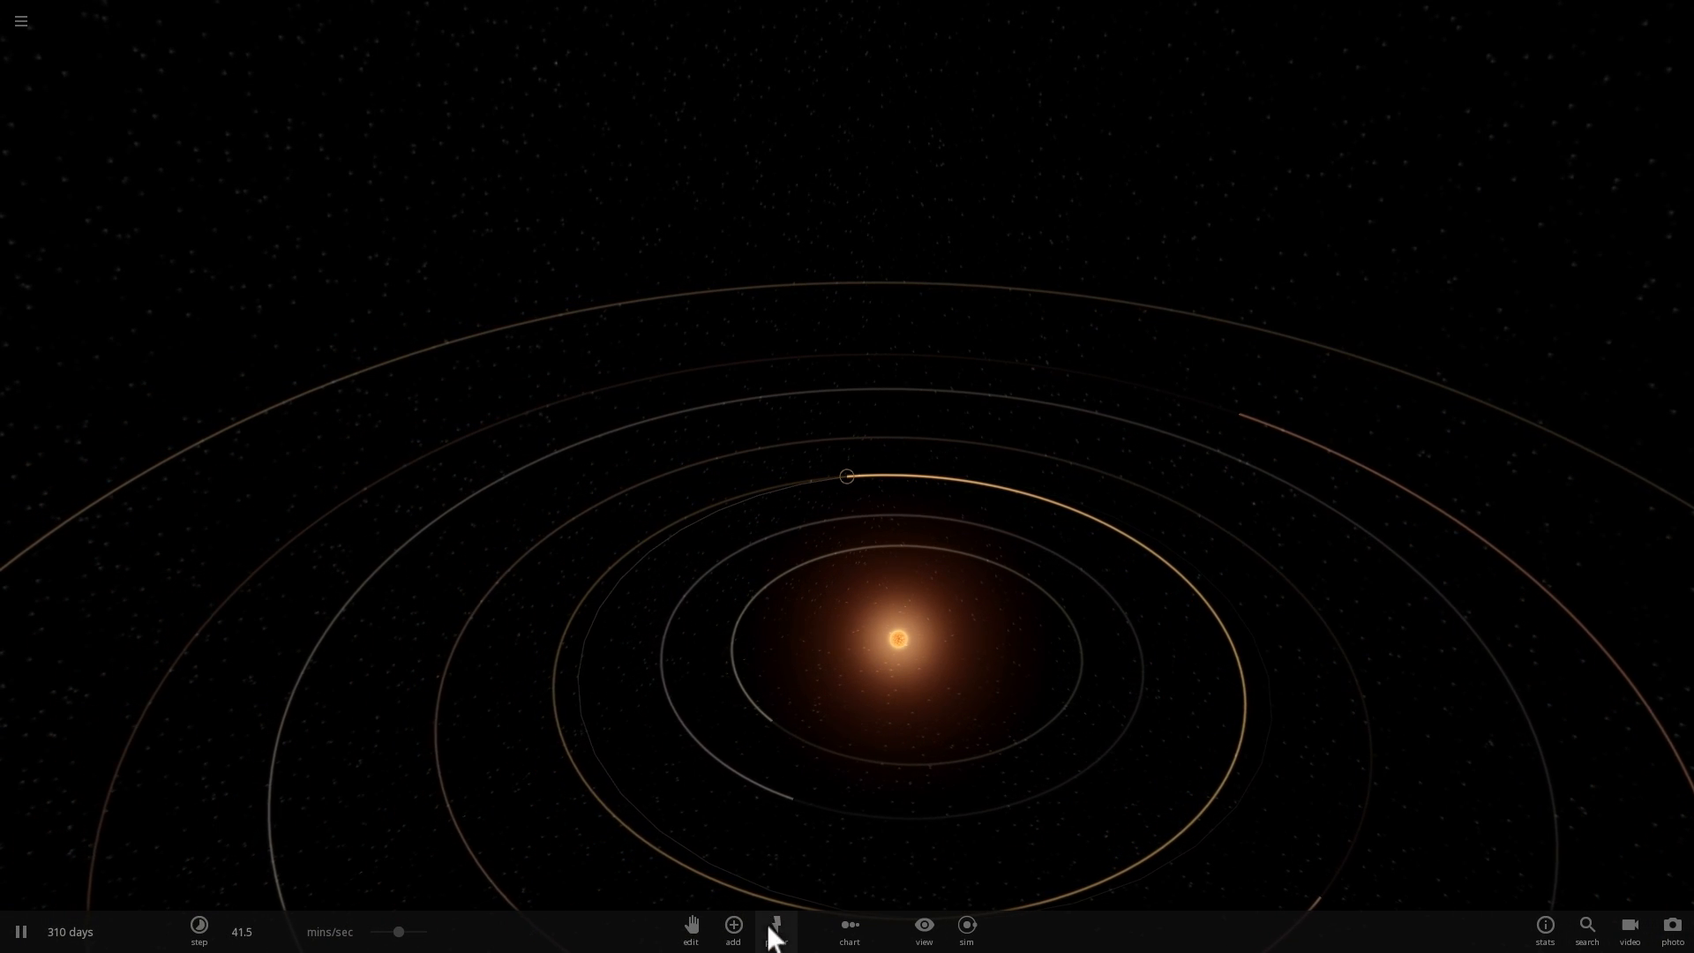
# Use the Explode power on the star system so it dissolves into a nebula
pyautogui.click(776, 927)
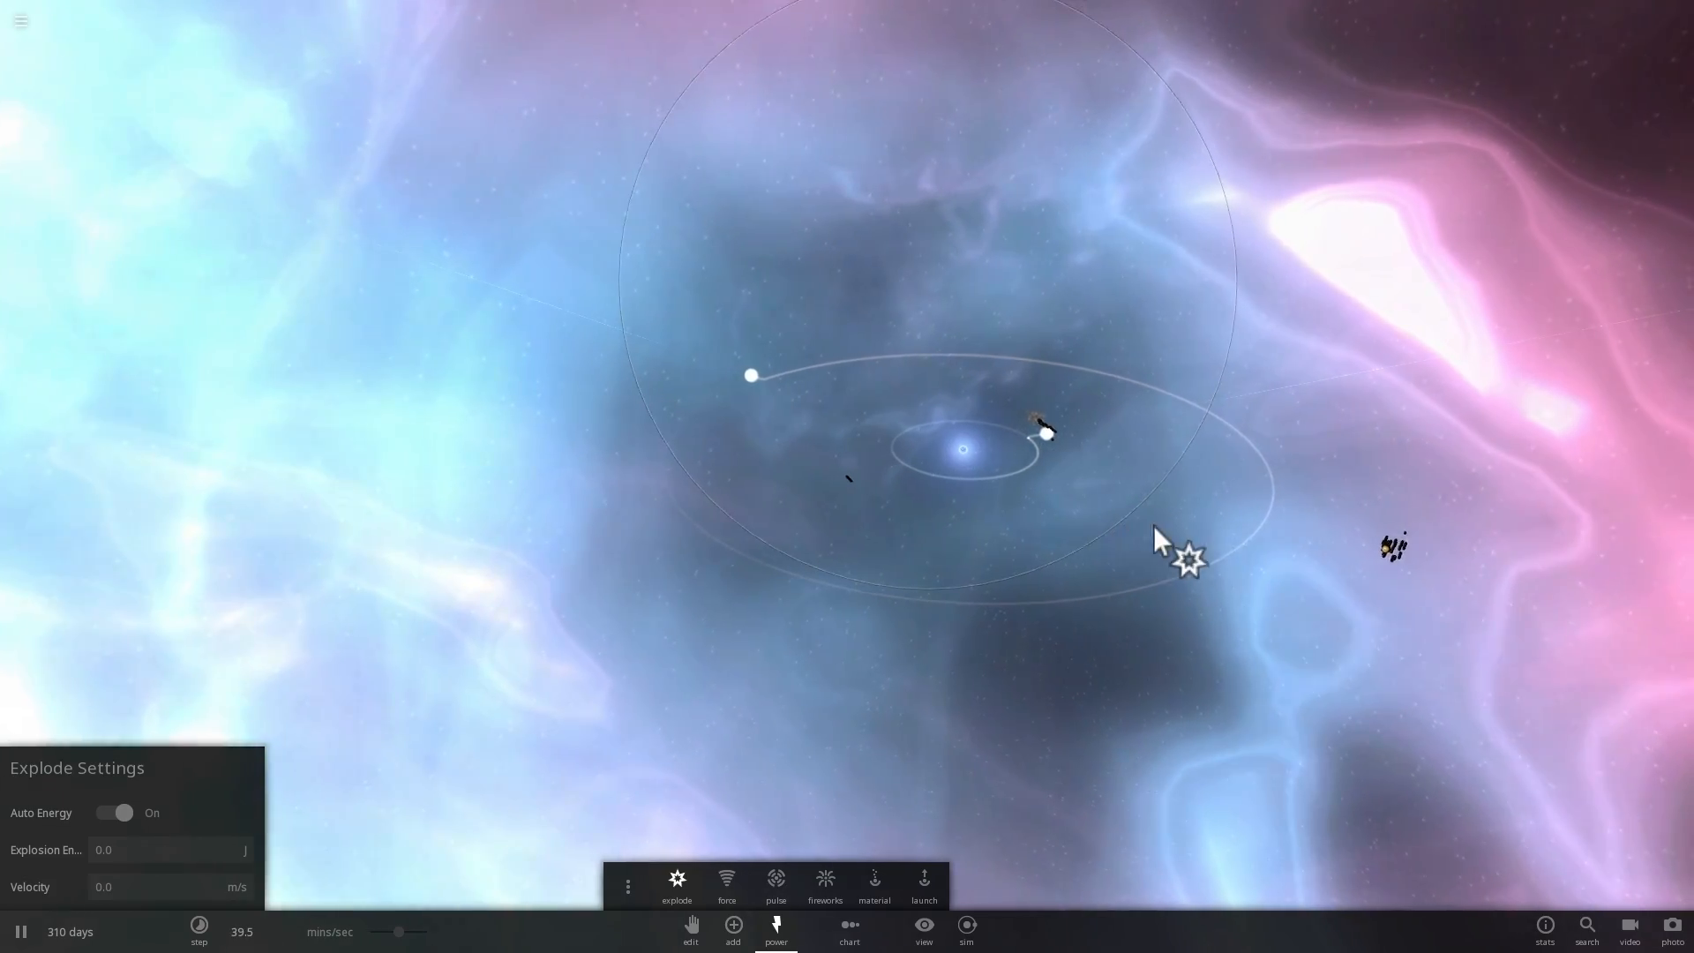
pyautogui.click(19, 932)
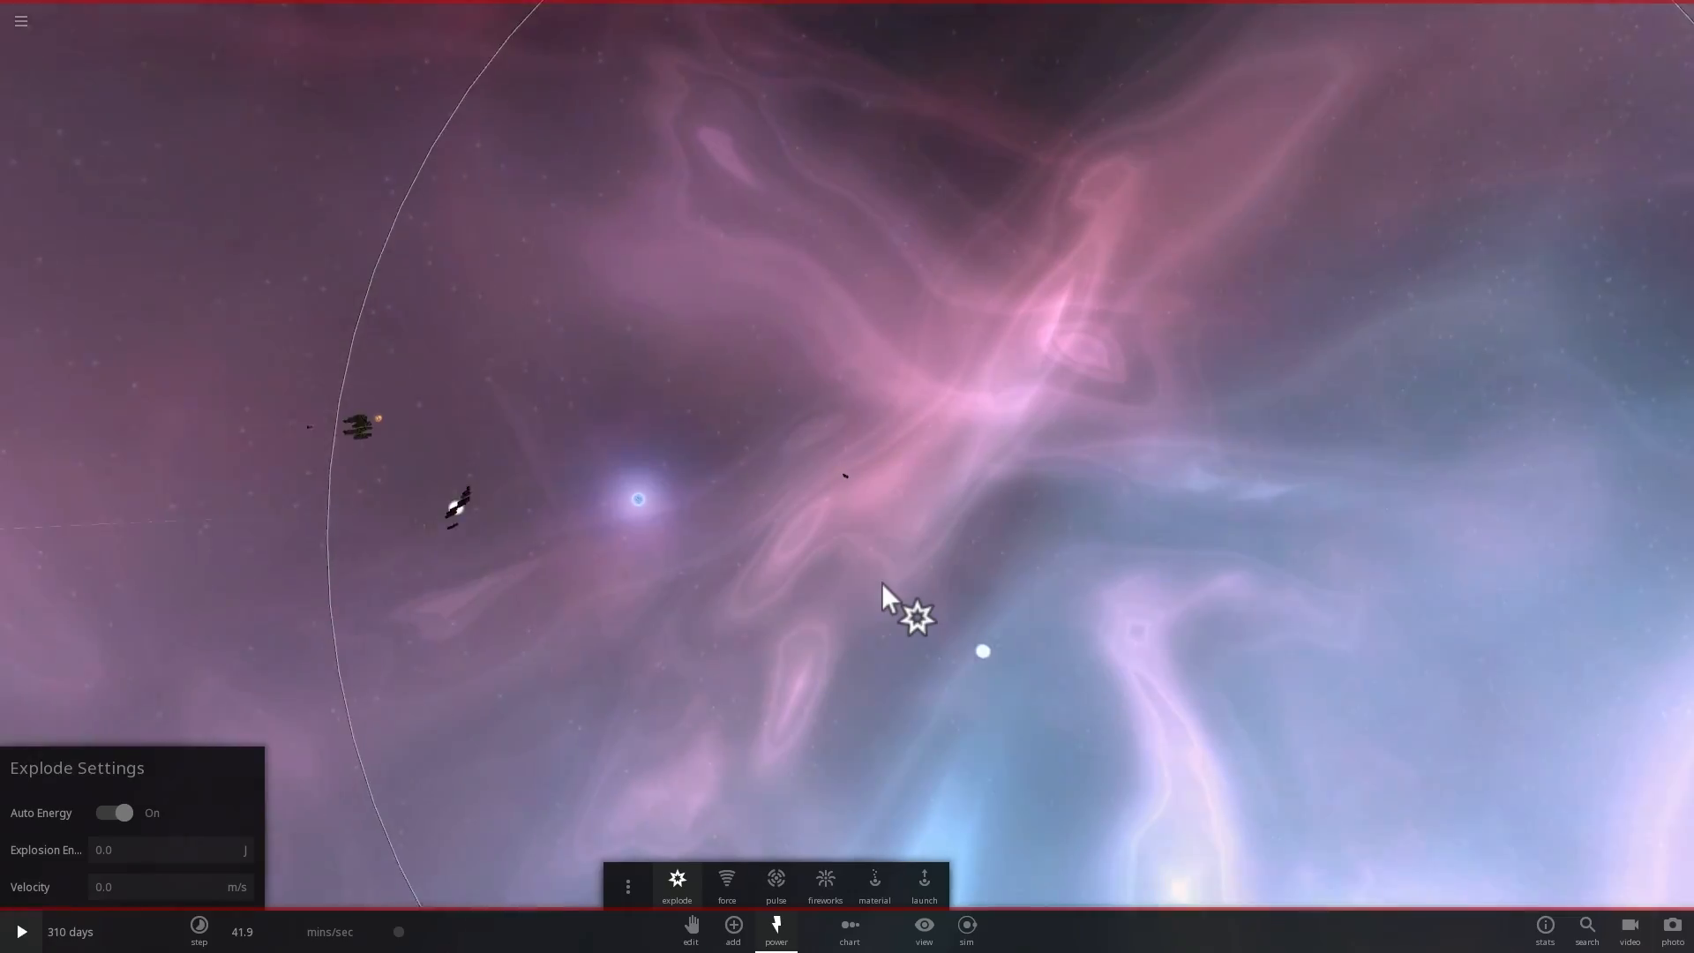